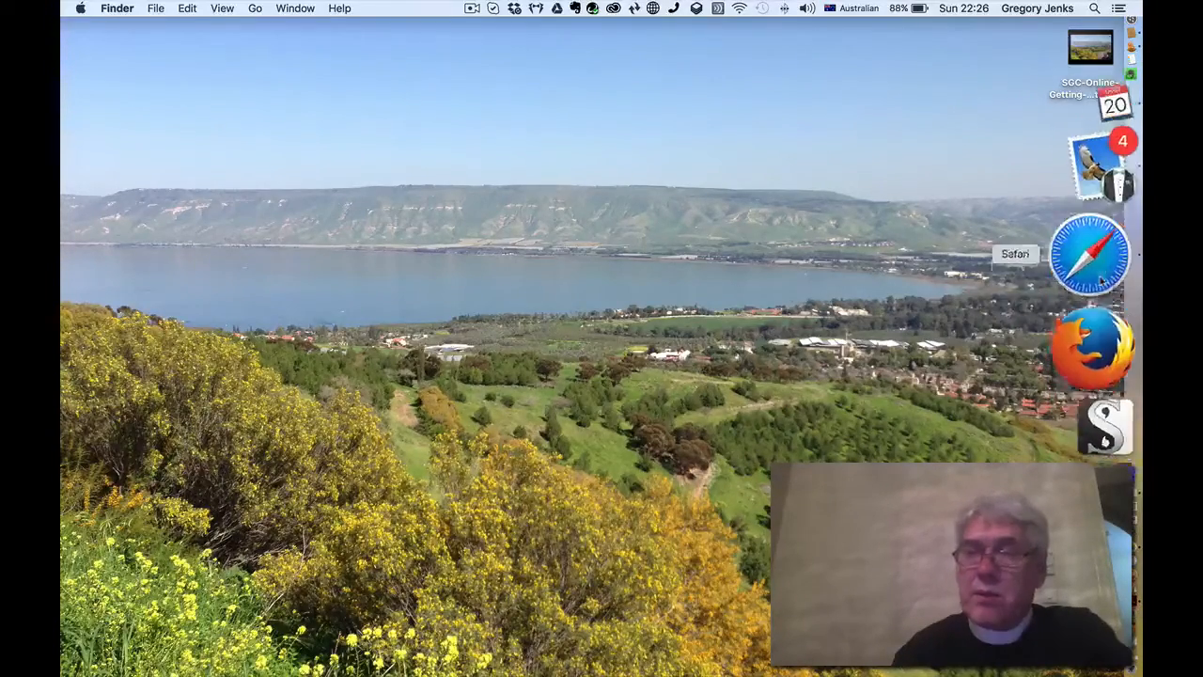
Step: Launch Safari, go to the college's SGC Online page and follow the sgcmoodle.net link
left_click(1089, 254)
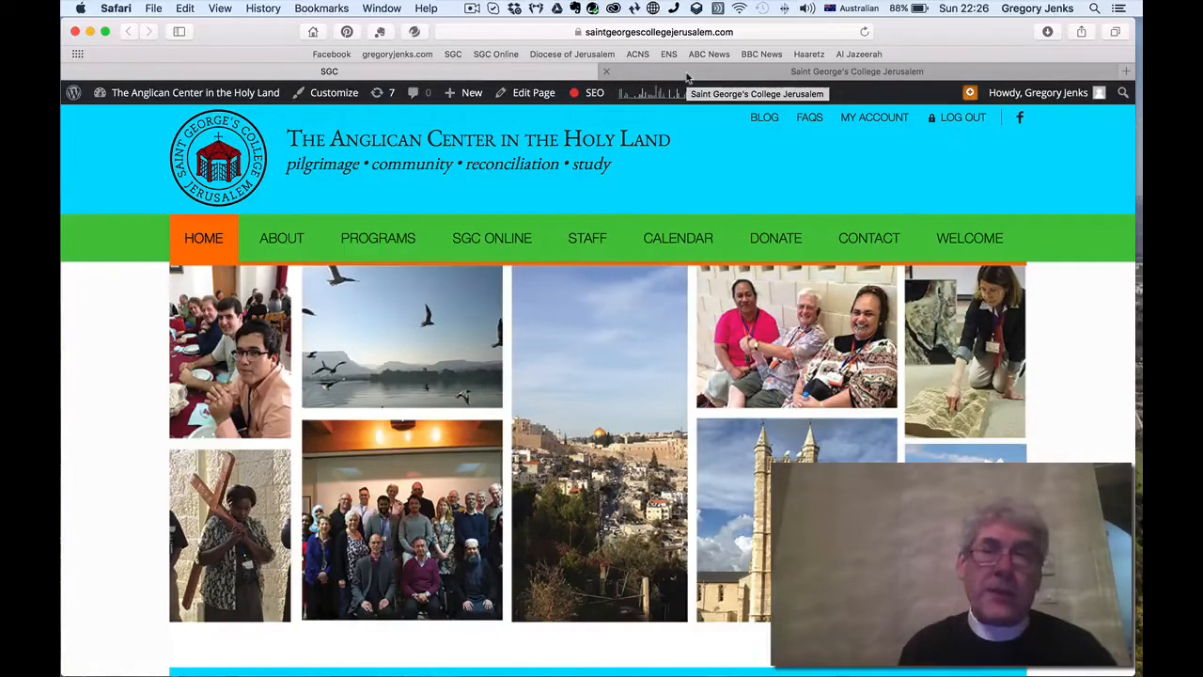
mouse_move(493, 237)
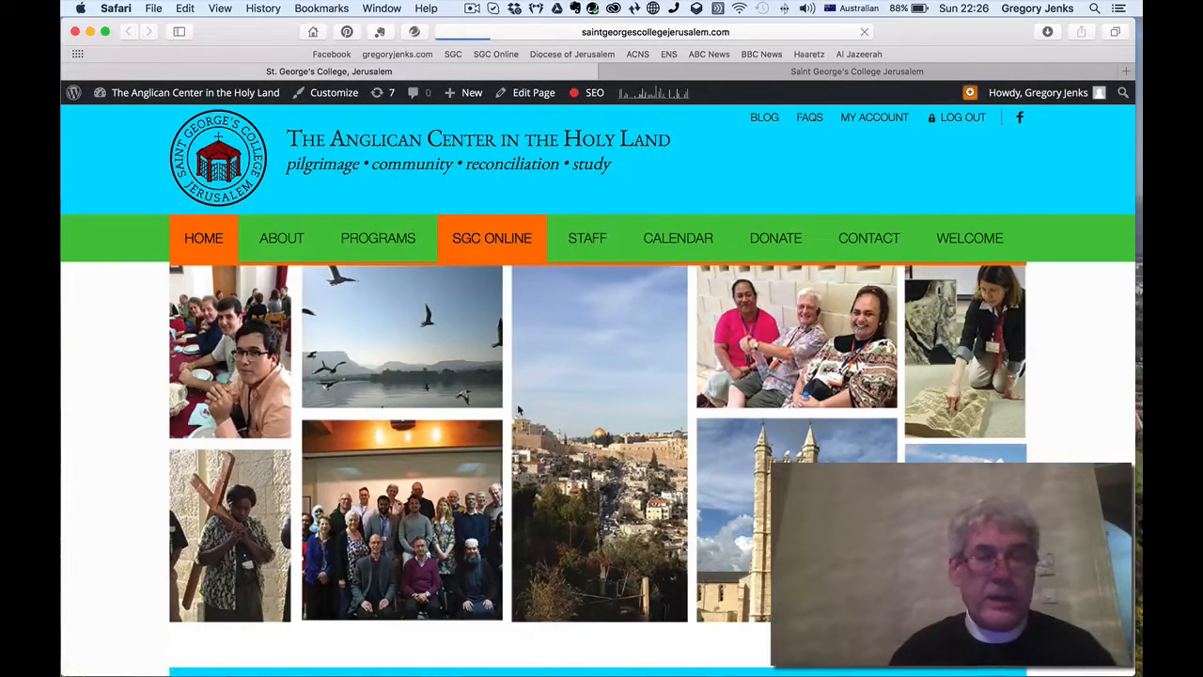
left_click(493, 237)
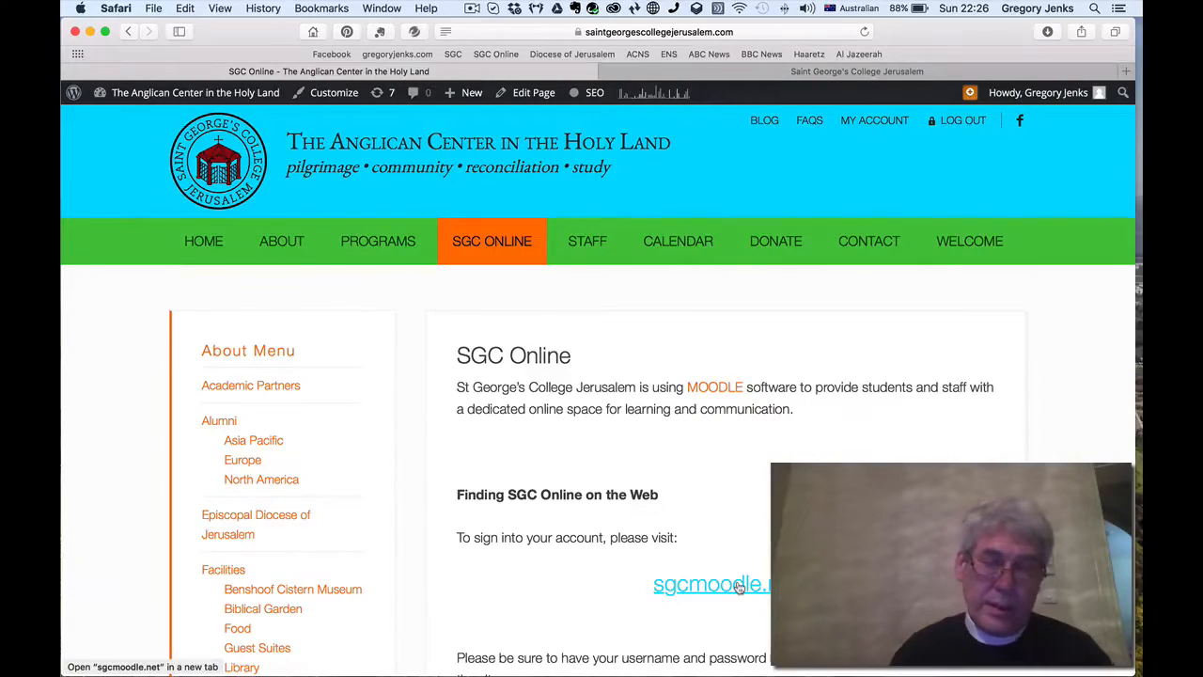
left_click(710, 583)
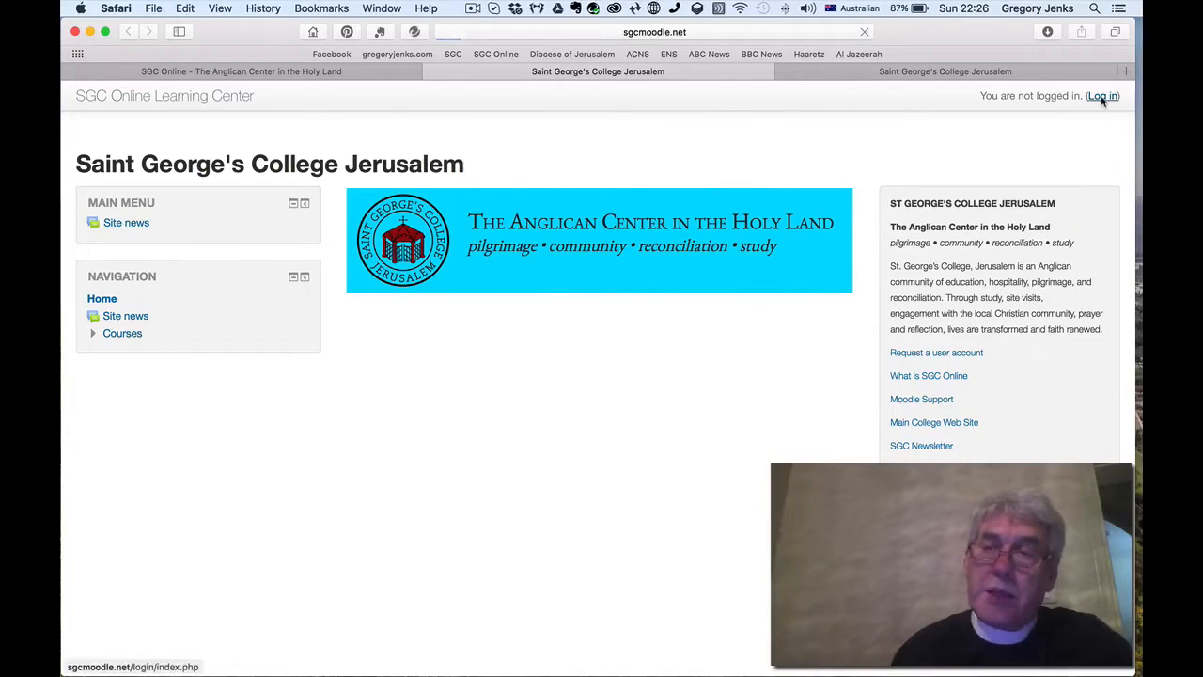
Step: Sign in to Moodle as 'sample' using Safari's saved password
left_click(1101, 94)
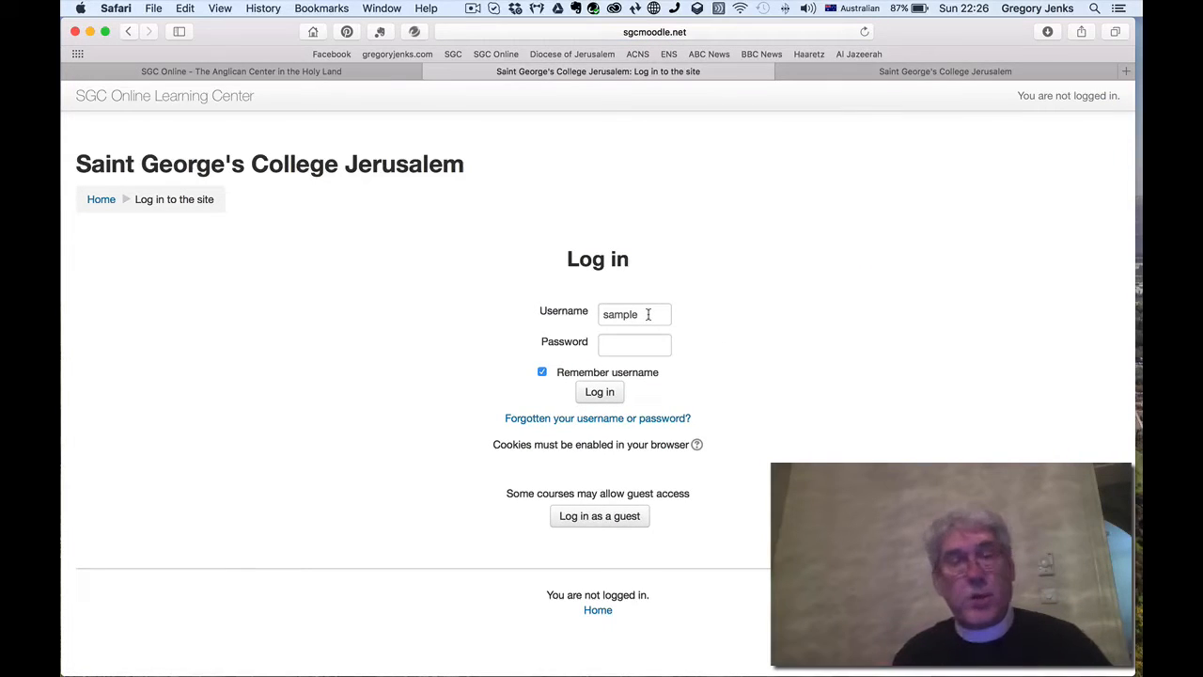
left_click(635, 342)
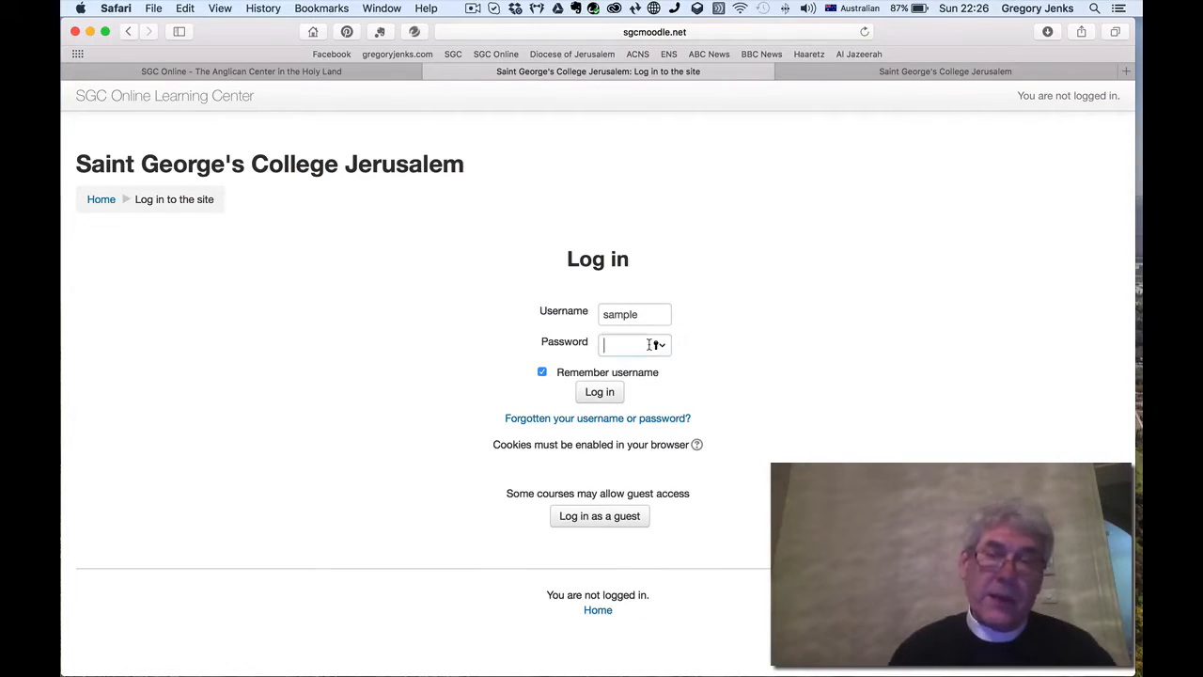
left_click(635, 344)
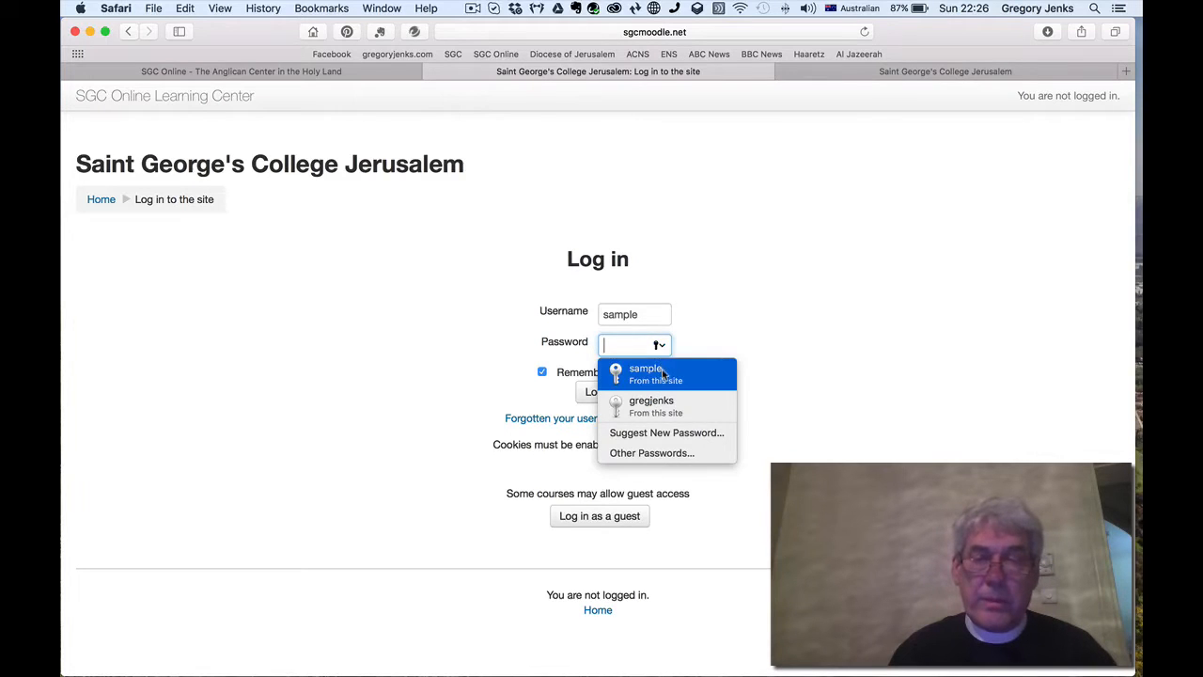
left_click(646, 373)
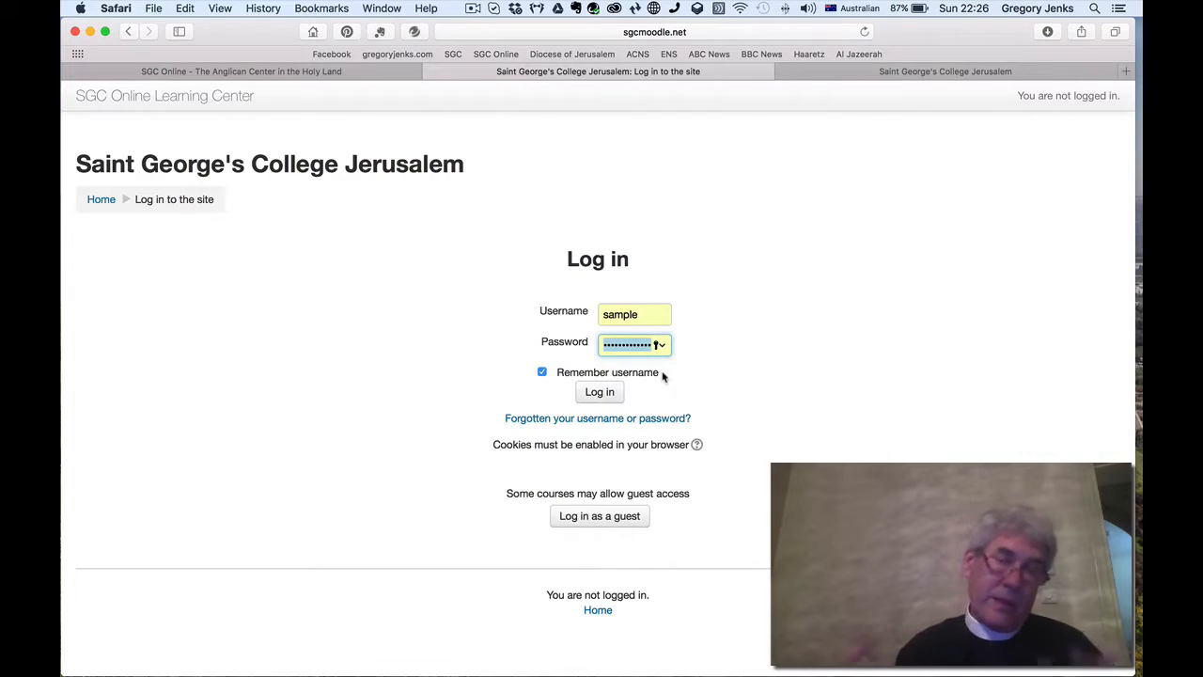
left_click(600, 393)
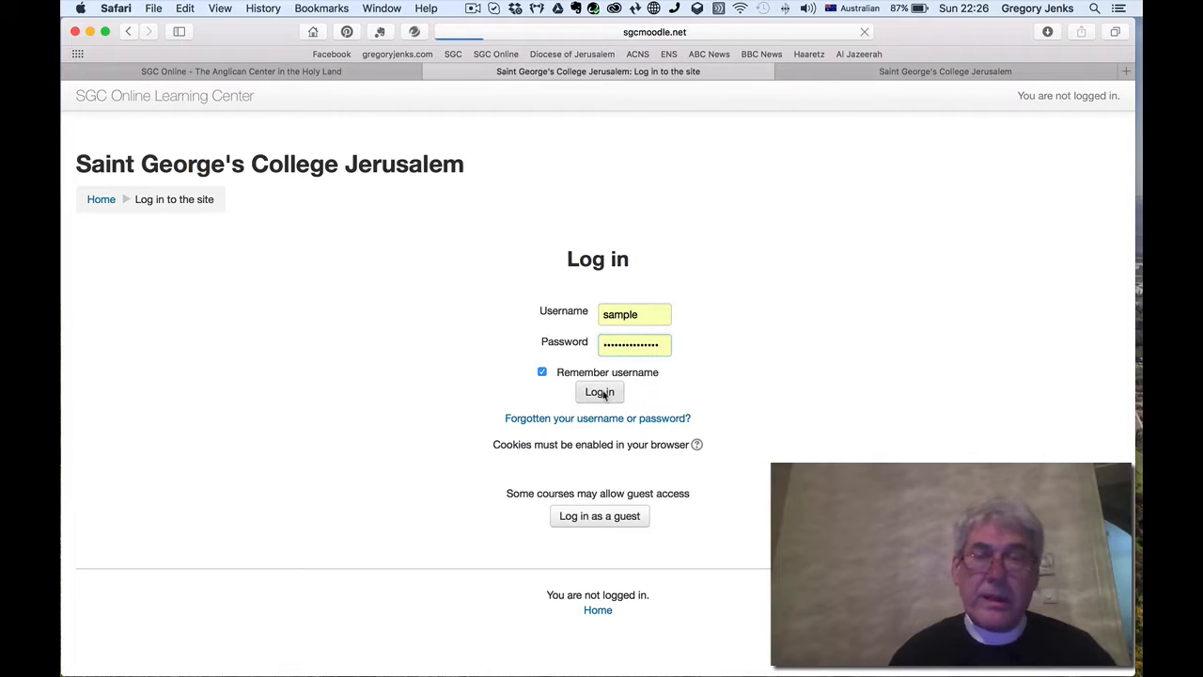
left_click(598, 393)
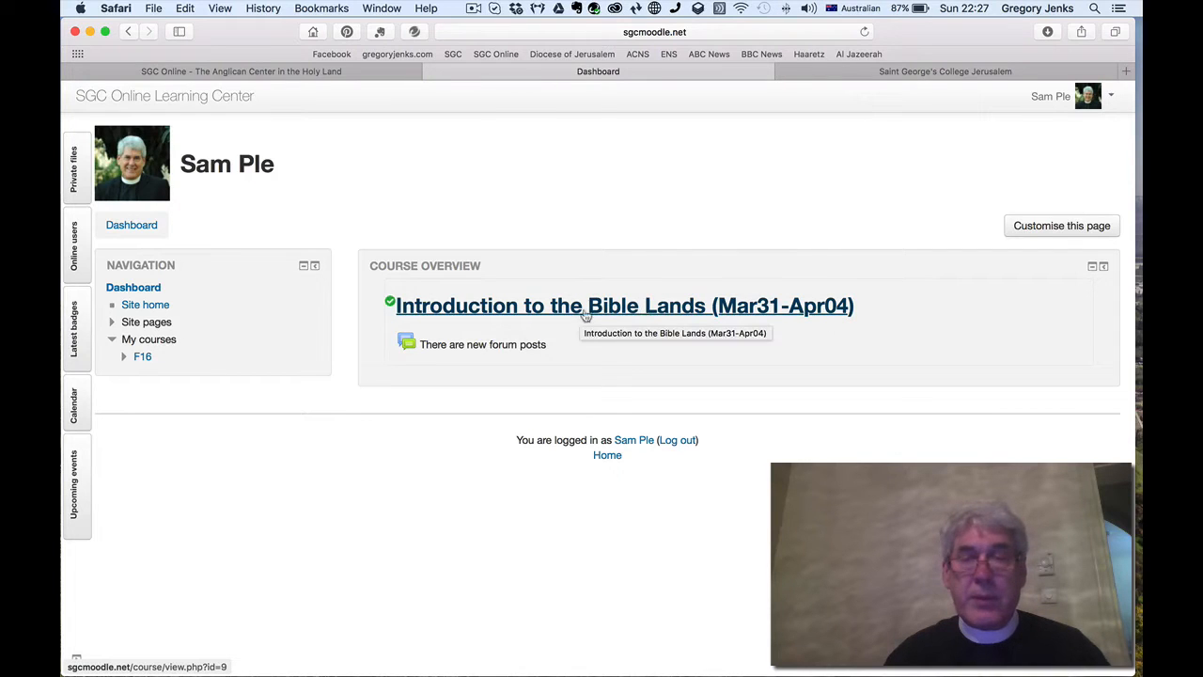
mouse_move(644, 314)
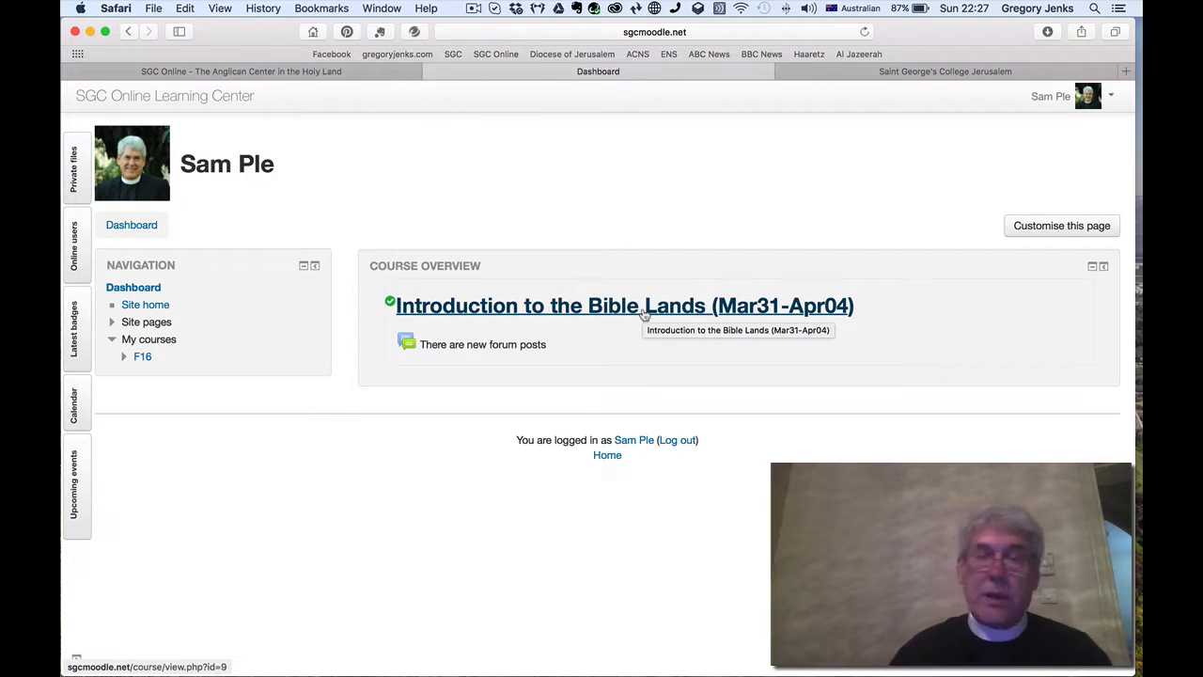
Step: Enter the Introduction to the Bible Lands (Mar31-Apr04) course from the Dashboard
left_click(624, 305)
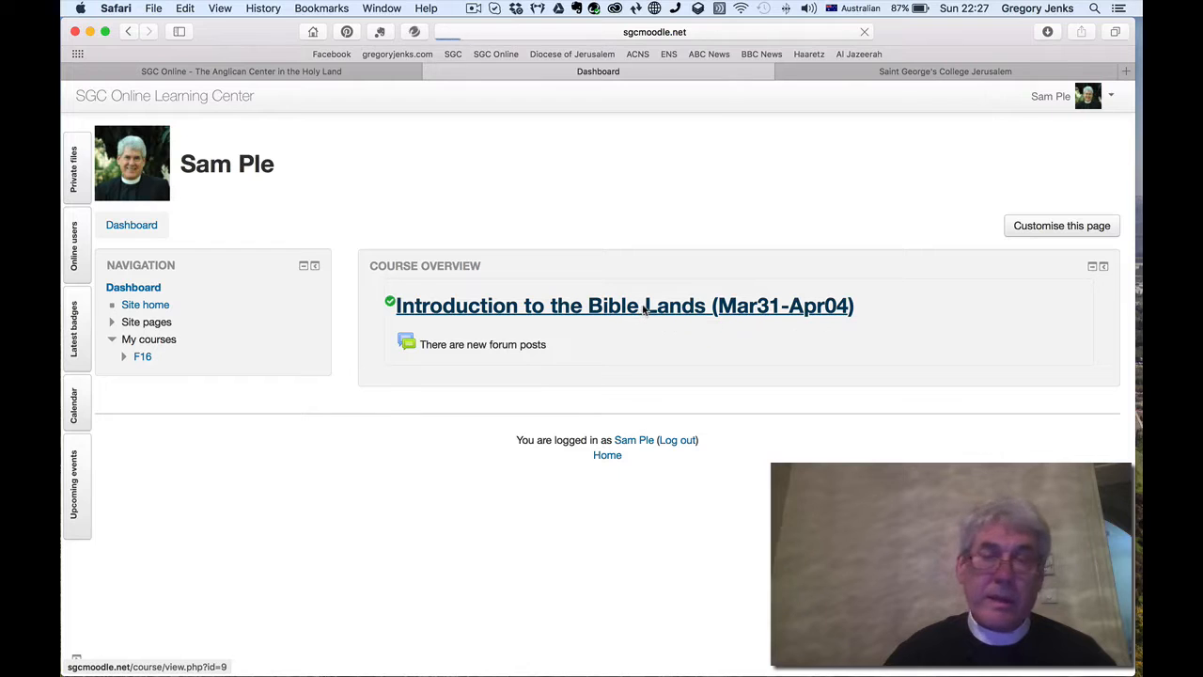
left_click(624, 304)
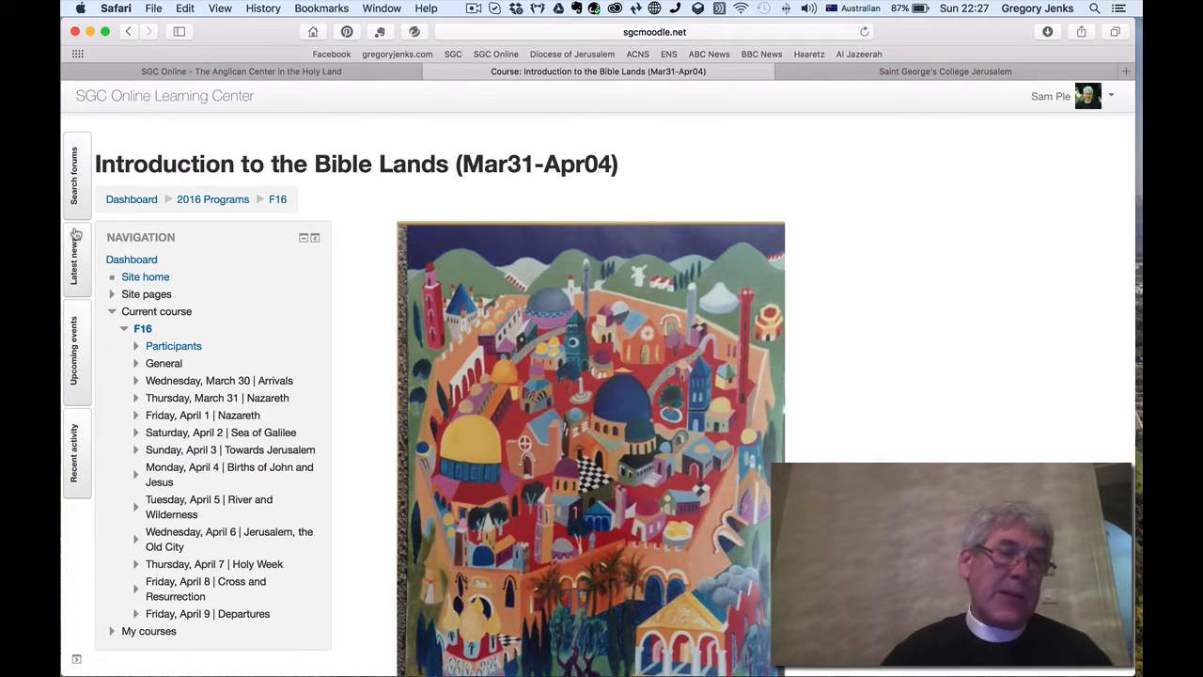
left_click(75, 260)
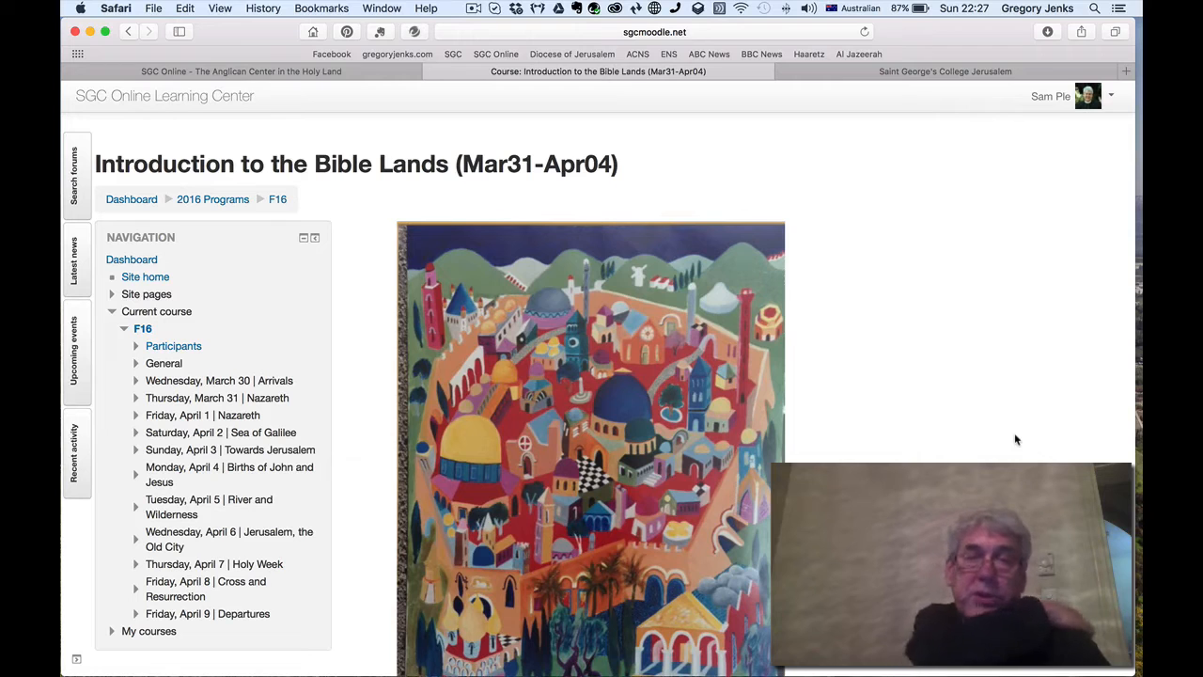
Step: Read the Advance Course Information announcement in the News forum
scroll("down", 3)
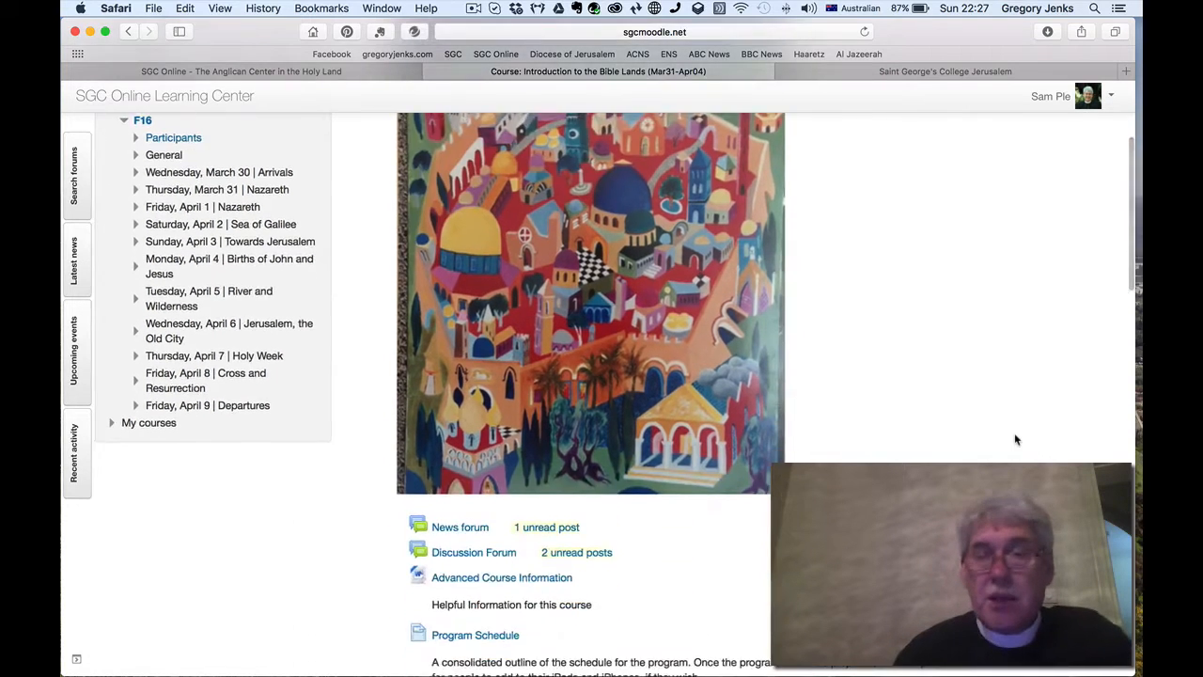
scroll("down", 3)
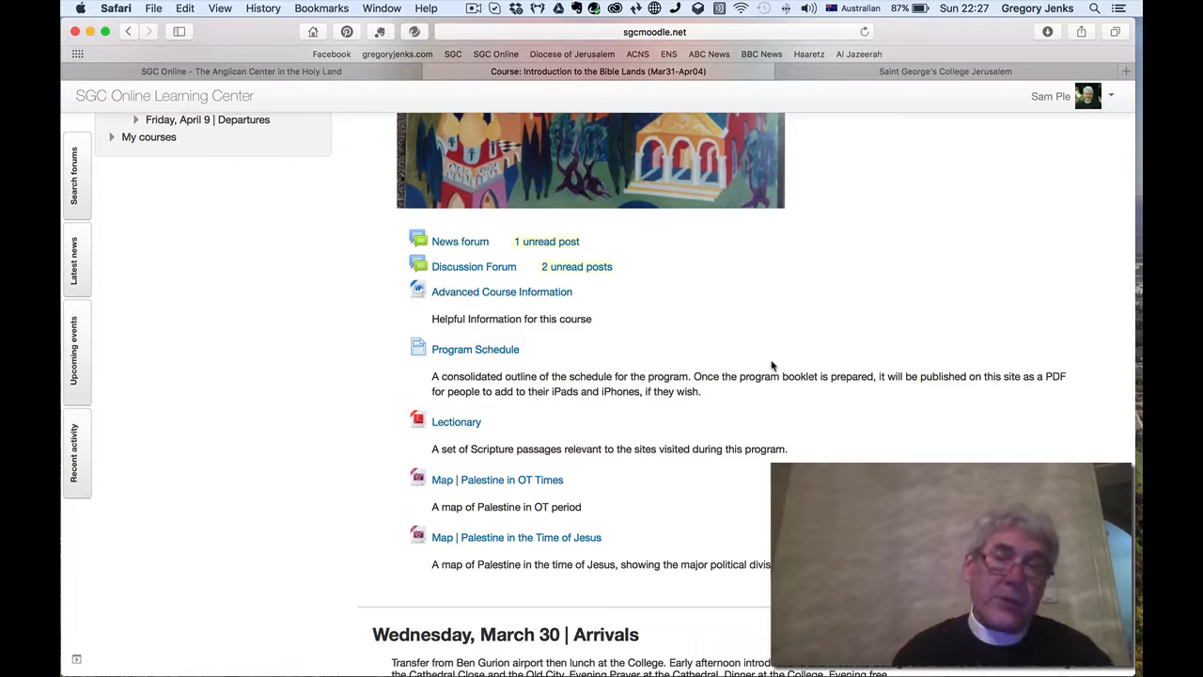
mouse_move(417, 237)
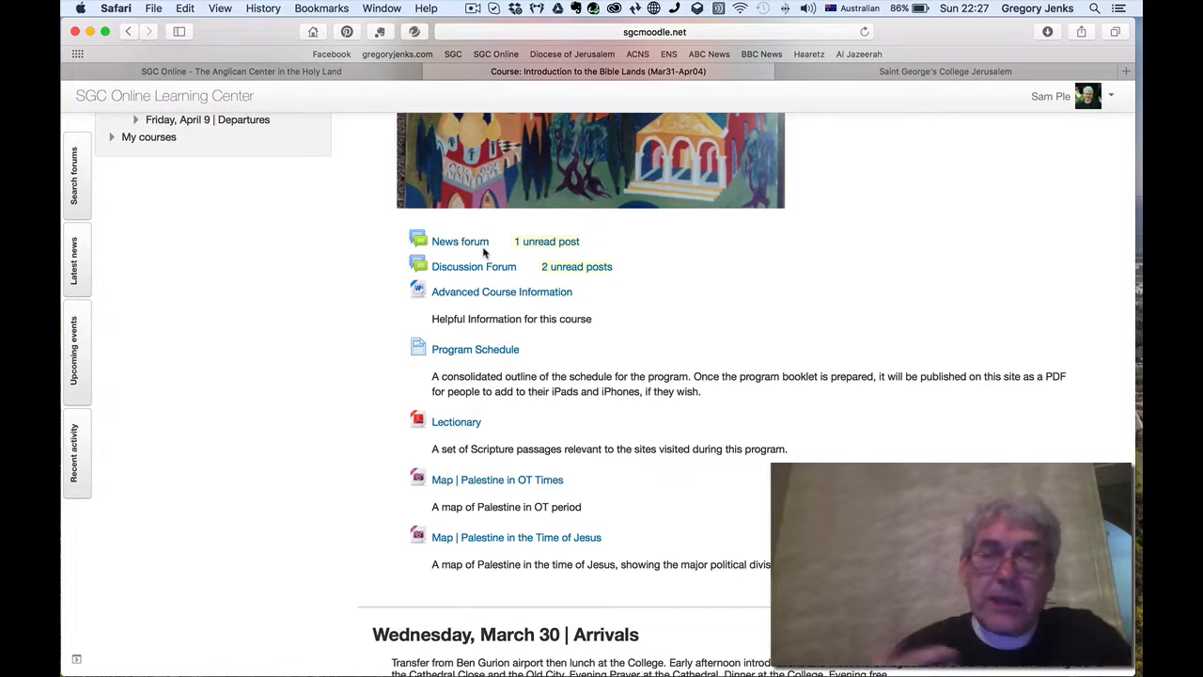
mouse_move(459, 241)
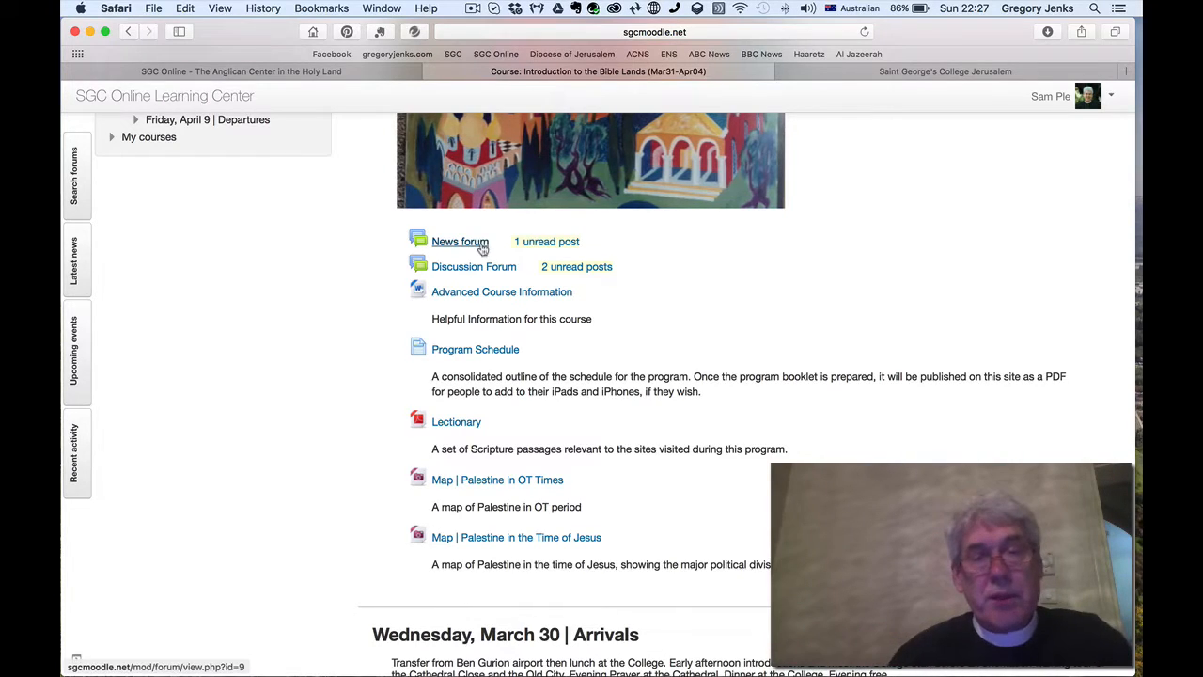
left_click(461, 241)
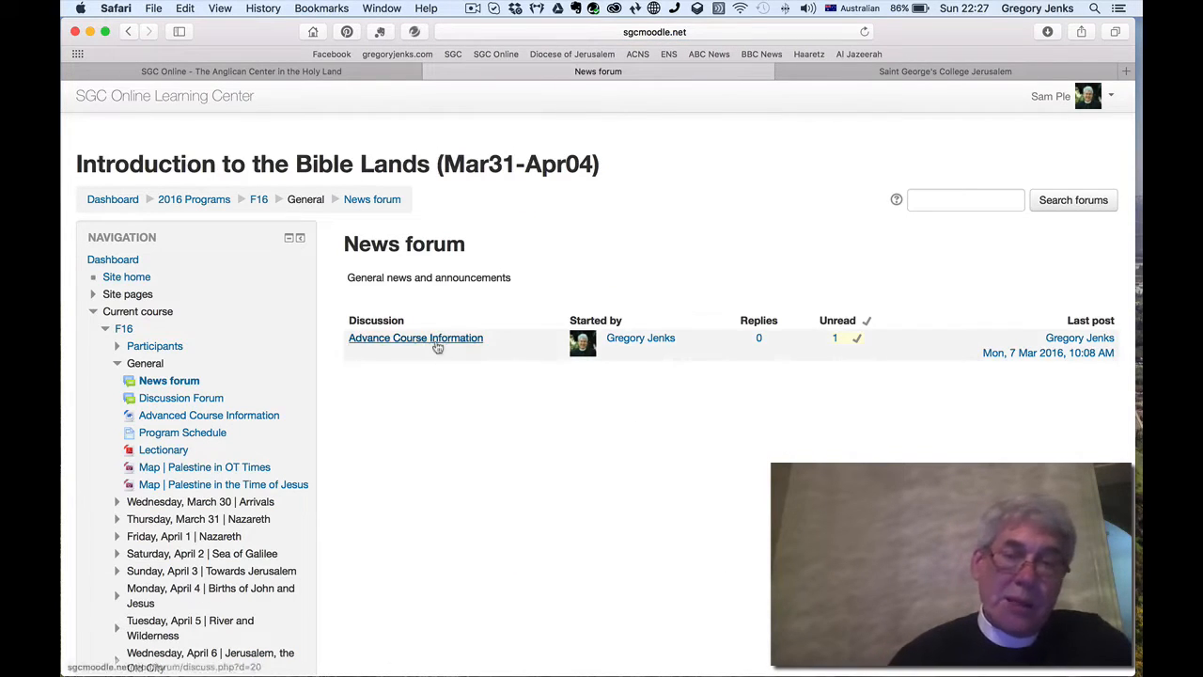
left_click(415, 338)
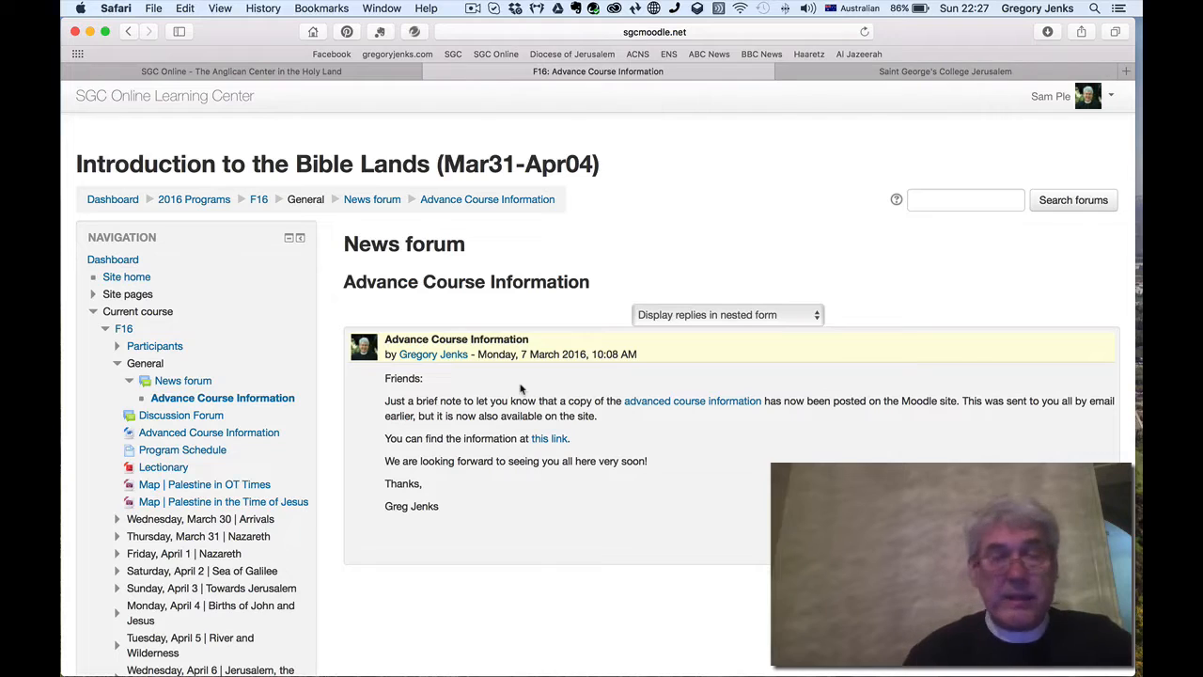
mouse_move(613, 429)
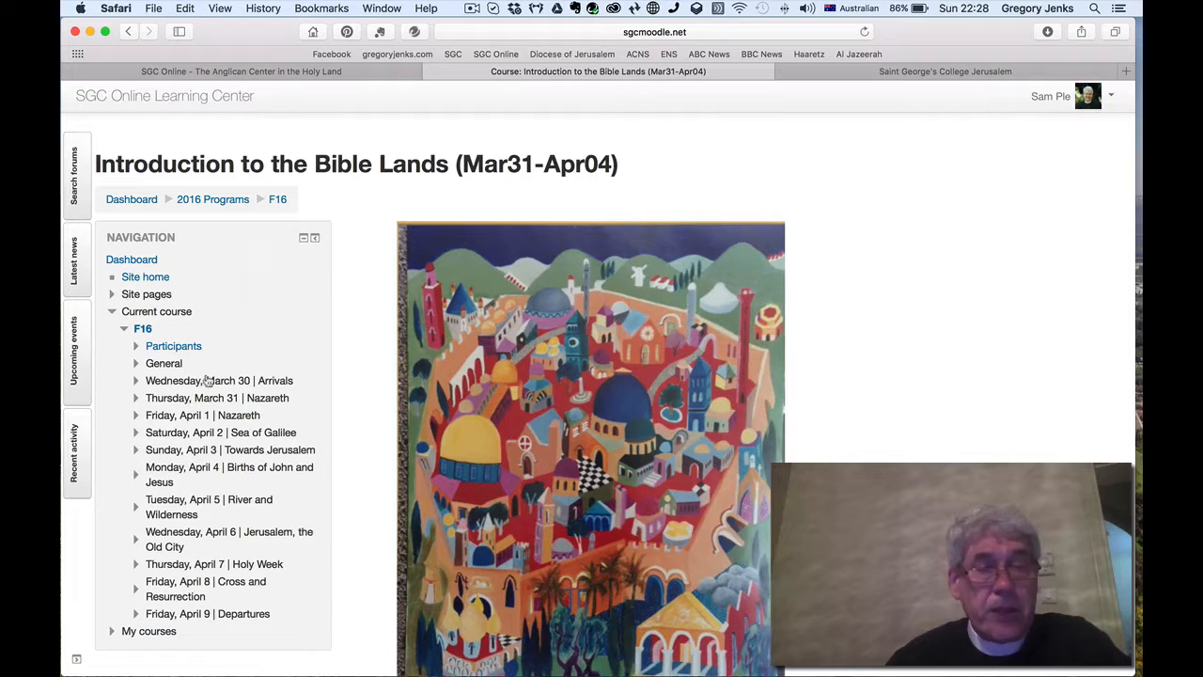
scroll("down", 3)
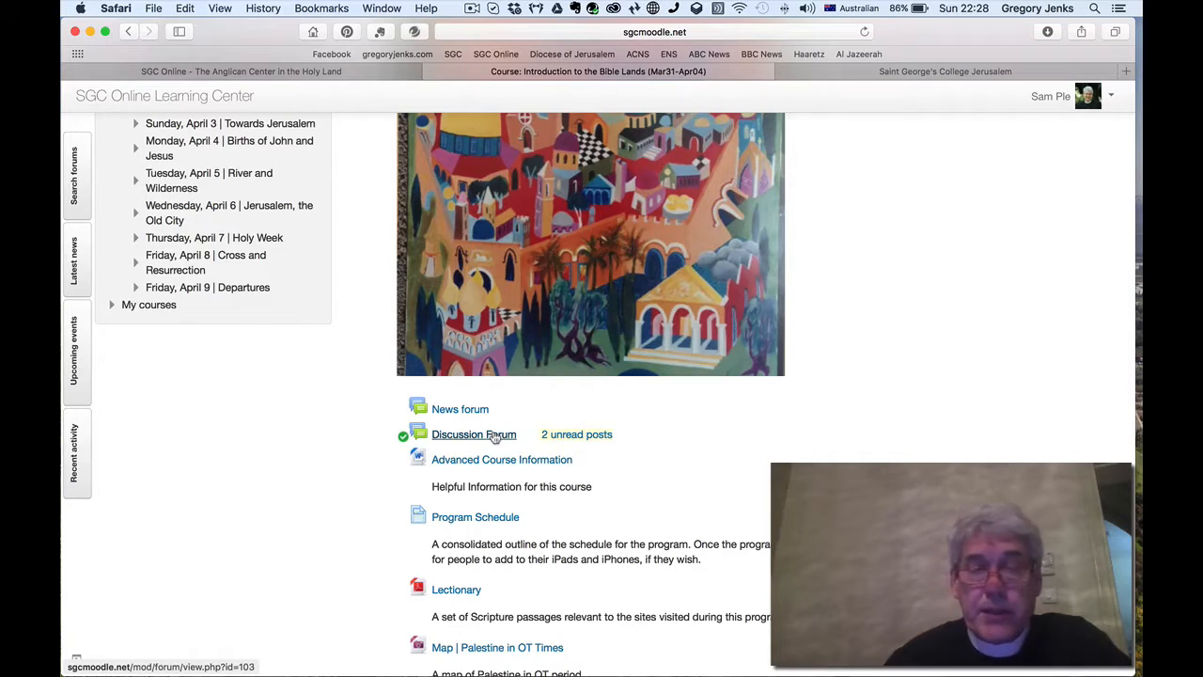
left_click(473, 432)
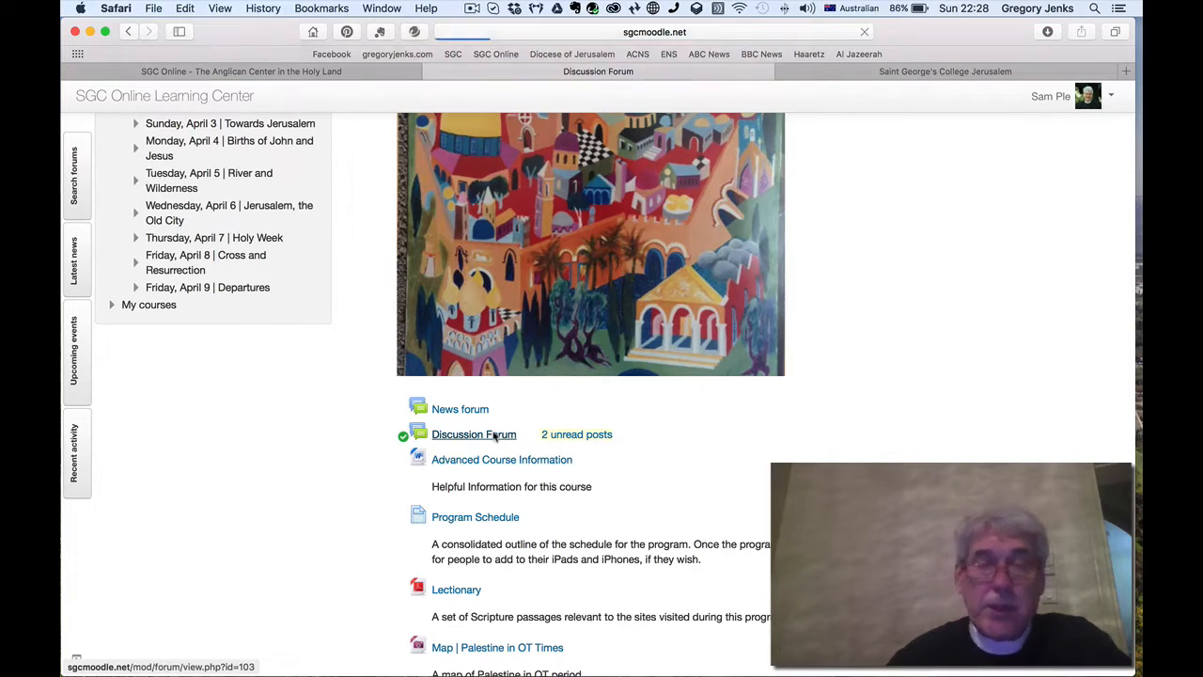
left_click(473, 433)
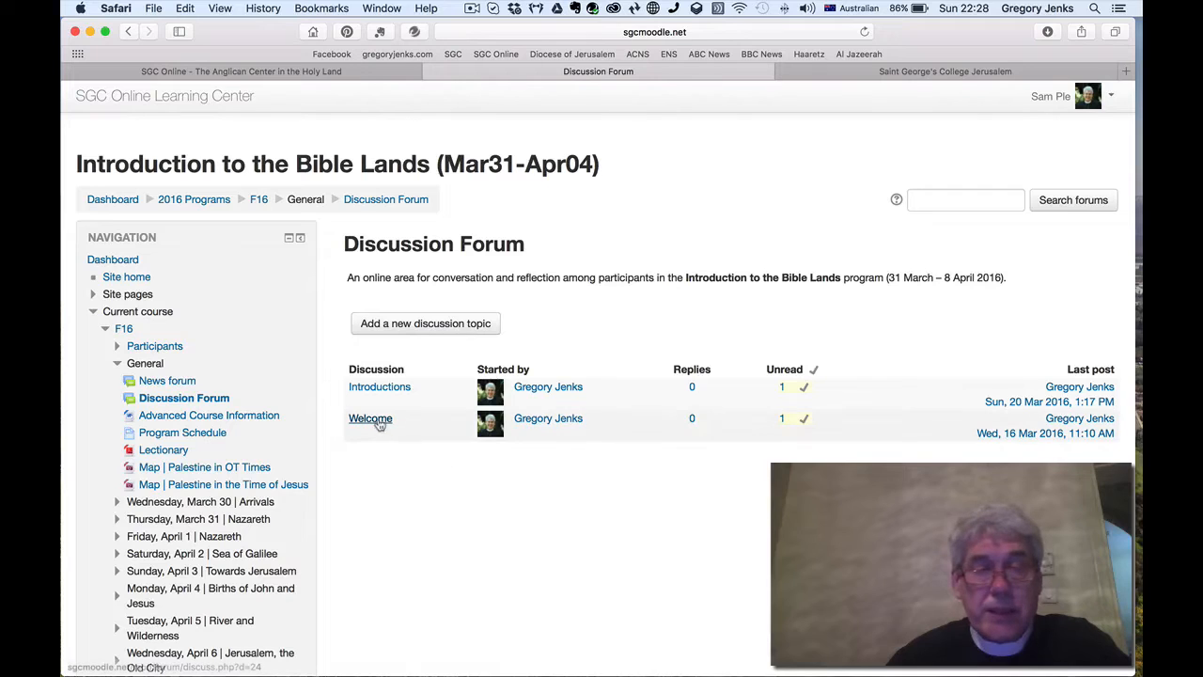
left_click(371, 417)
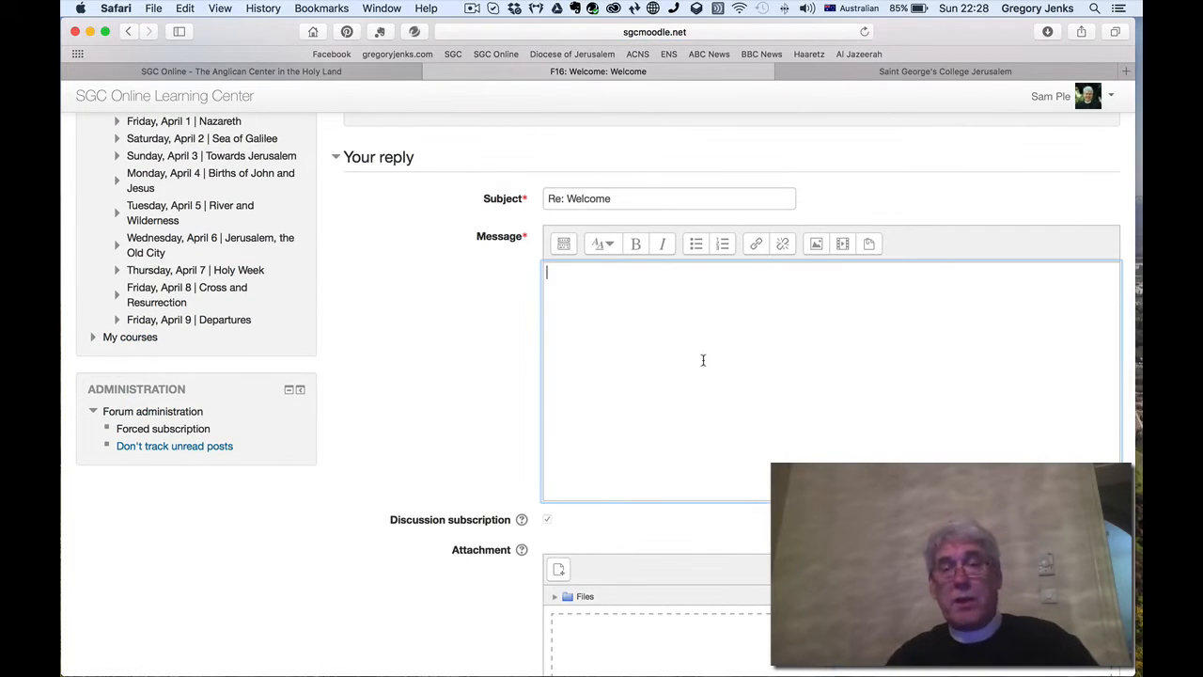
Step: Start a reply to the Welcome post, then cancel it without posting
scroll("down", 3)
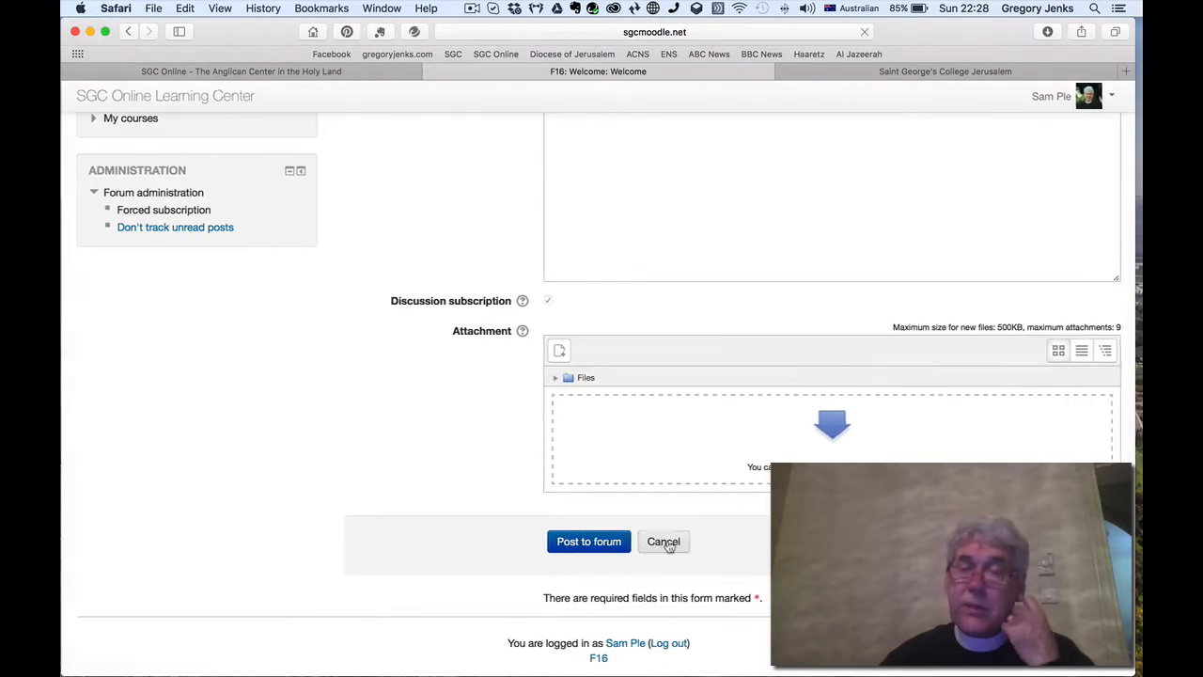
left_click(588, 541)
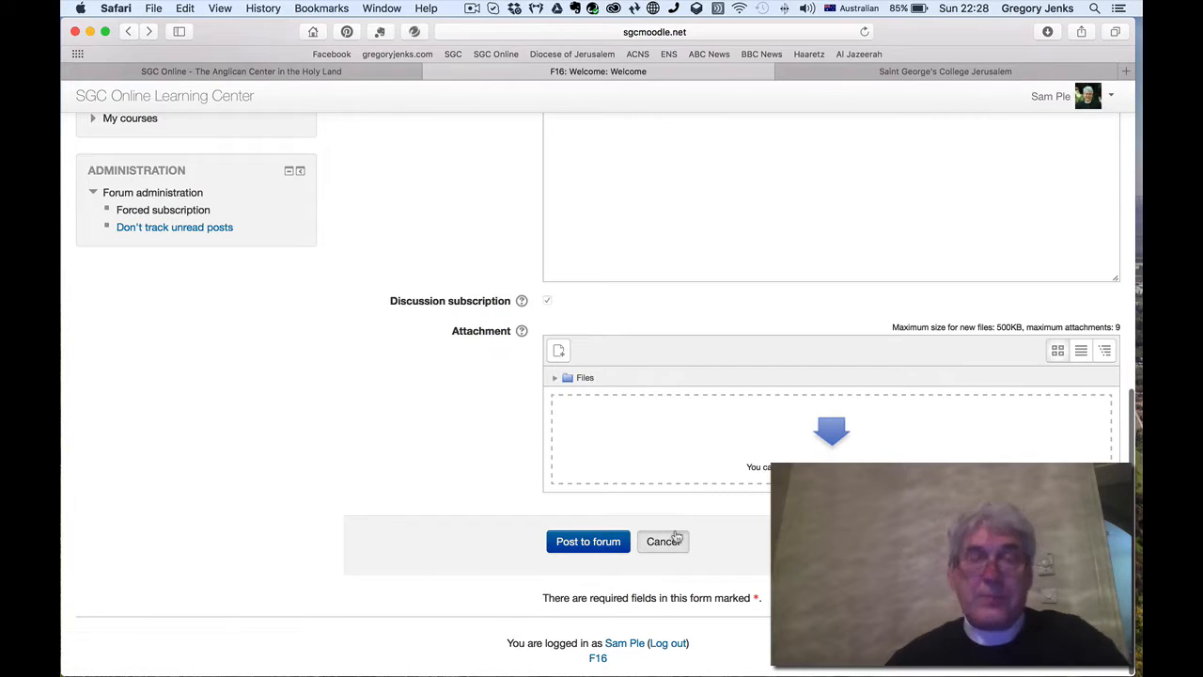
left_click(664, 541)
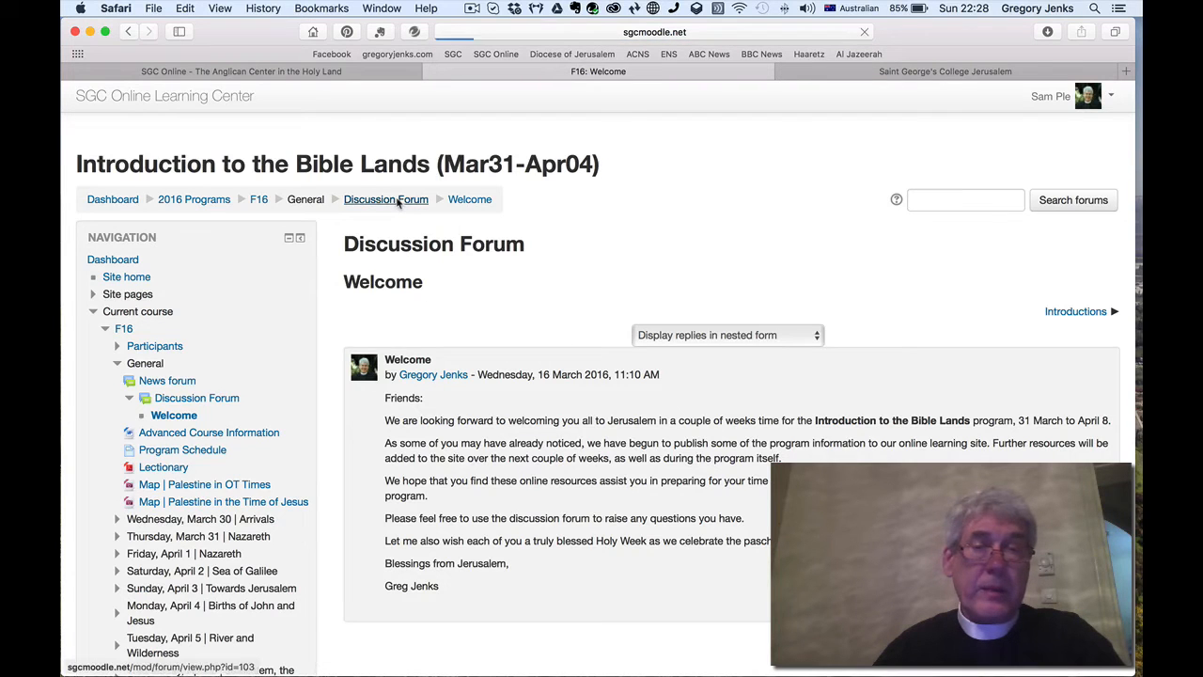
Step: Read through the Introductions discussion in the Discussion Forum
left_click(385, 200)
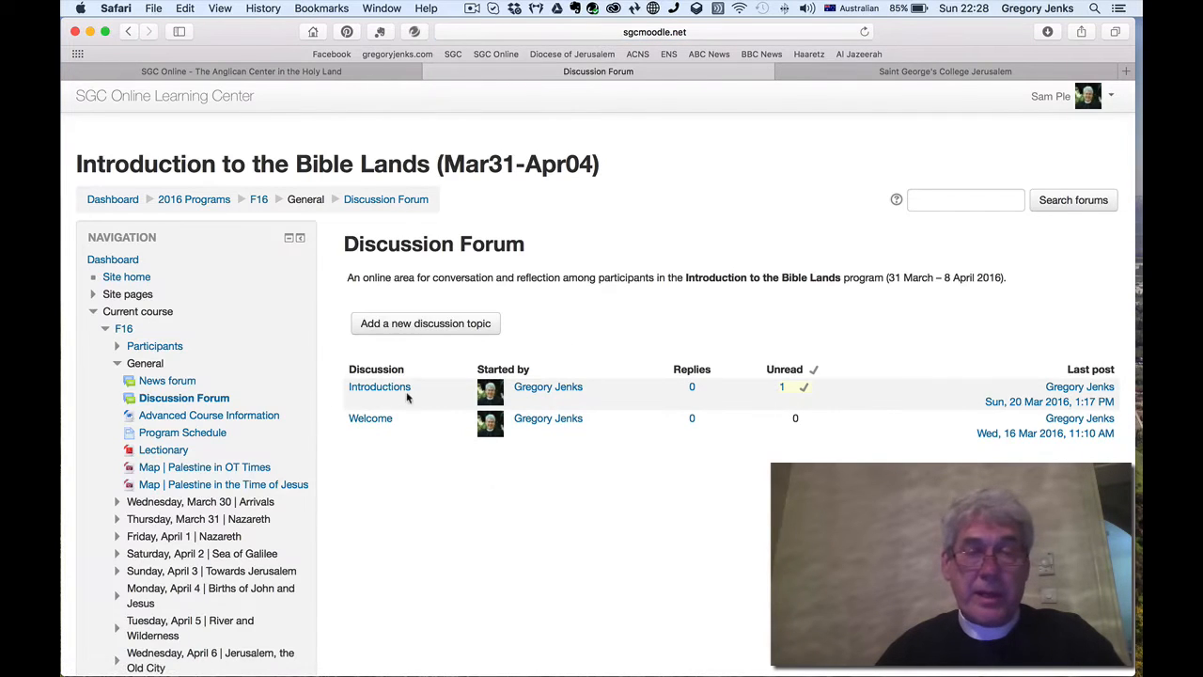
left_click(380, 388)
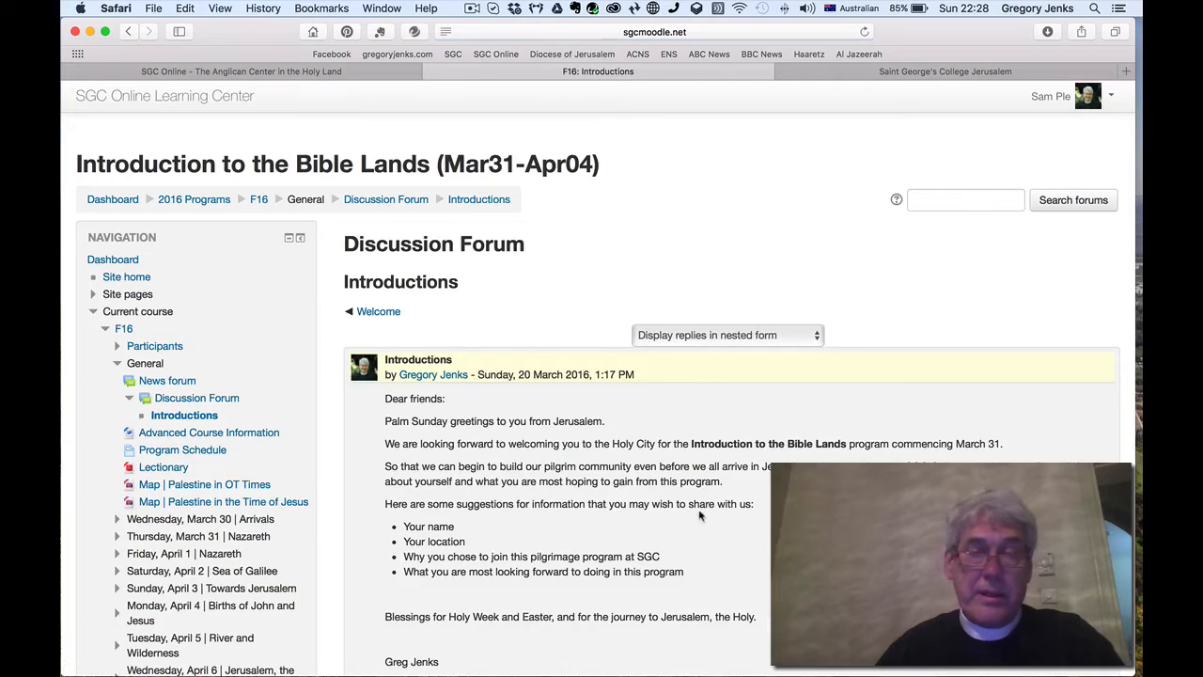
scroll("down", 3)
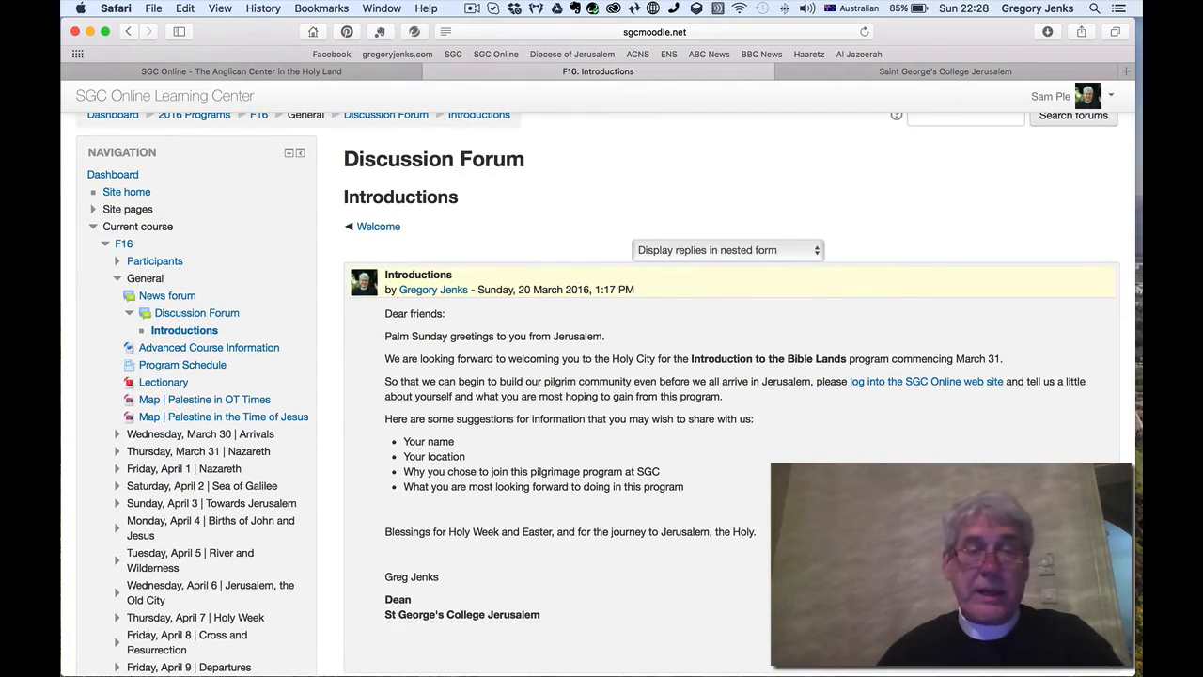
scroll("down", 3)
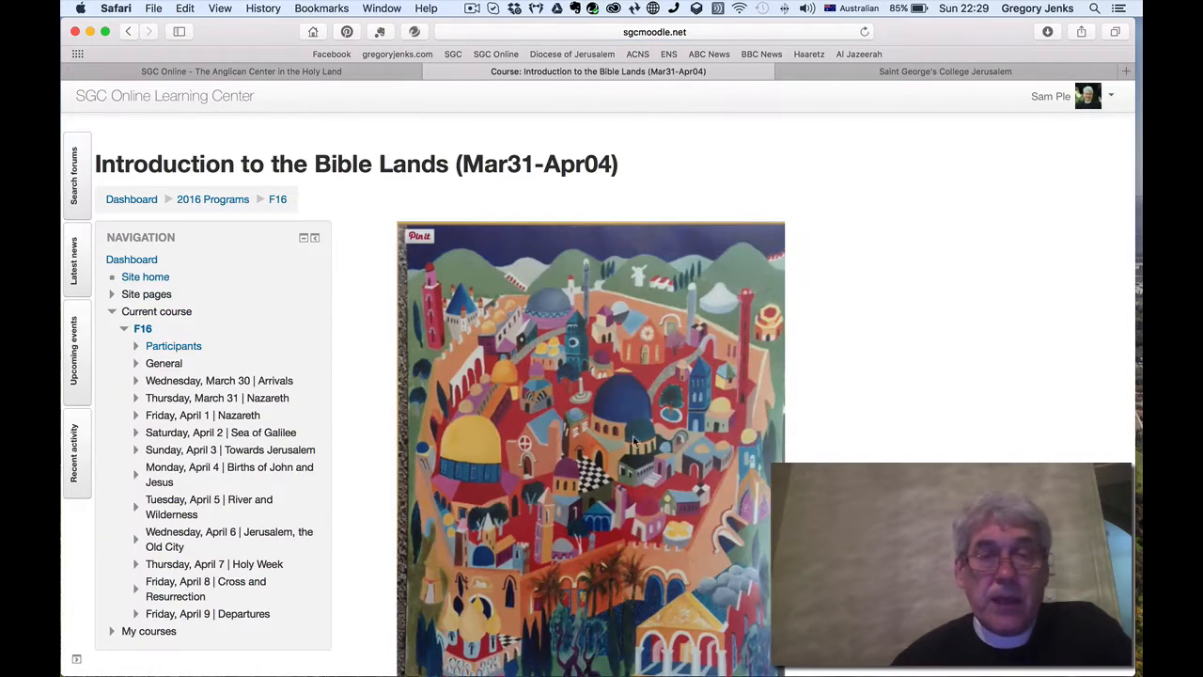
Step: Draft a new Discussion Forum topic with subject 'title' and message 'message', then leave it unposted
scroll("down", 3)
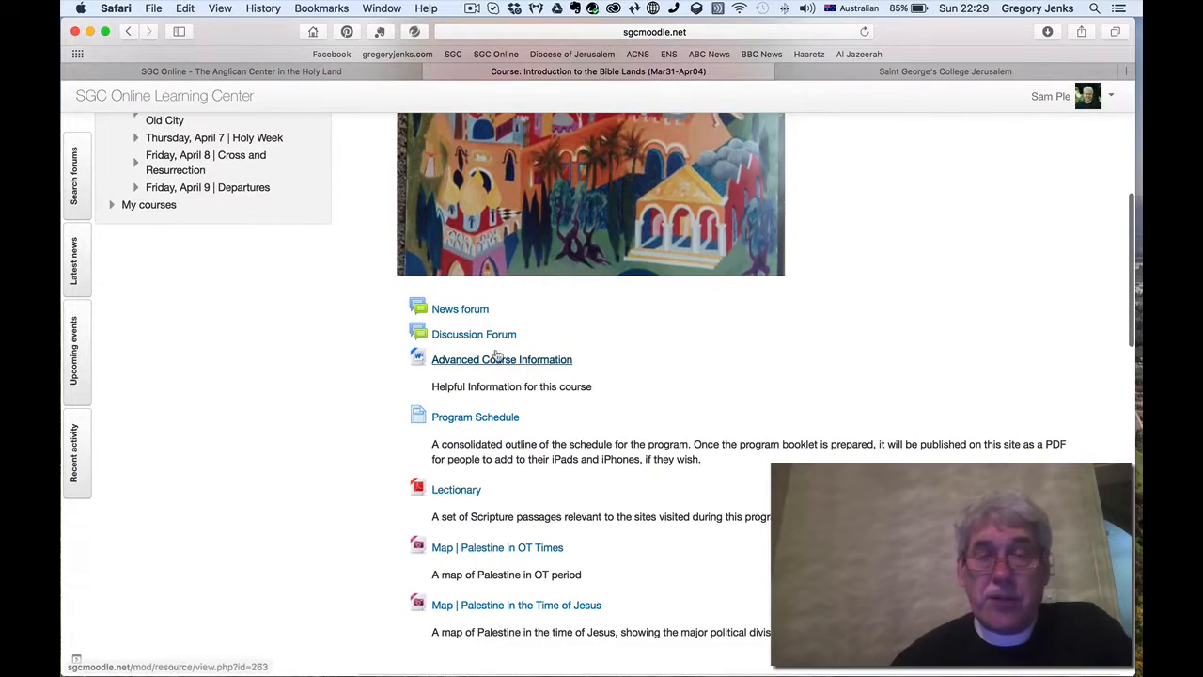
left_click(473, 334)
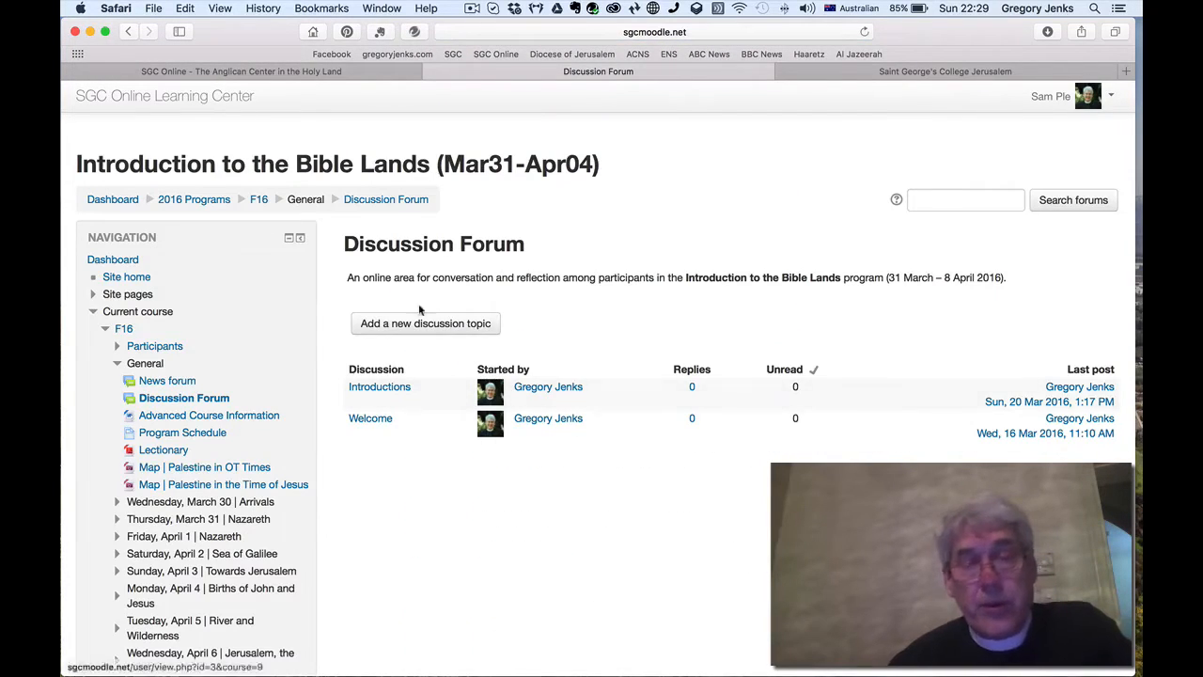
left_click(425, 323)
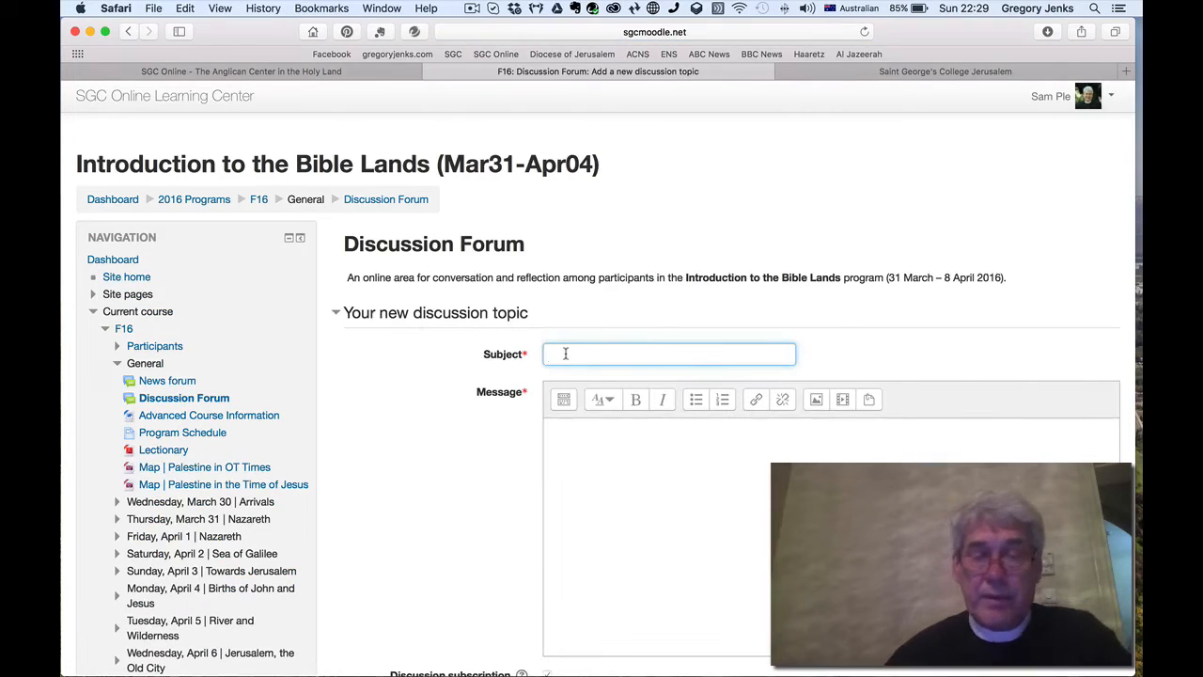
type("title")
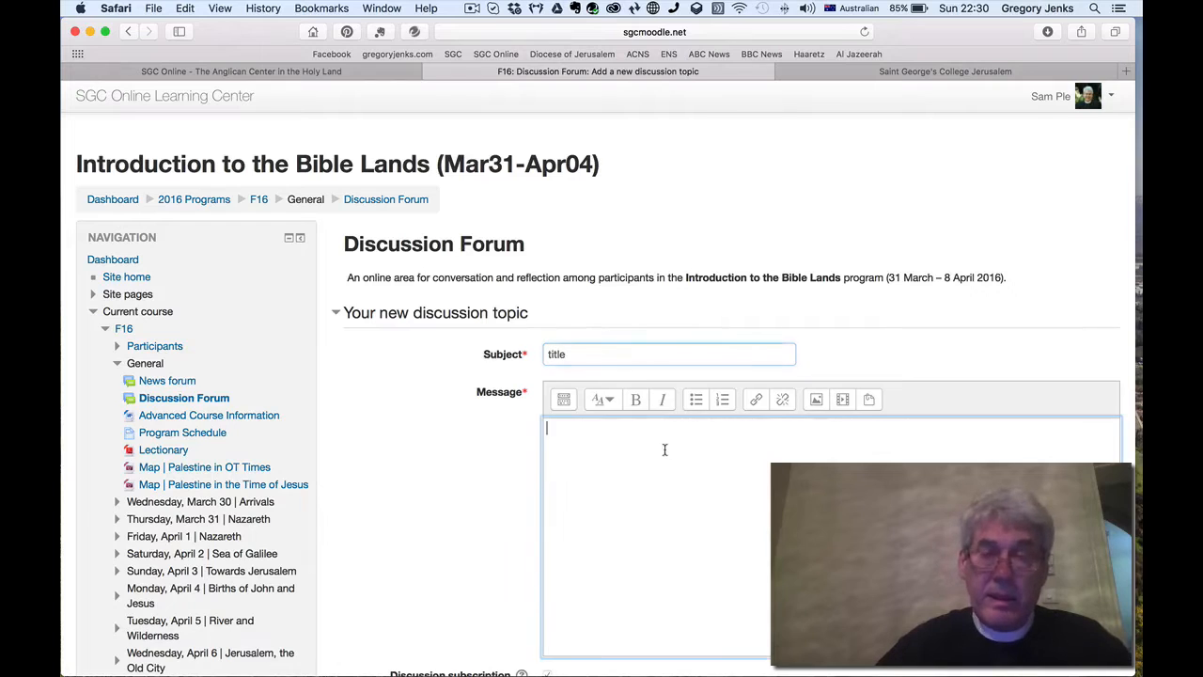
type("message")
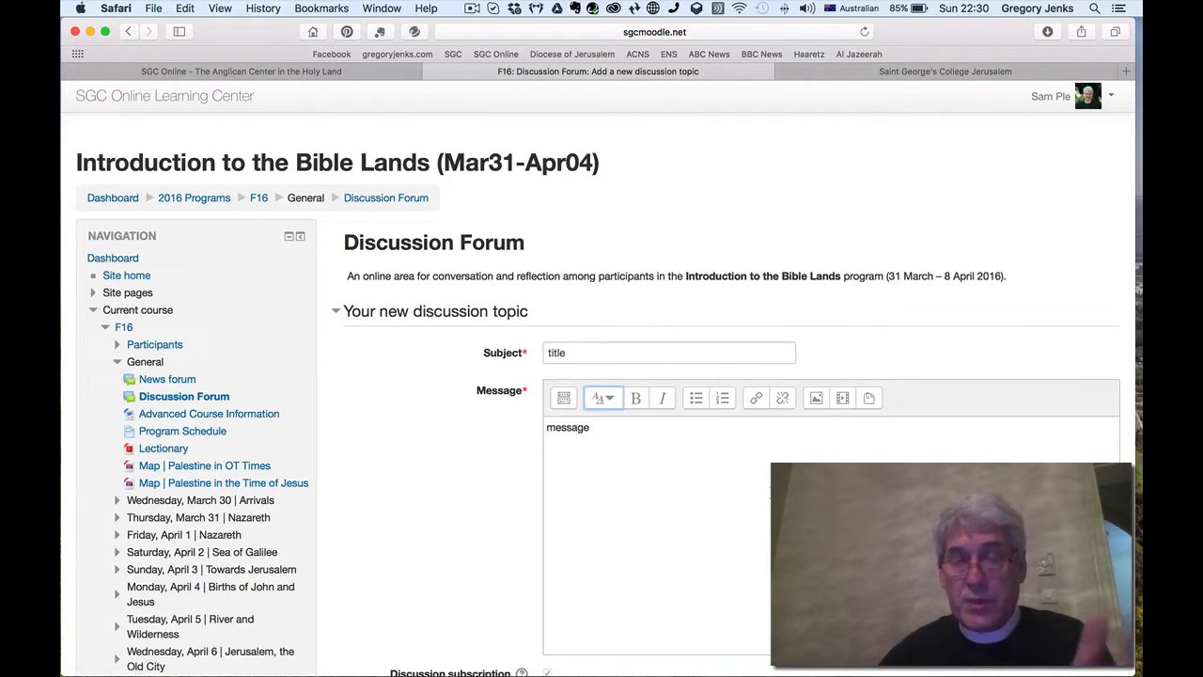
scroll("down", 3)
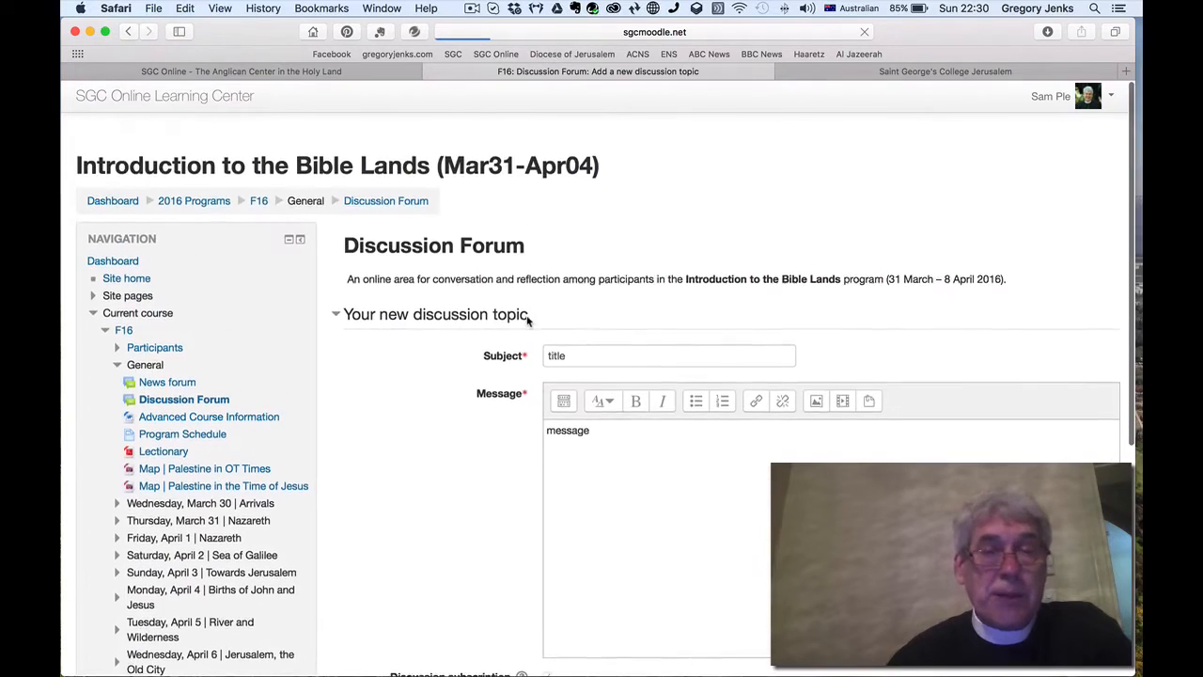
scroll("down", 3)
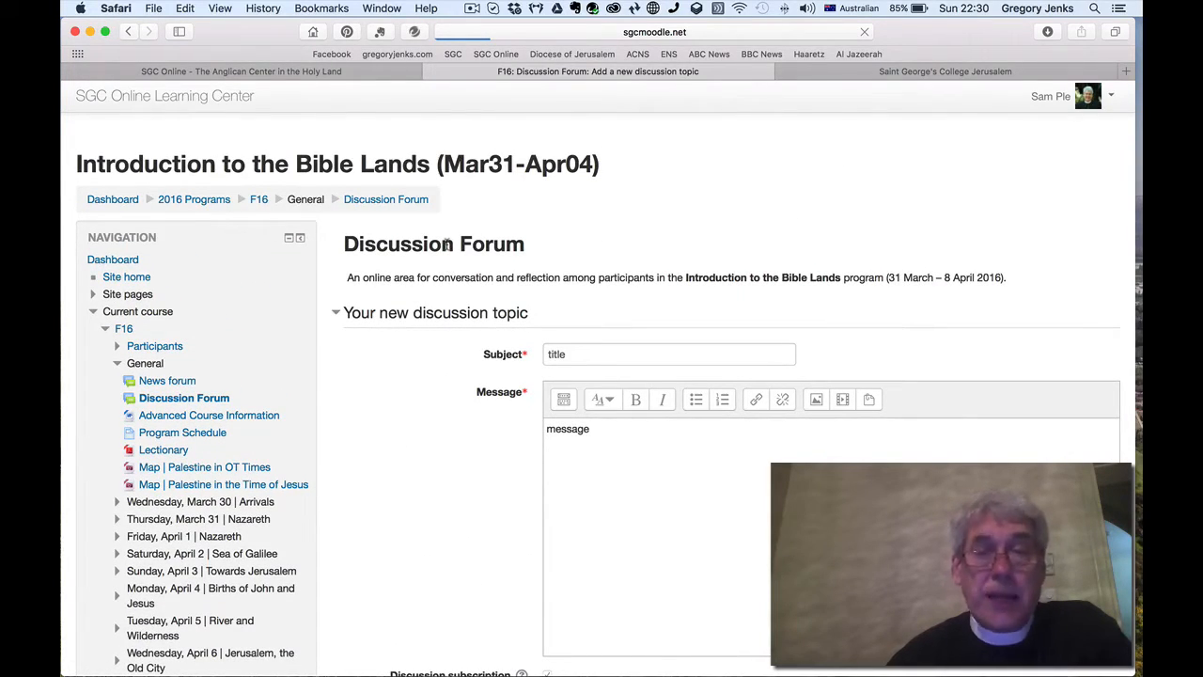
mouse_move(260, 199)
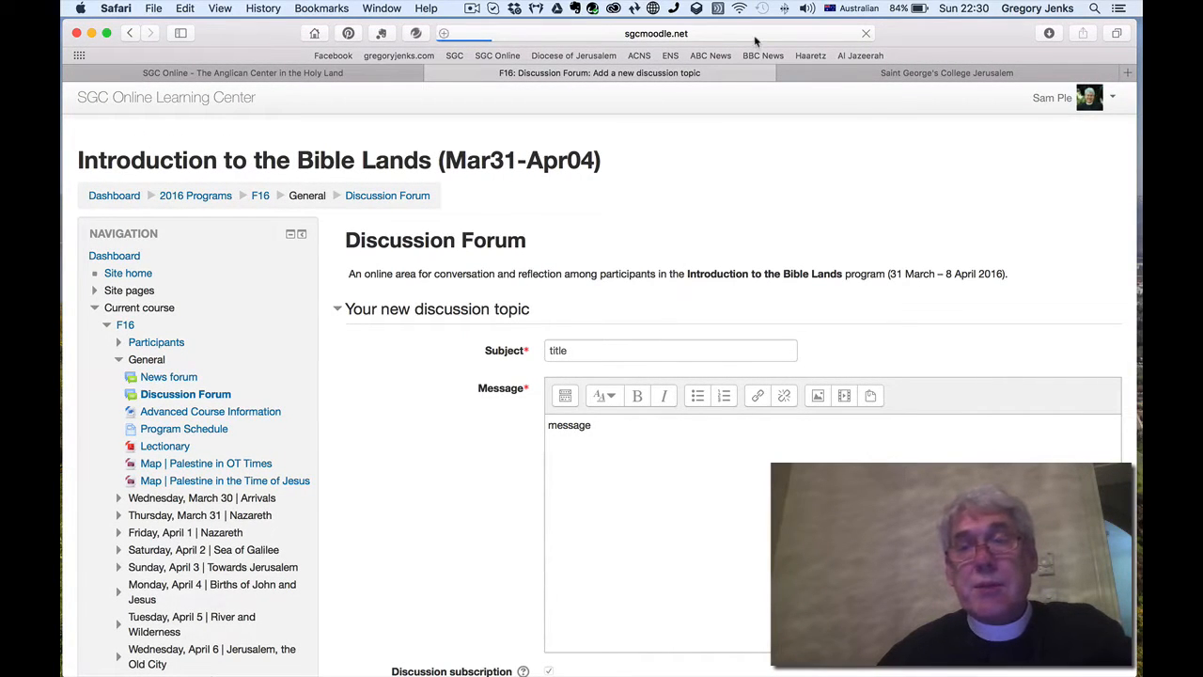
left_click(656, 34)
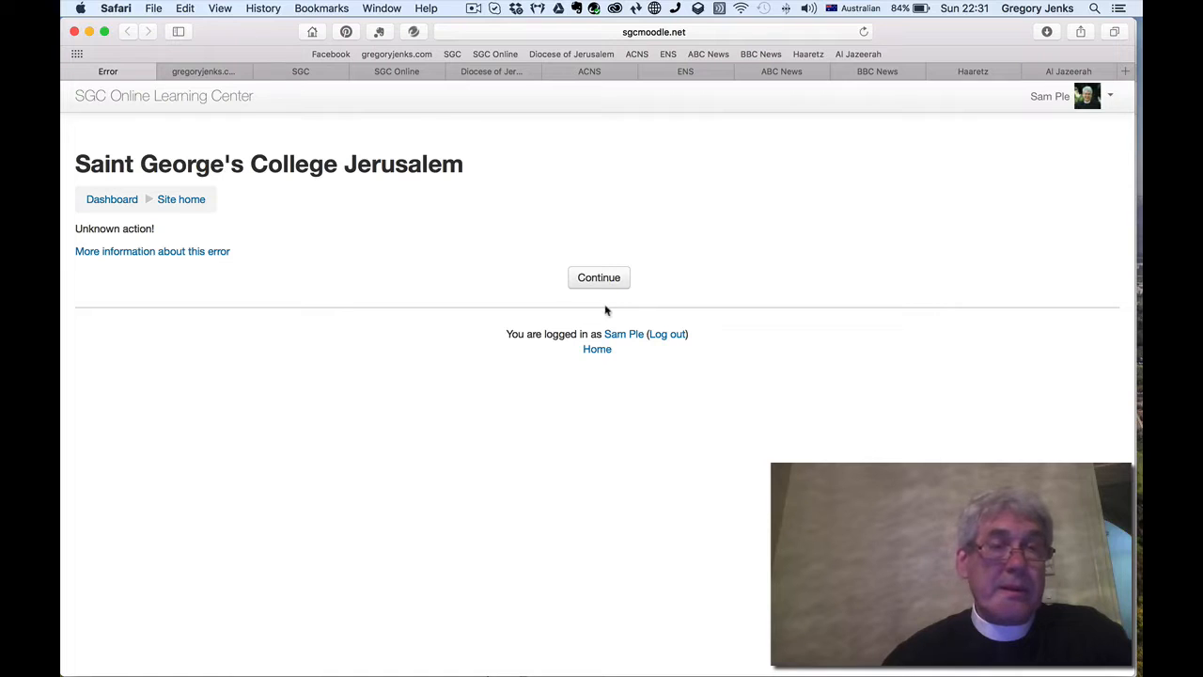
Step: Dismiss the error page and list the course's 30 participants sorted by surname
left_click(598, 278)
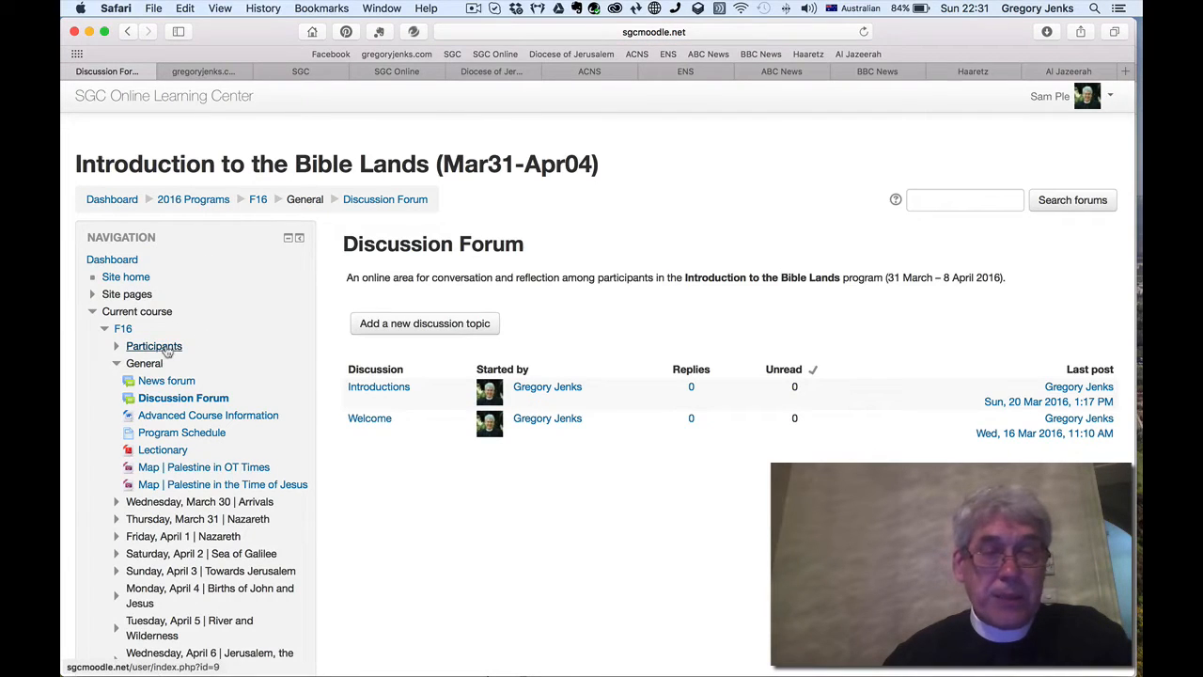
left_click(154, 346)
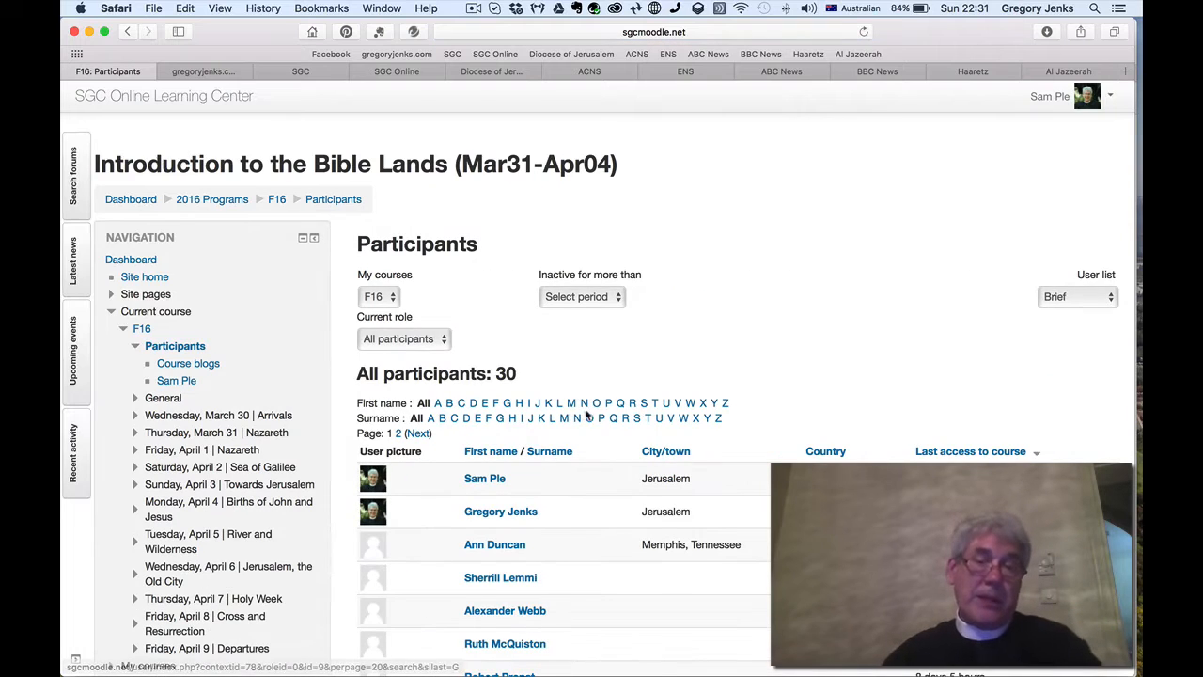
scroll("down", 3)
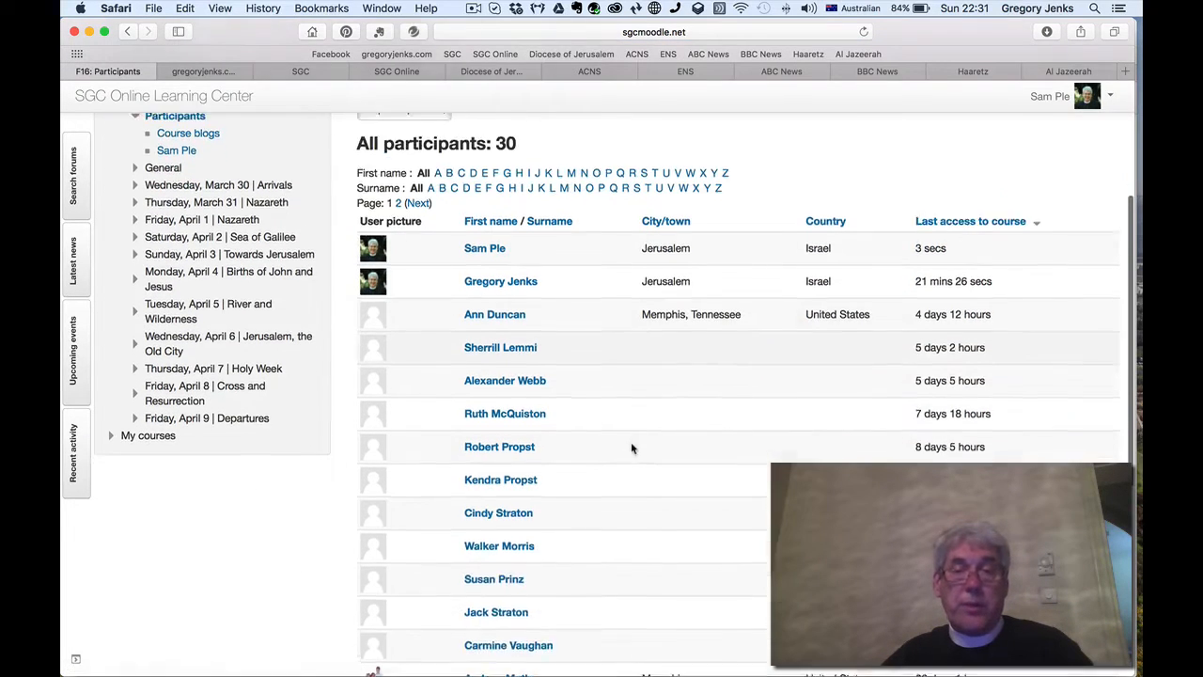
scroll("down", 3)
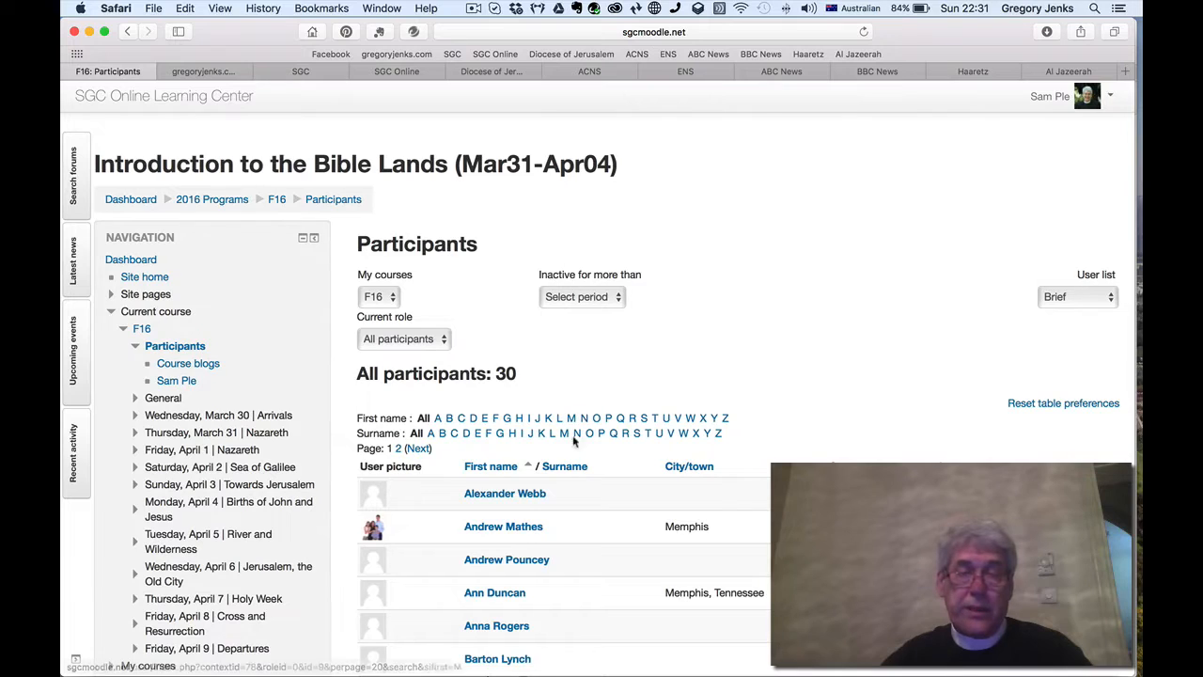
left_click(564, 467)
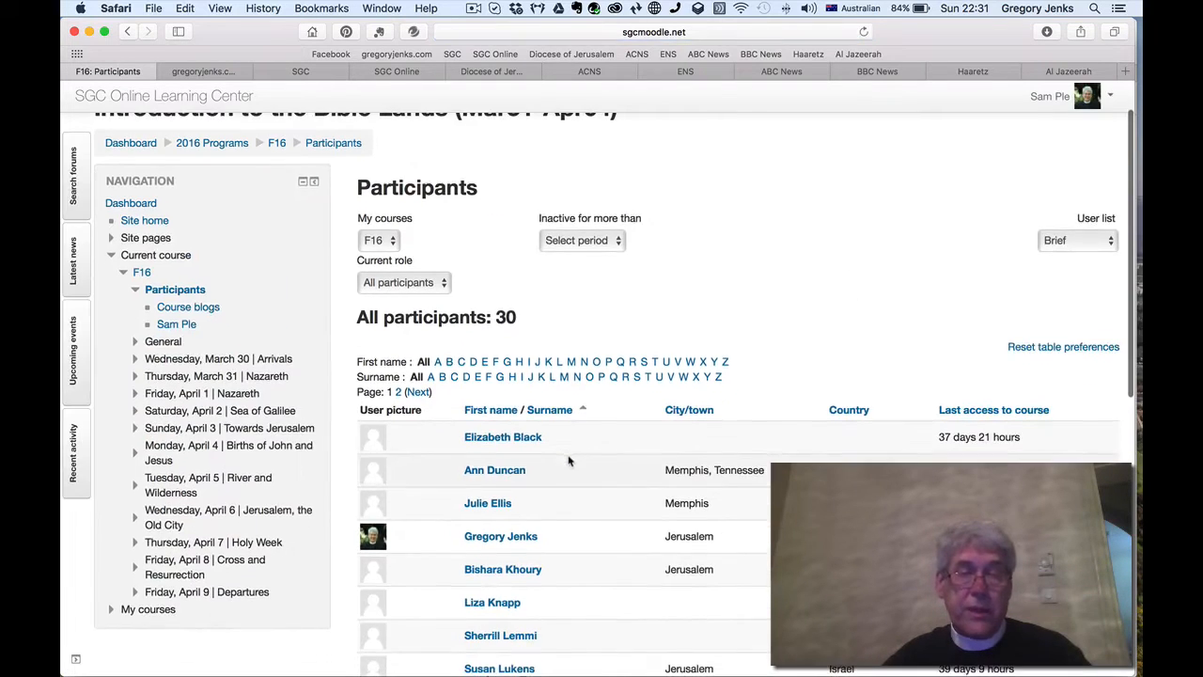
mouse_move(553, 481)
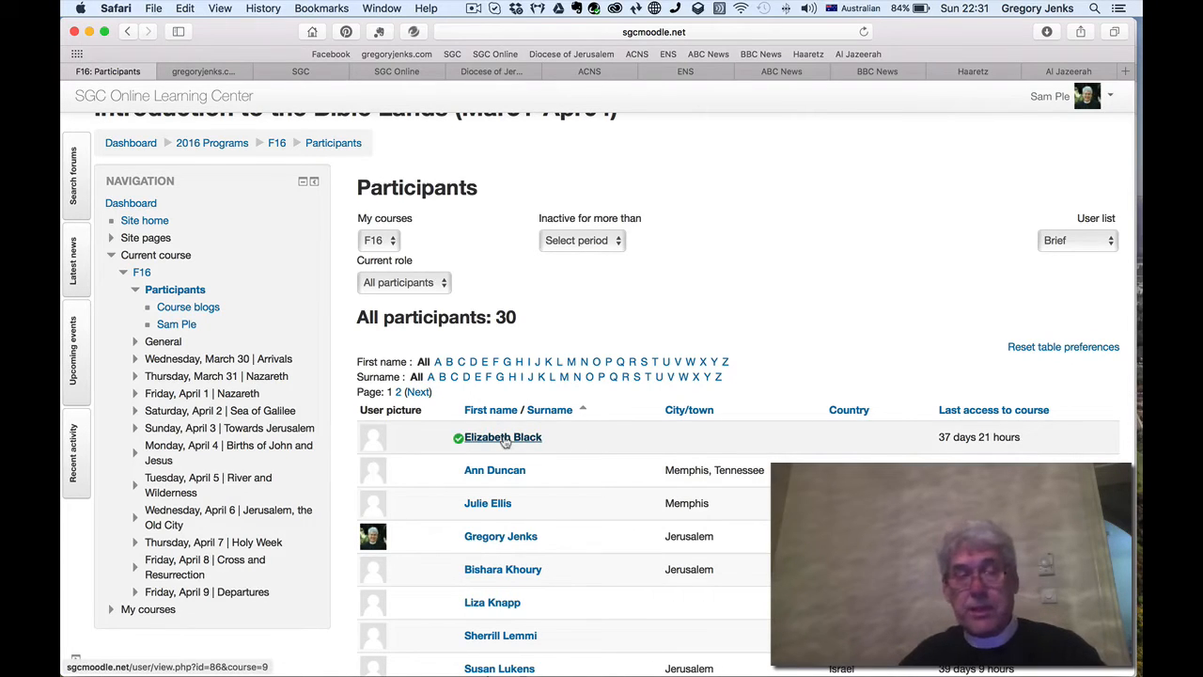
left_click(503, 436)
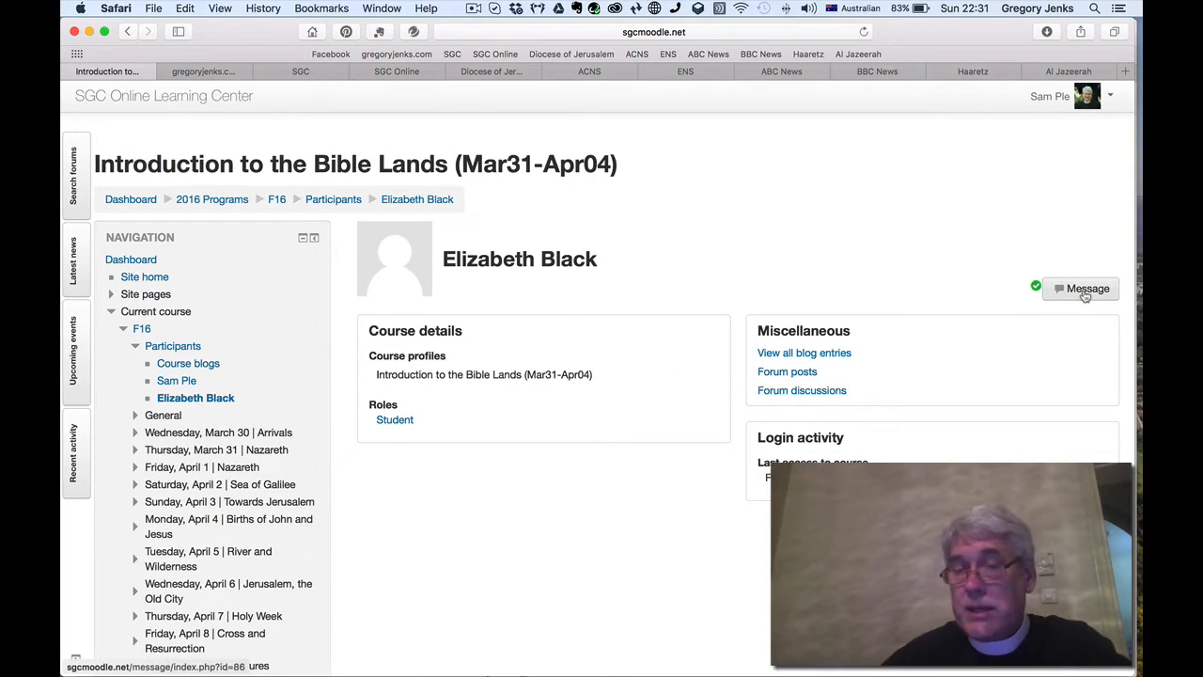
left_click(1080, 290)
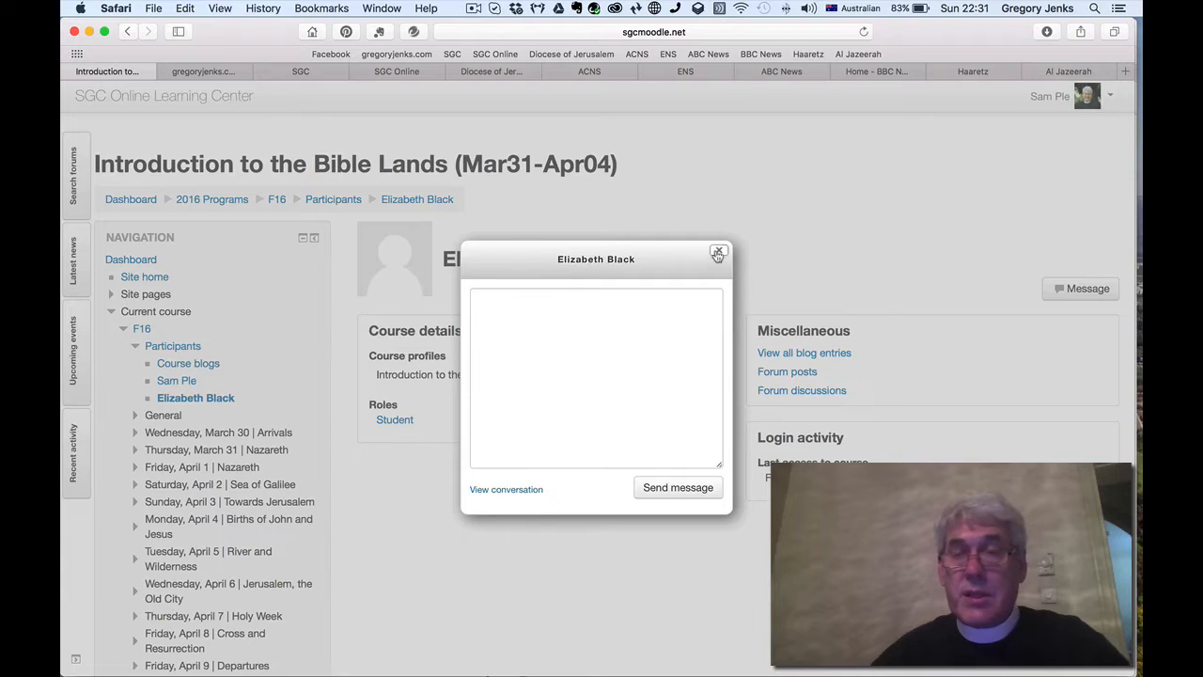
left_click(718, 254)
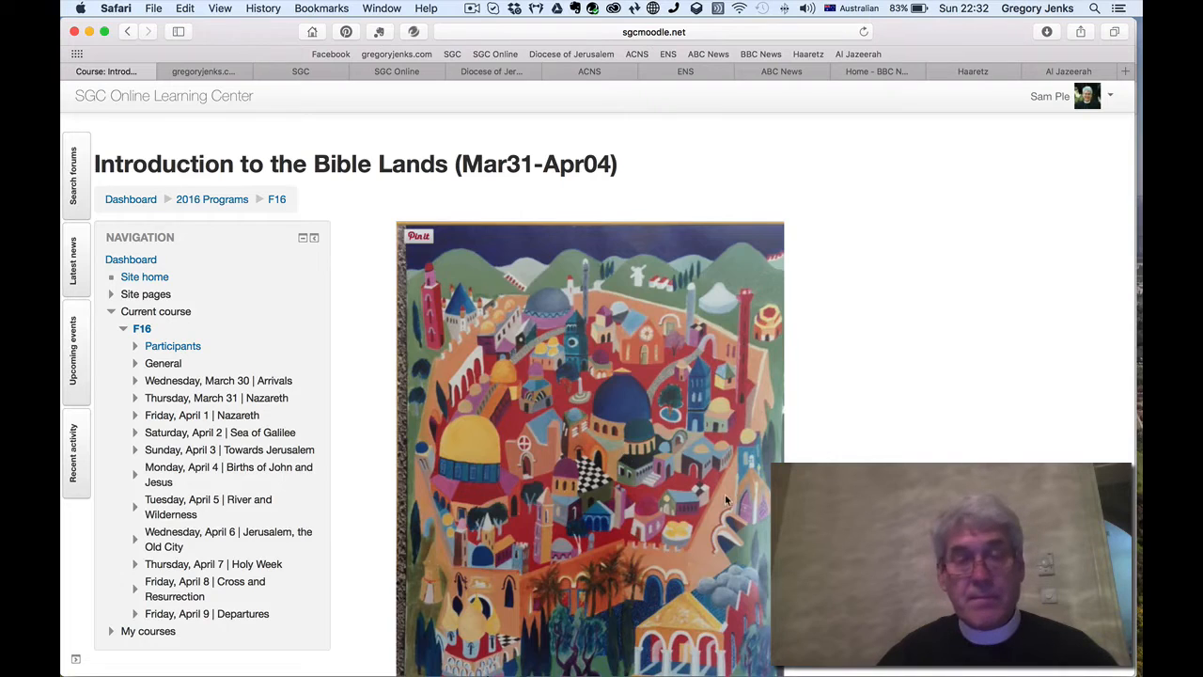
scroll("down", 3)
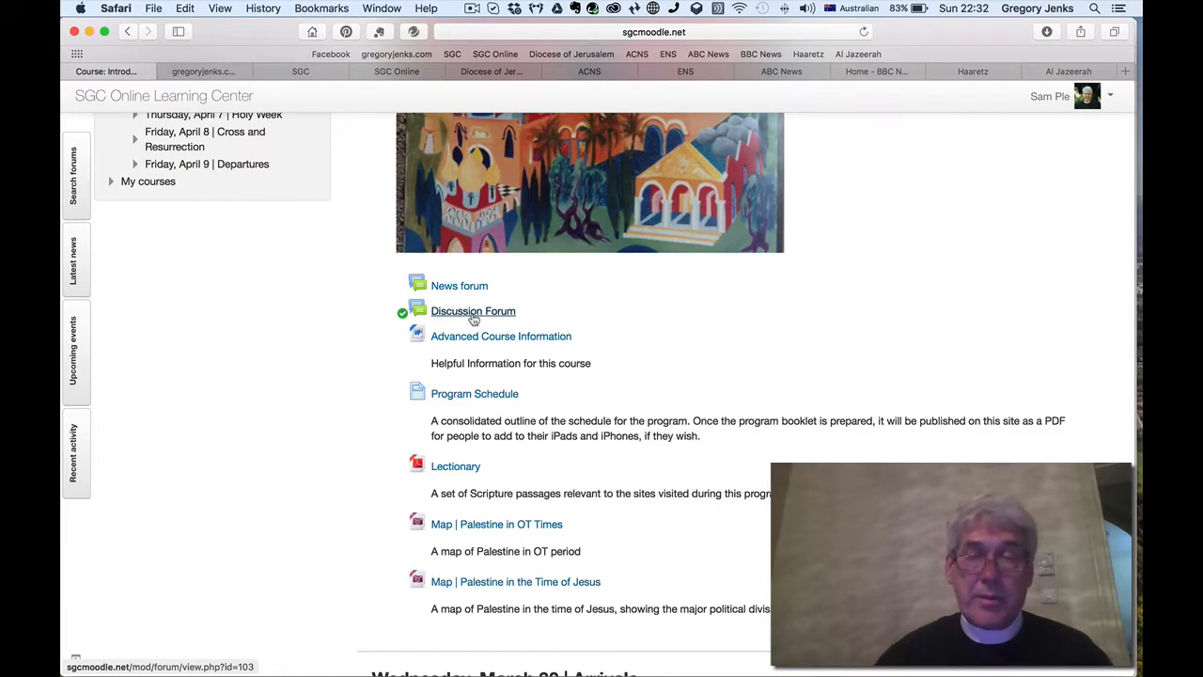
scroll("down", 3)
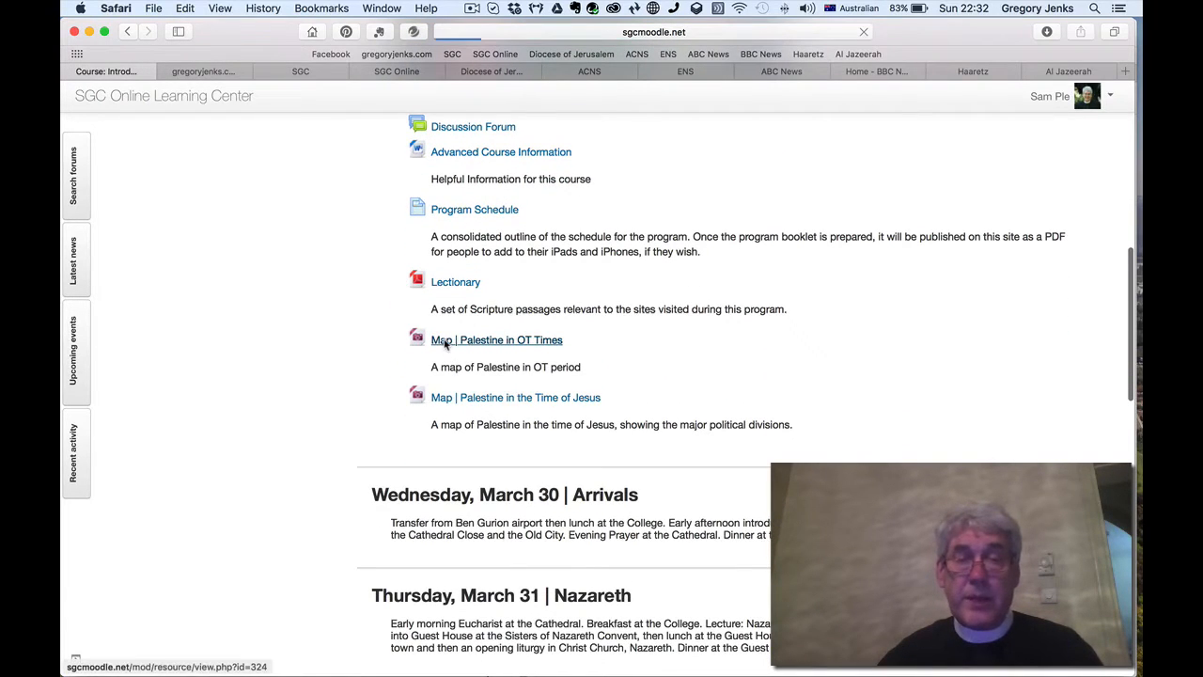
left_click(496, 338)
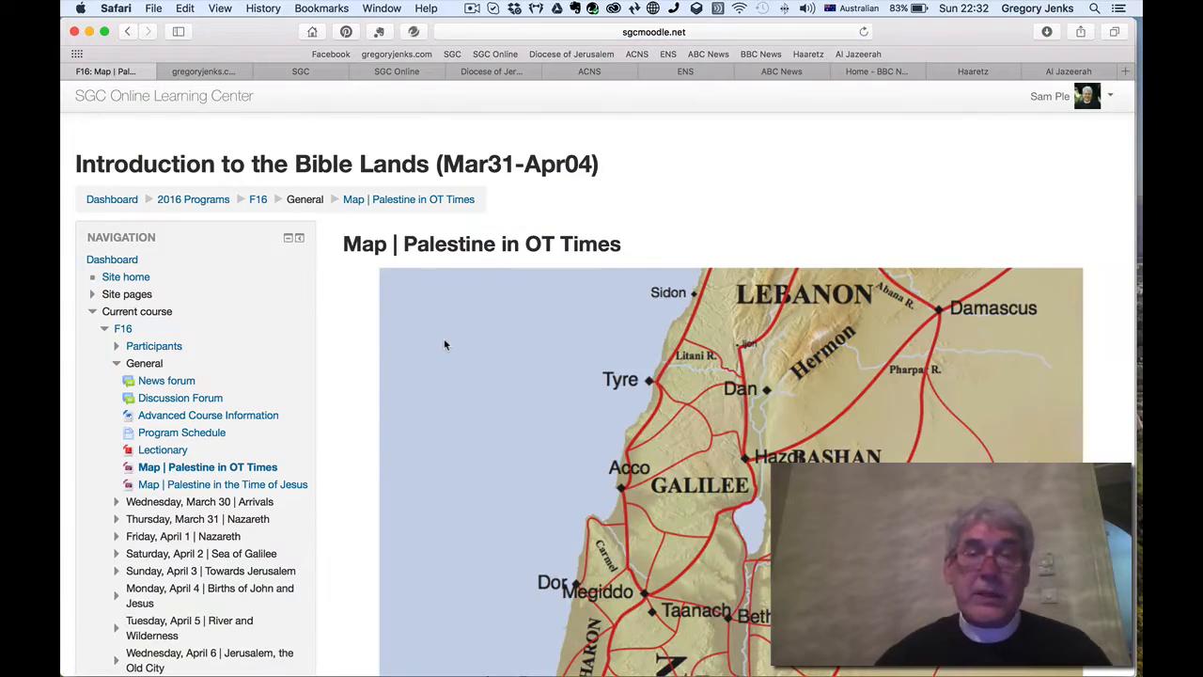
scroll("down", 3)
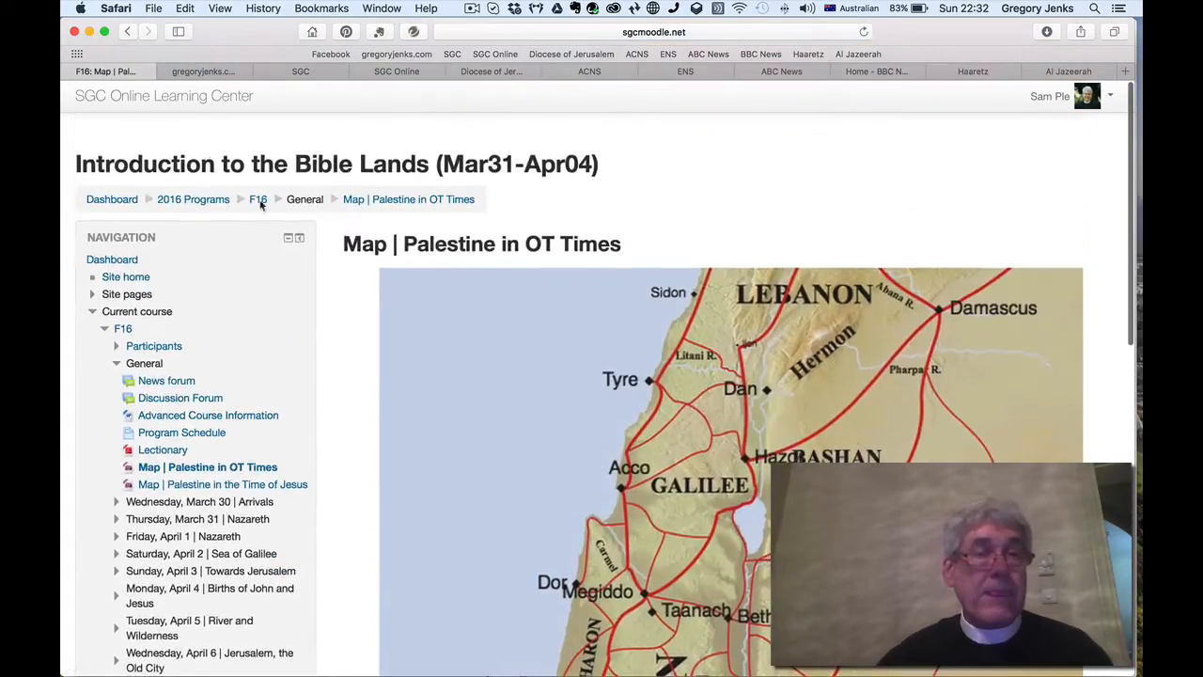
left_click(258, 199)
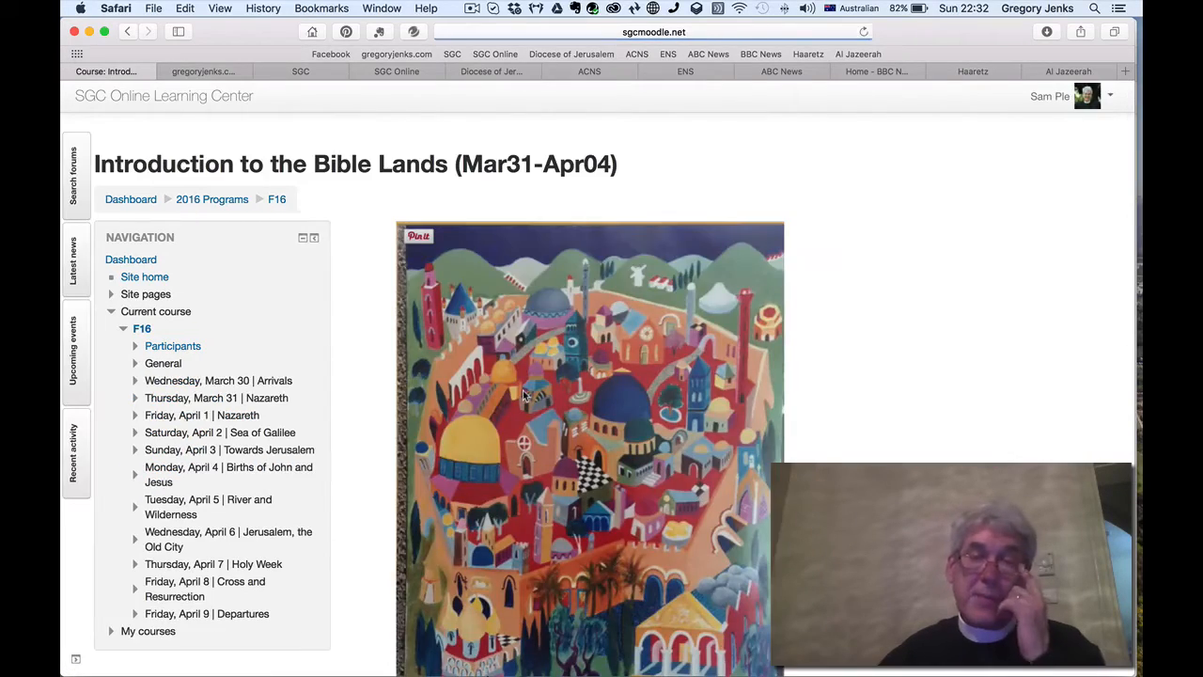
scroll("down", 3)
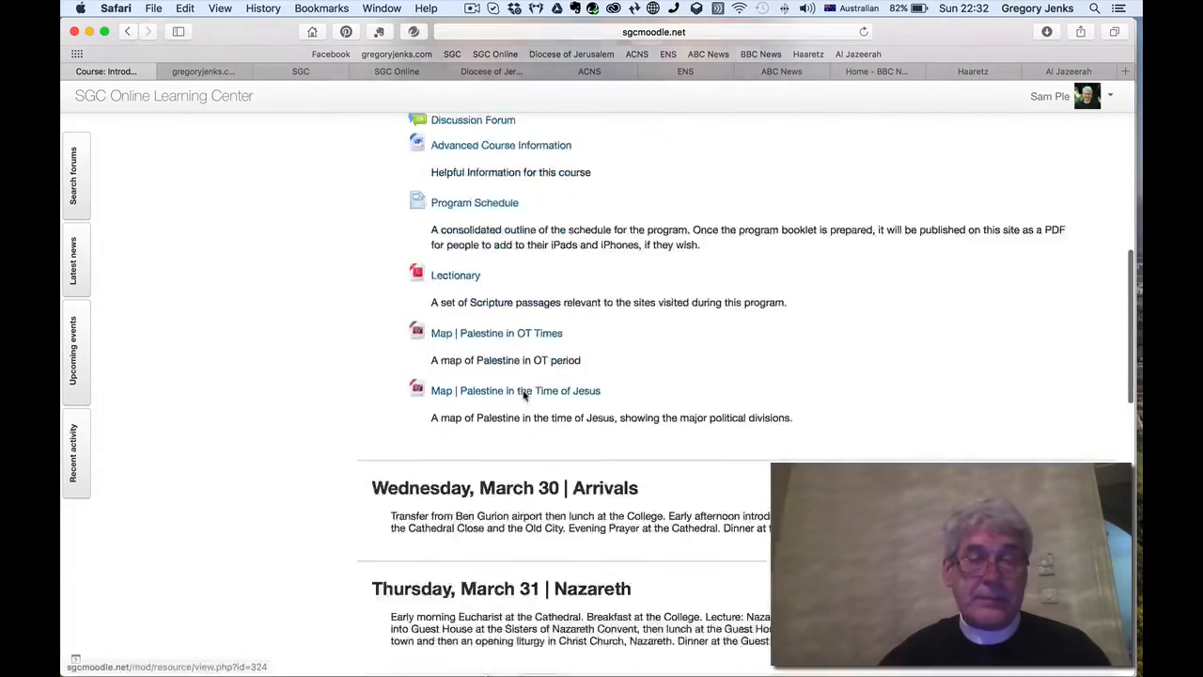
scroll("down", 3)
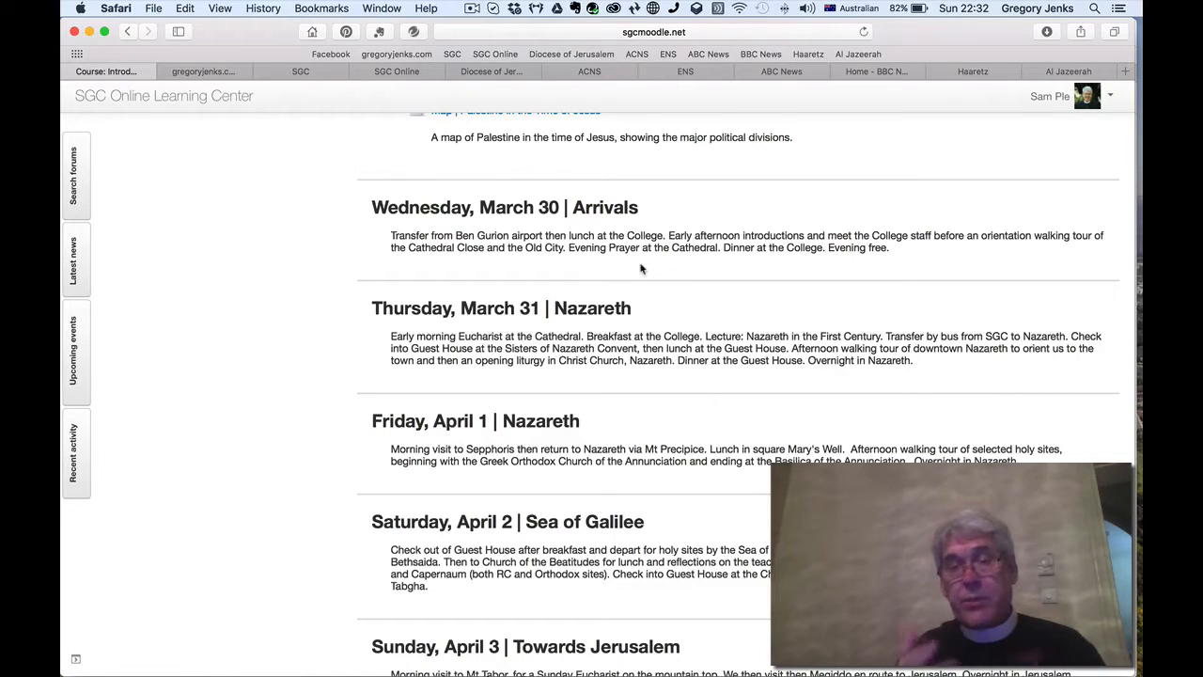
scroll("down", 3)
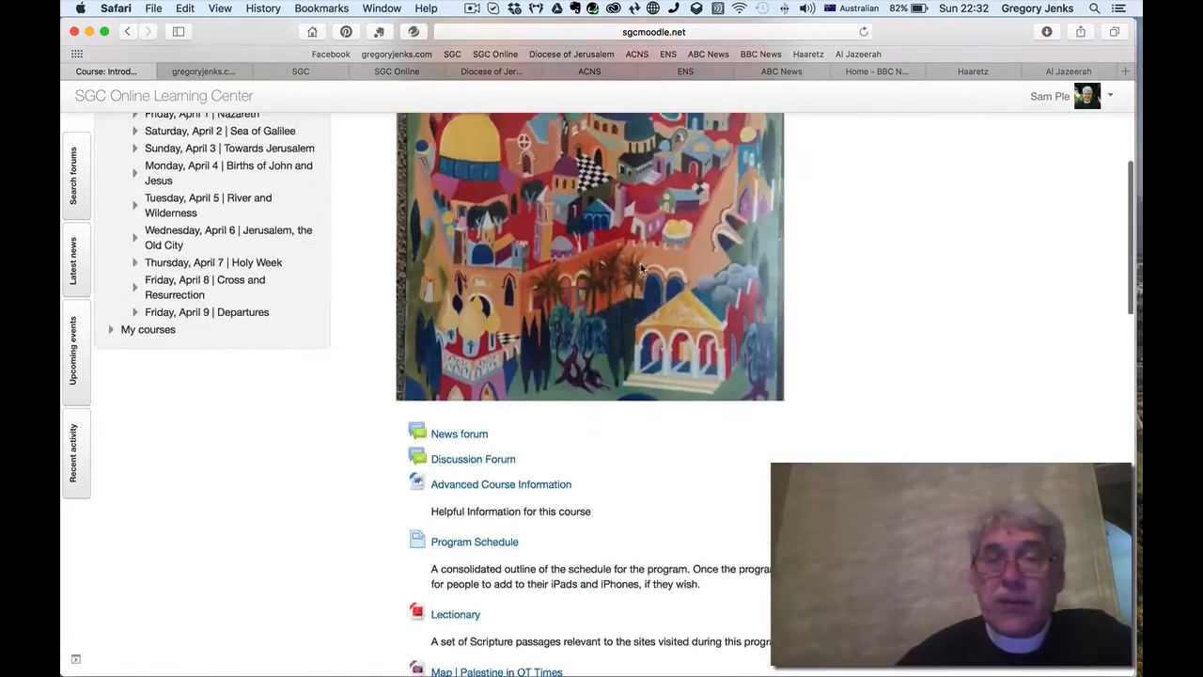
scroll("up", 3)
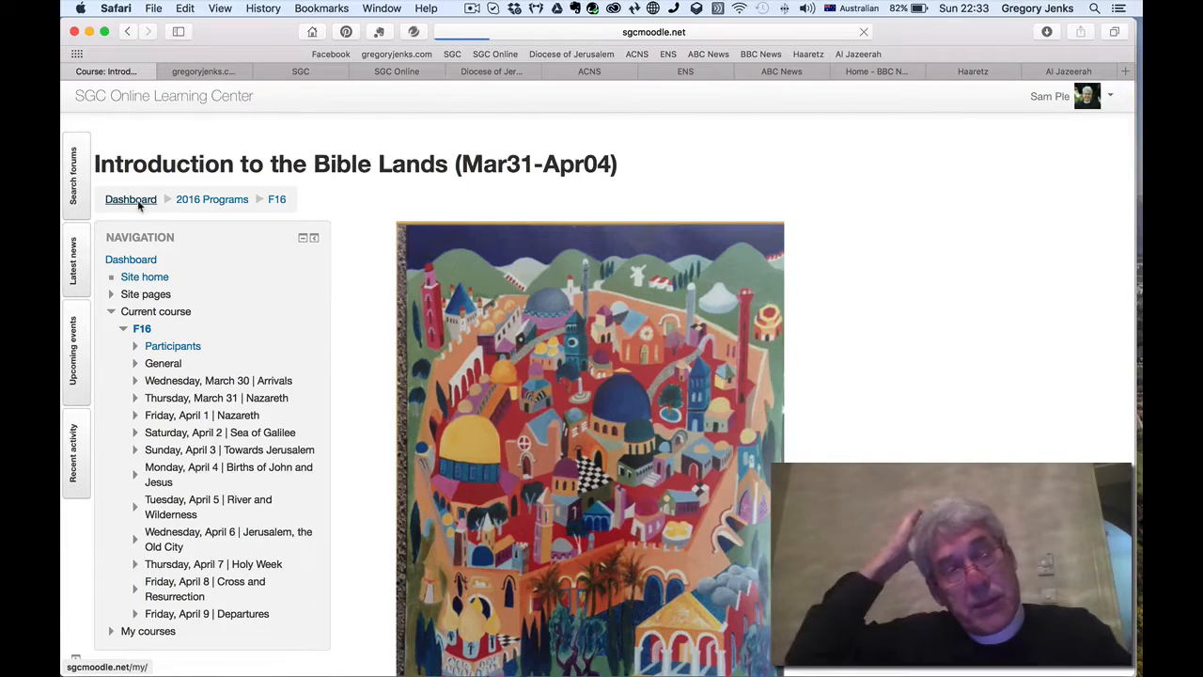
left_click(131, 199)
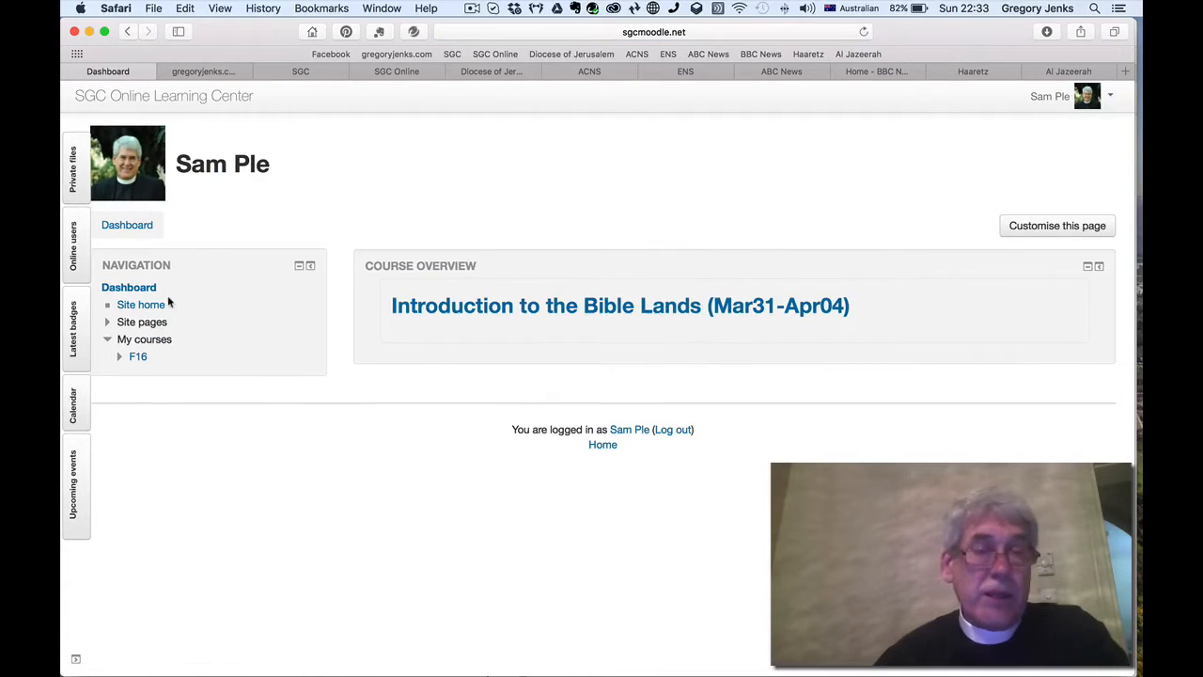
left_click(139, 304)
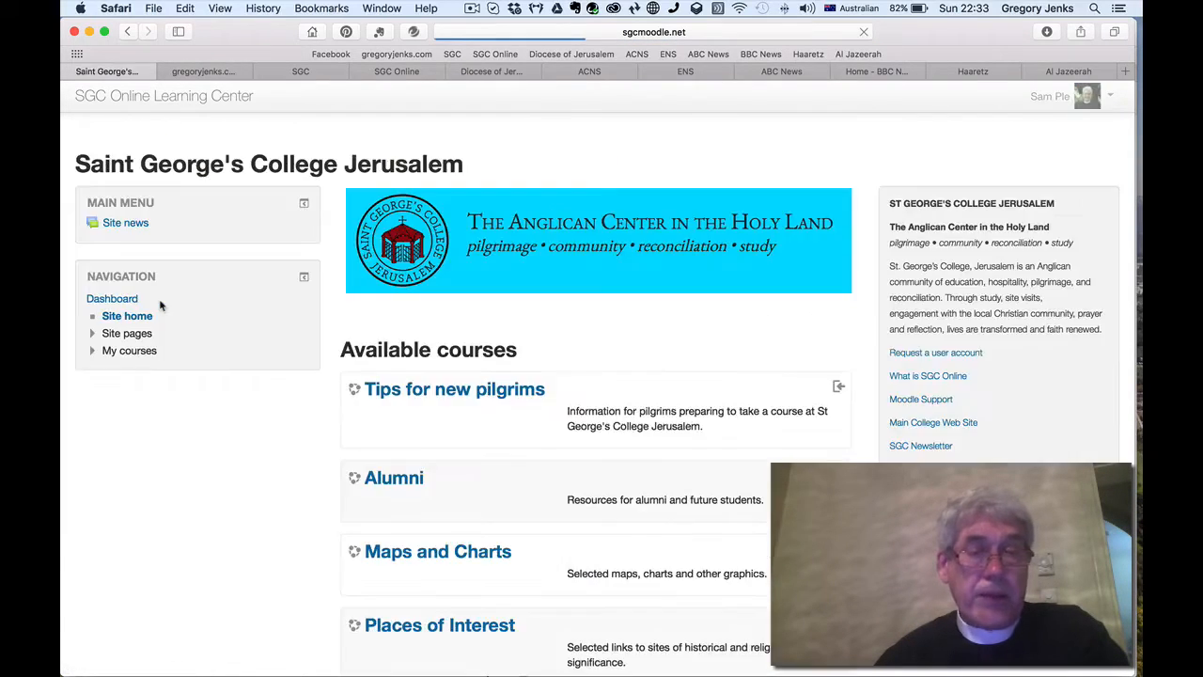
scroll("down", 3)
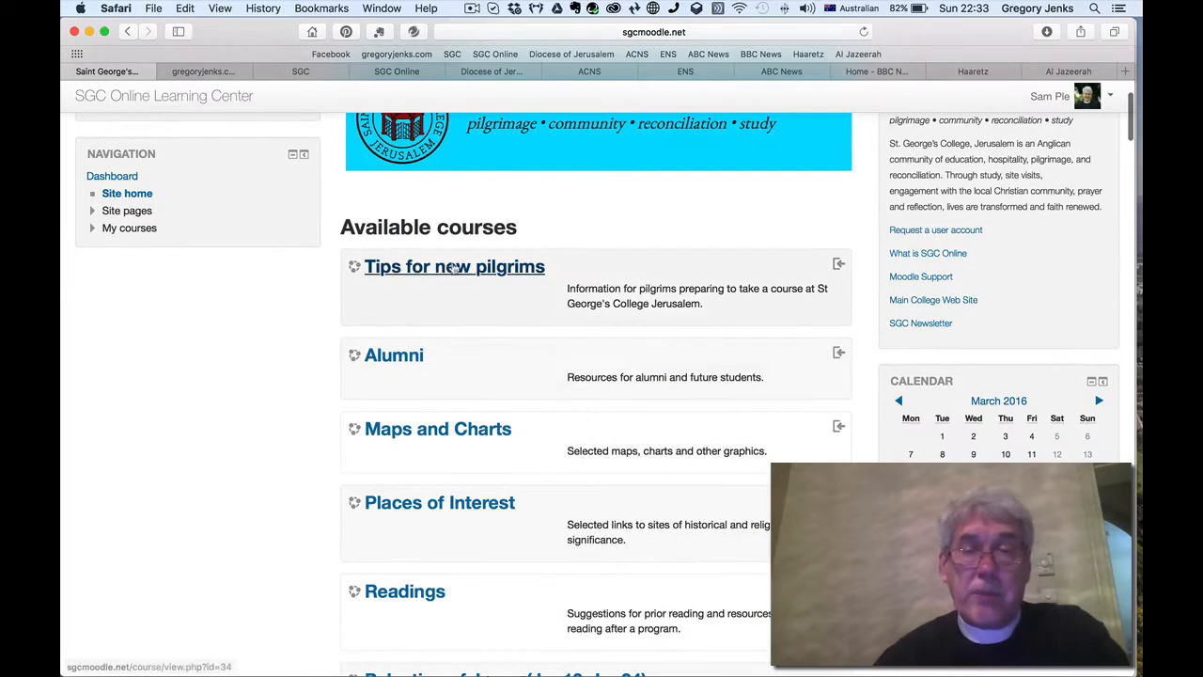
scroll("down", 3)
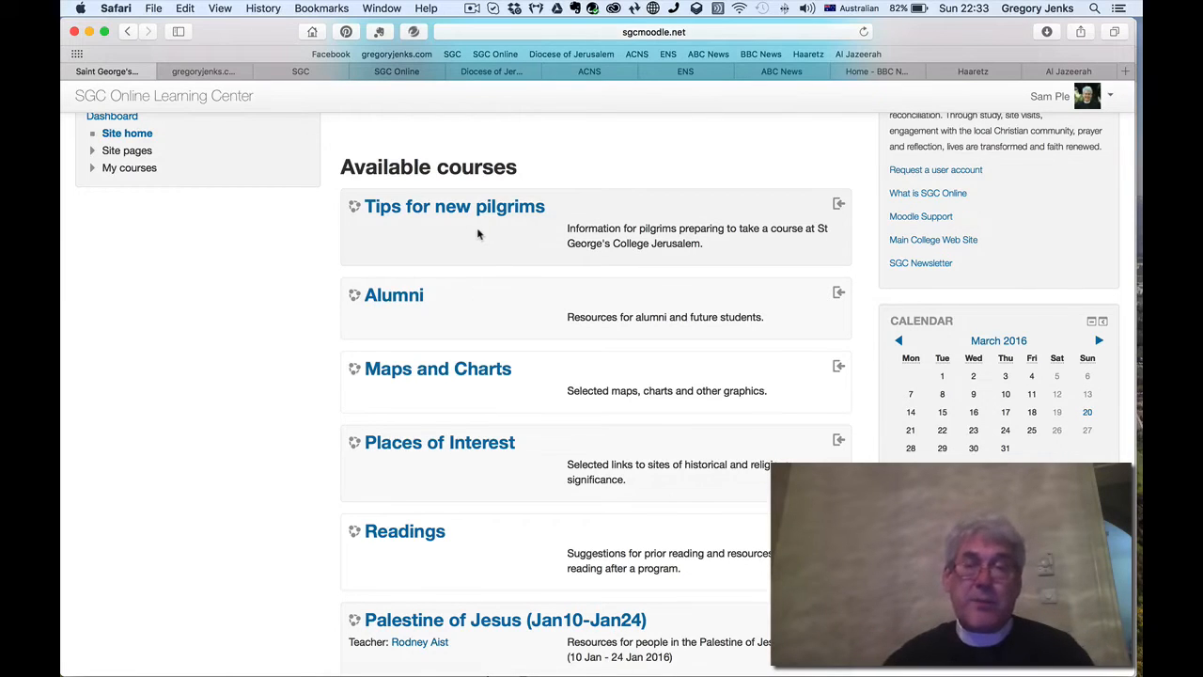
scroll("down", 3)
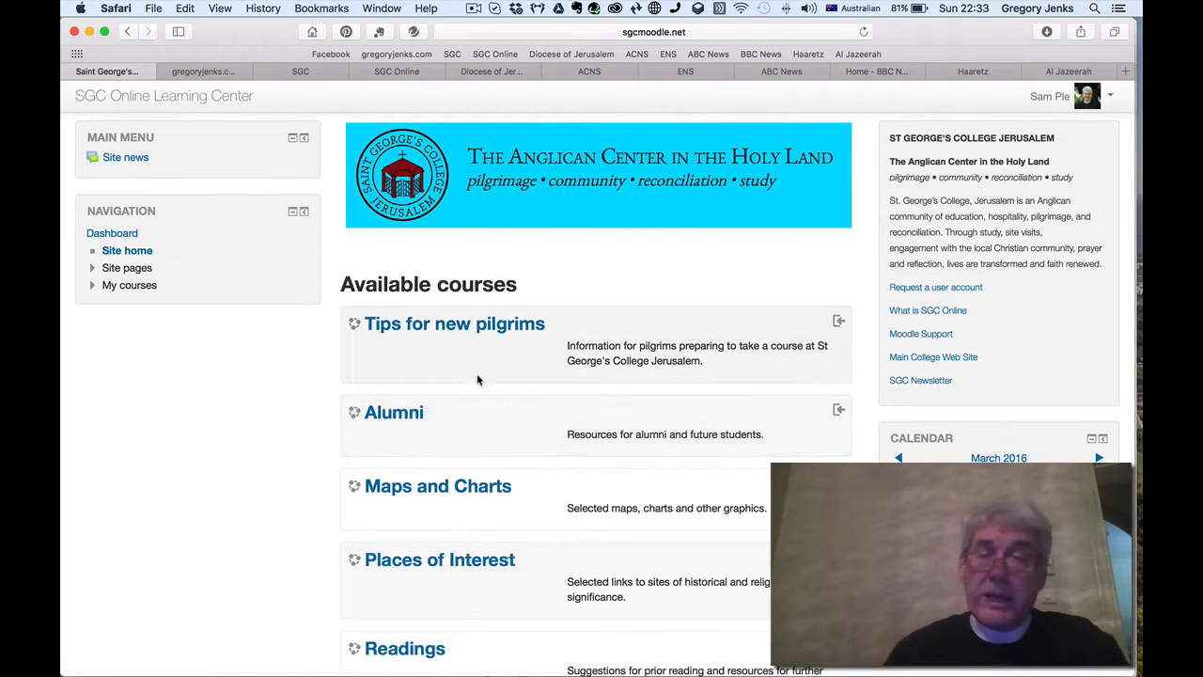
mouse_move(533, 372)
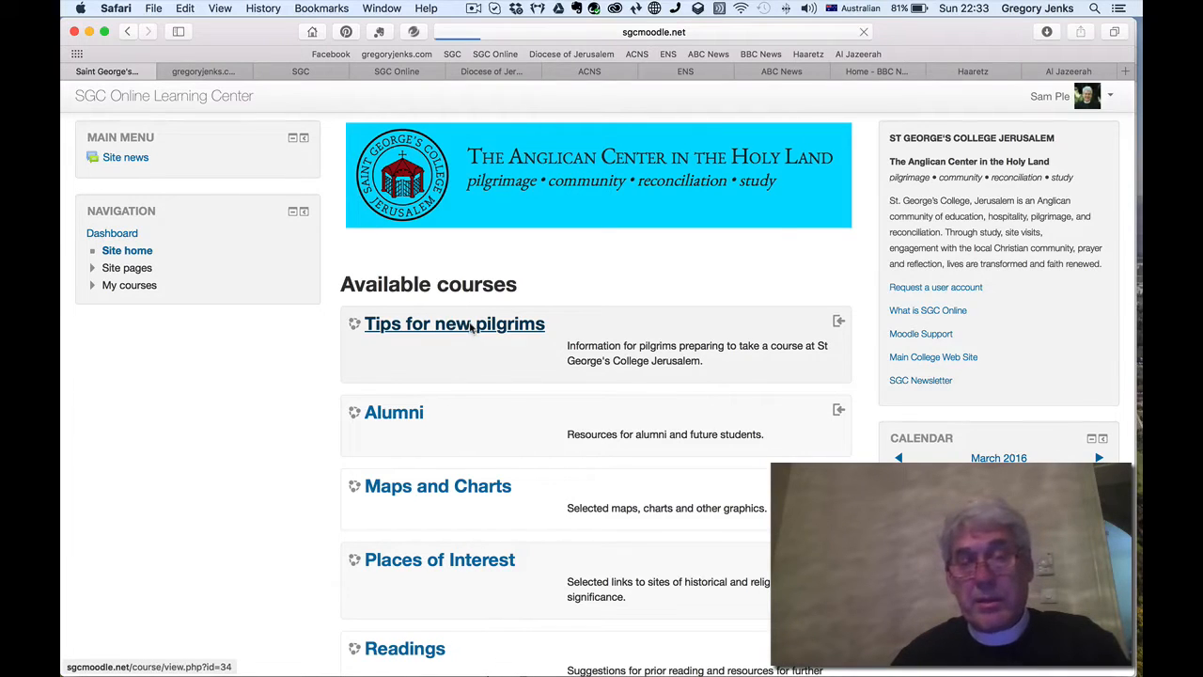
Step: Self-enrol in the Tips for new pilgrims course
left_click(455, 323)
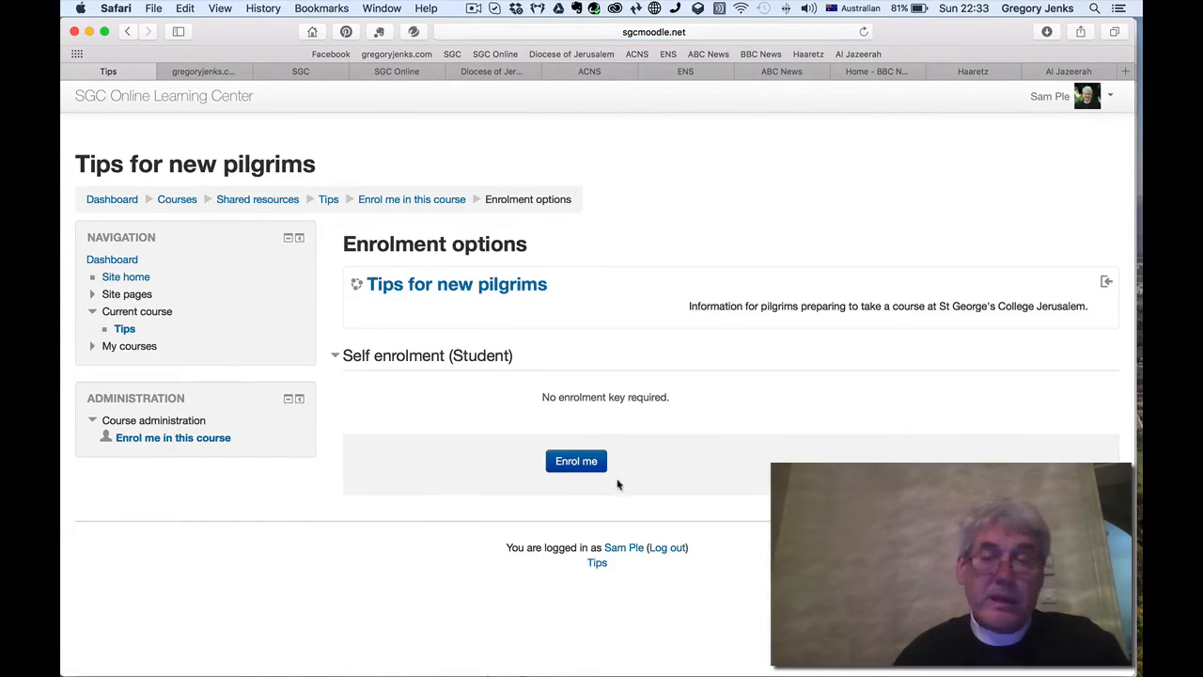
left_click(575, 460)
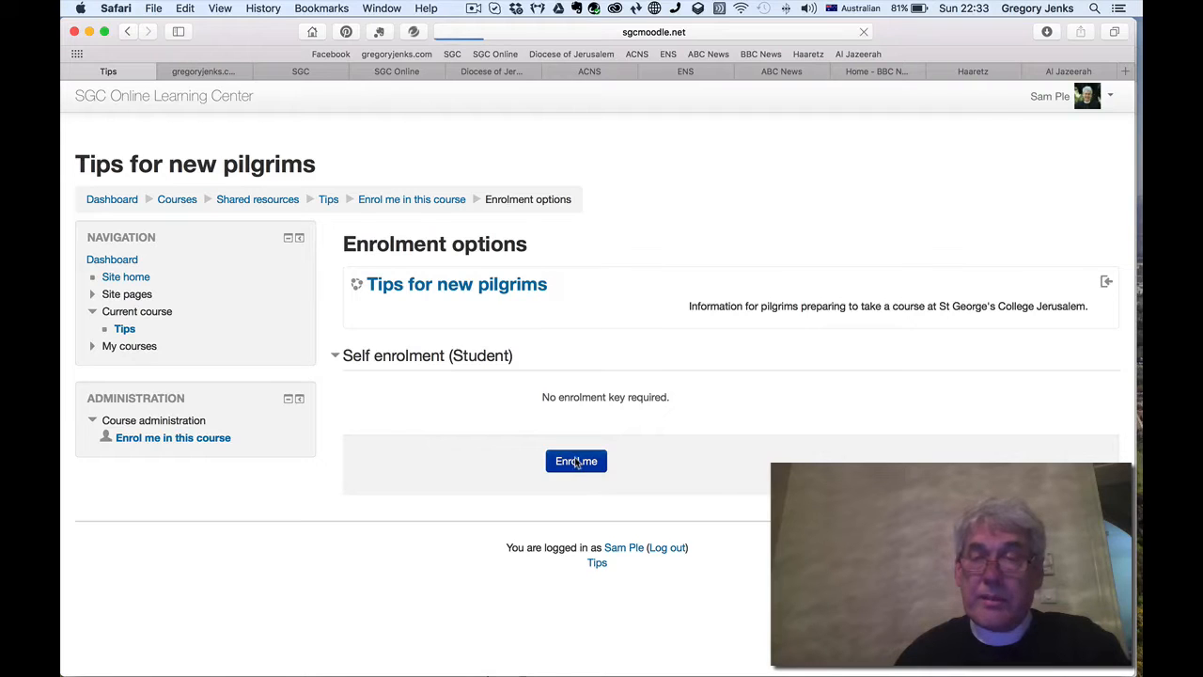
left_click(575, 460)
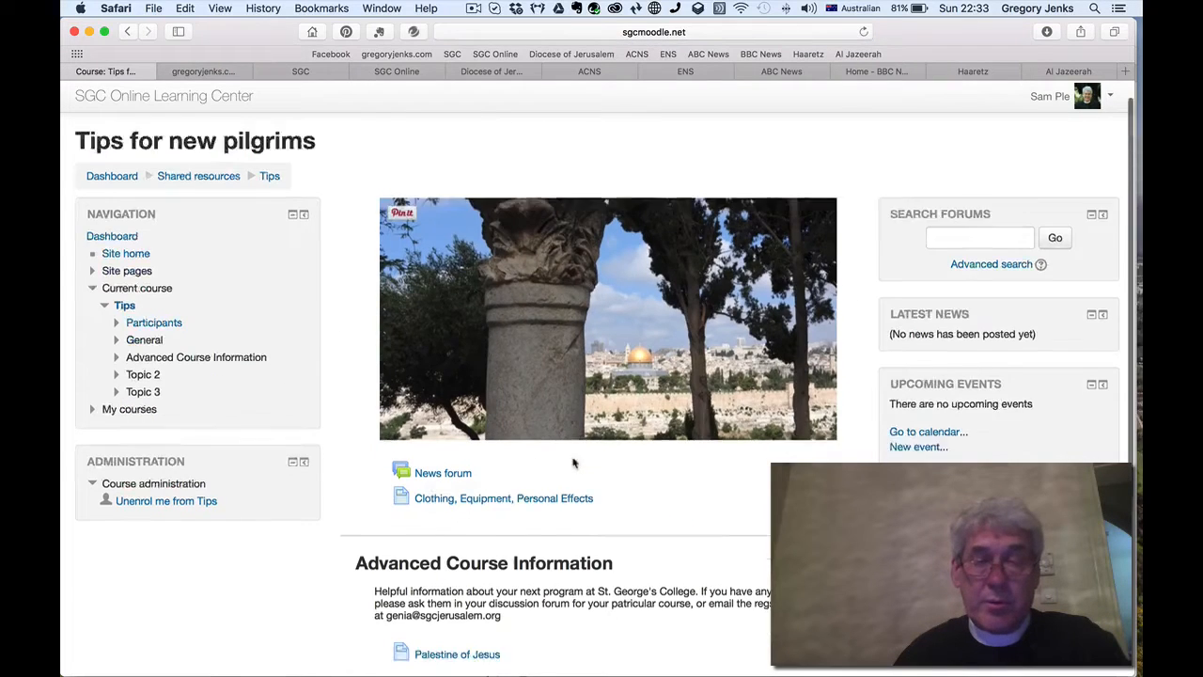
scroll("down", 3)
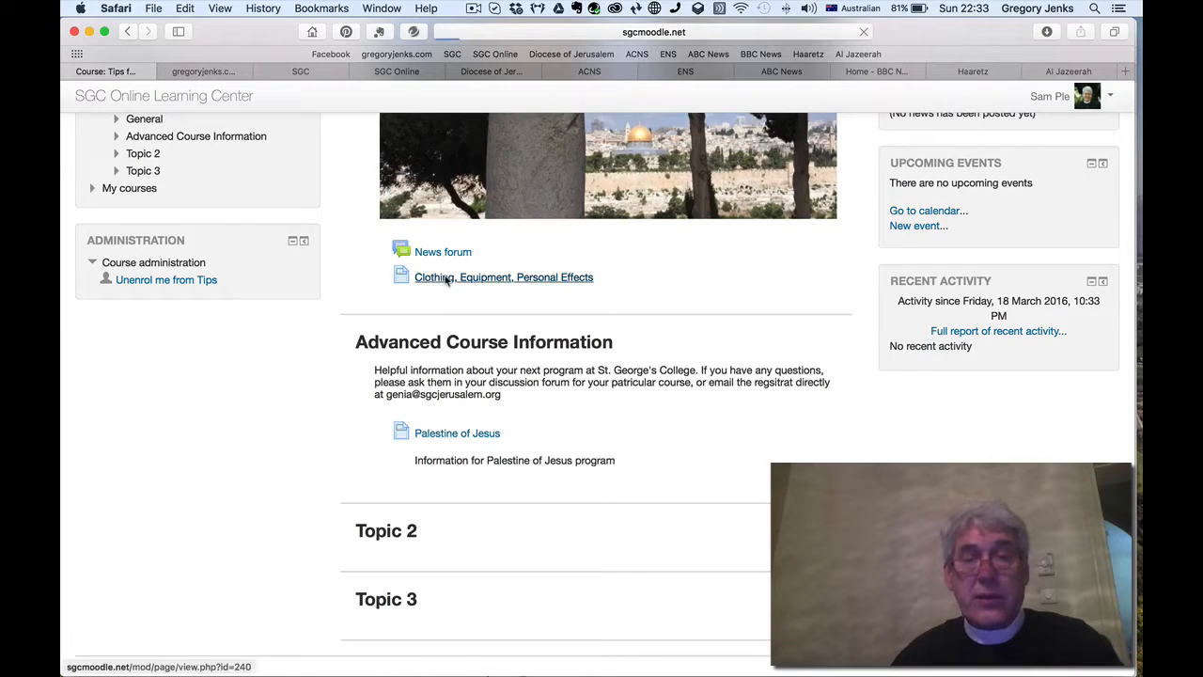
Step: Read through the Clothing, Equipment, Personal Effects resource
left_click(504, 277)
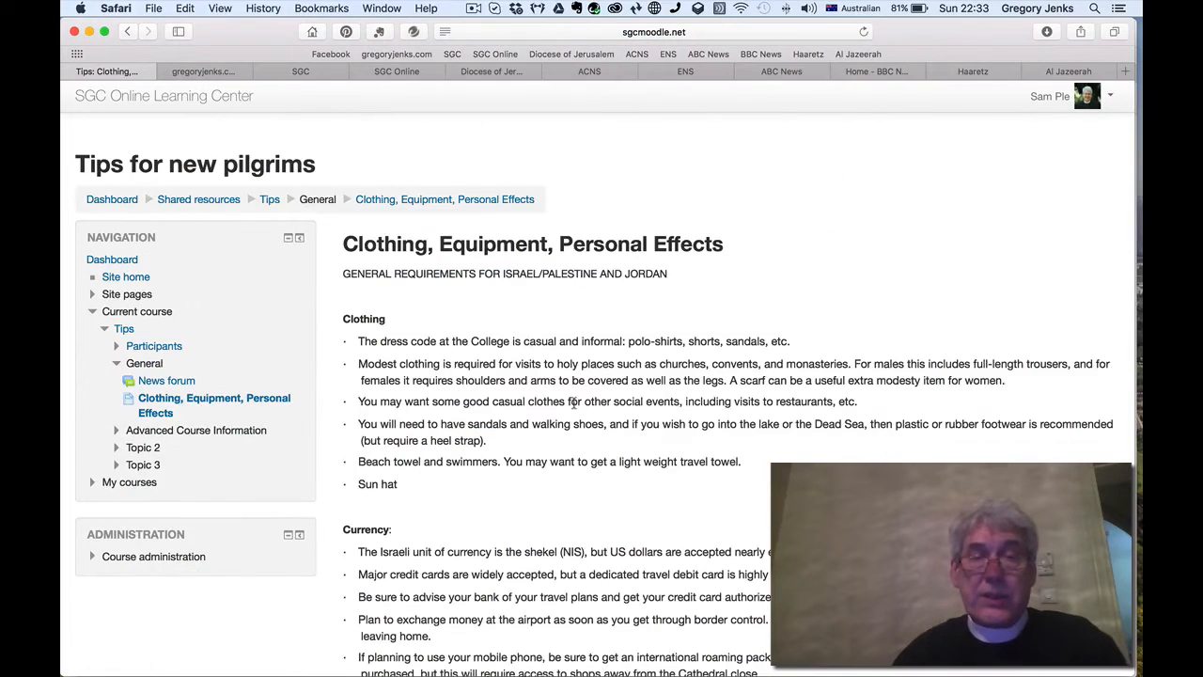
scroll("down", 3)
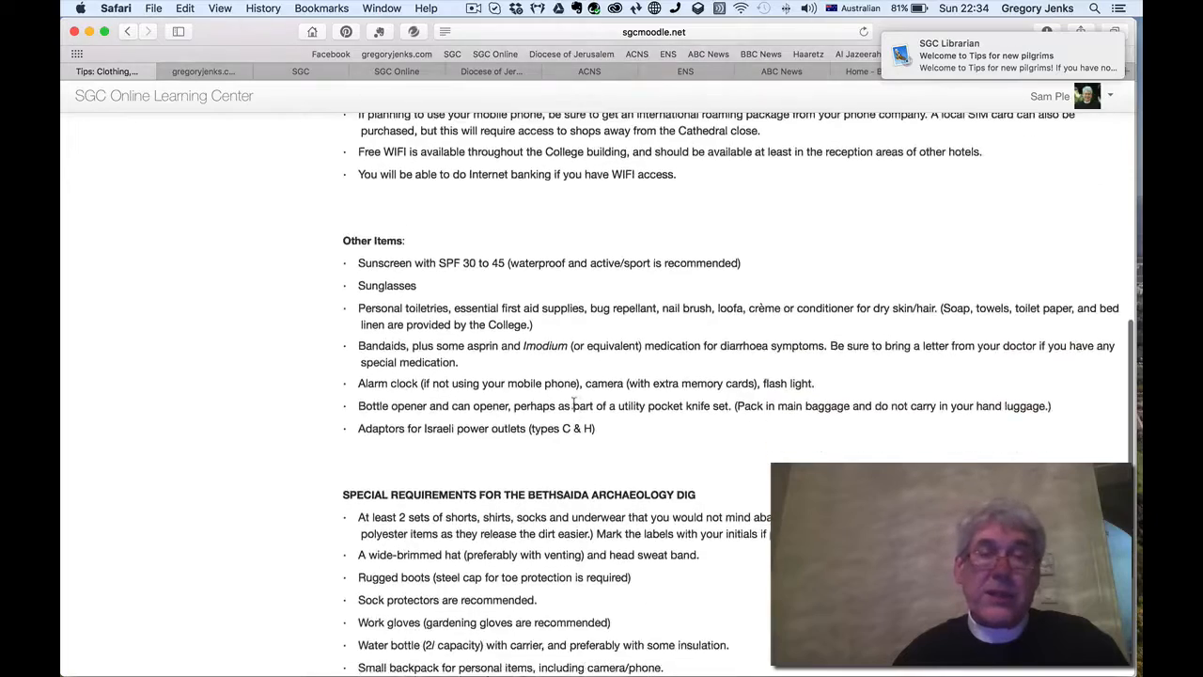
scroll("down", 3)
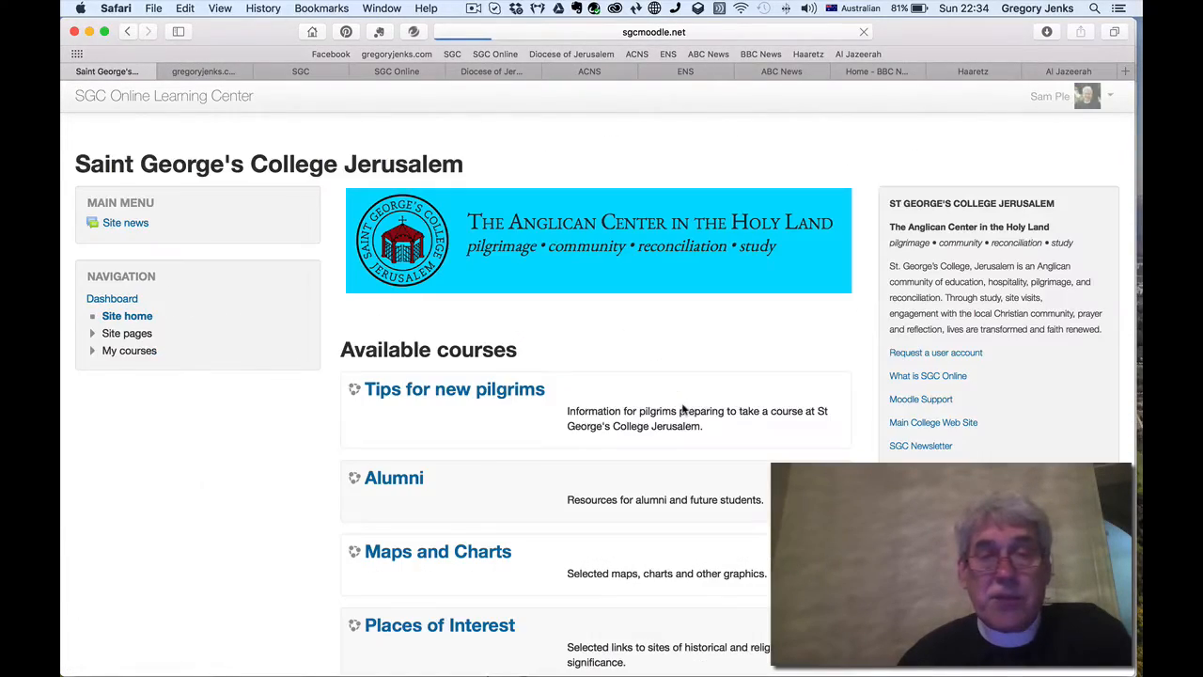
Step: Enrol in the Maps and Charts course from Site home via Enrol me
scroll("down", 3)
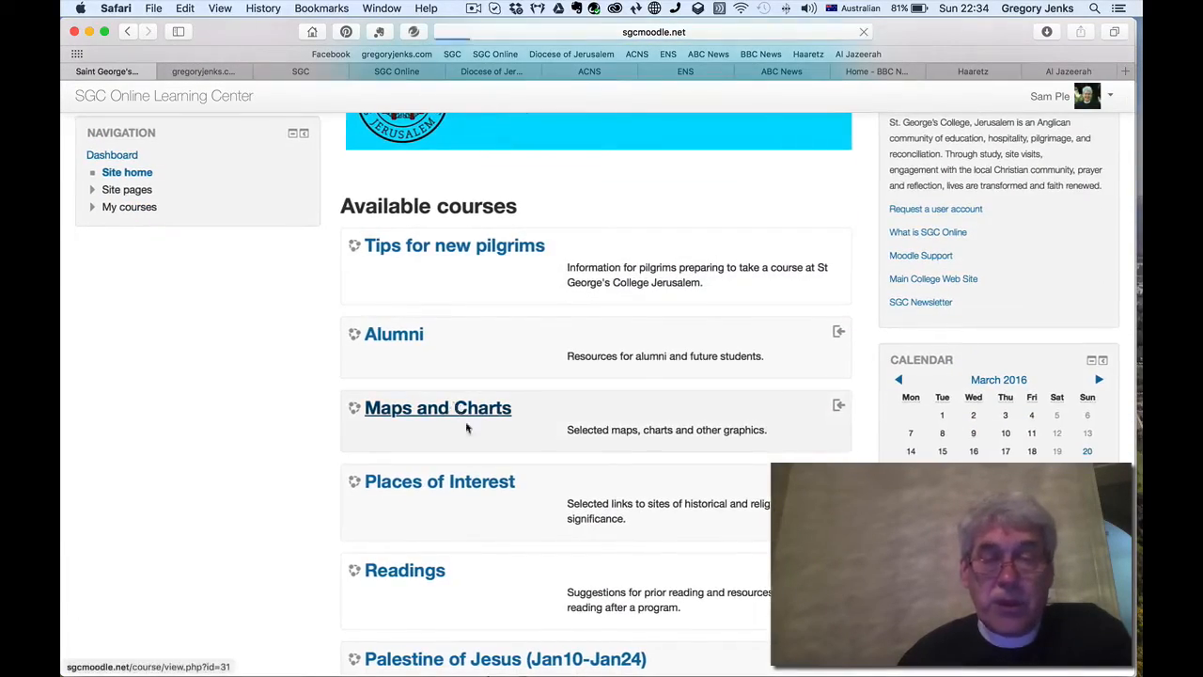
left_click(436, 406)
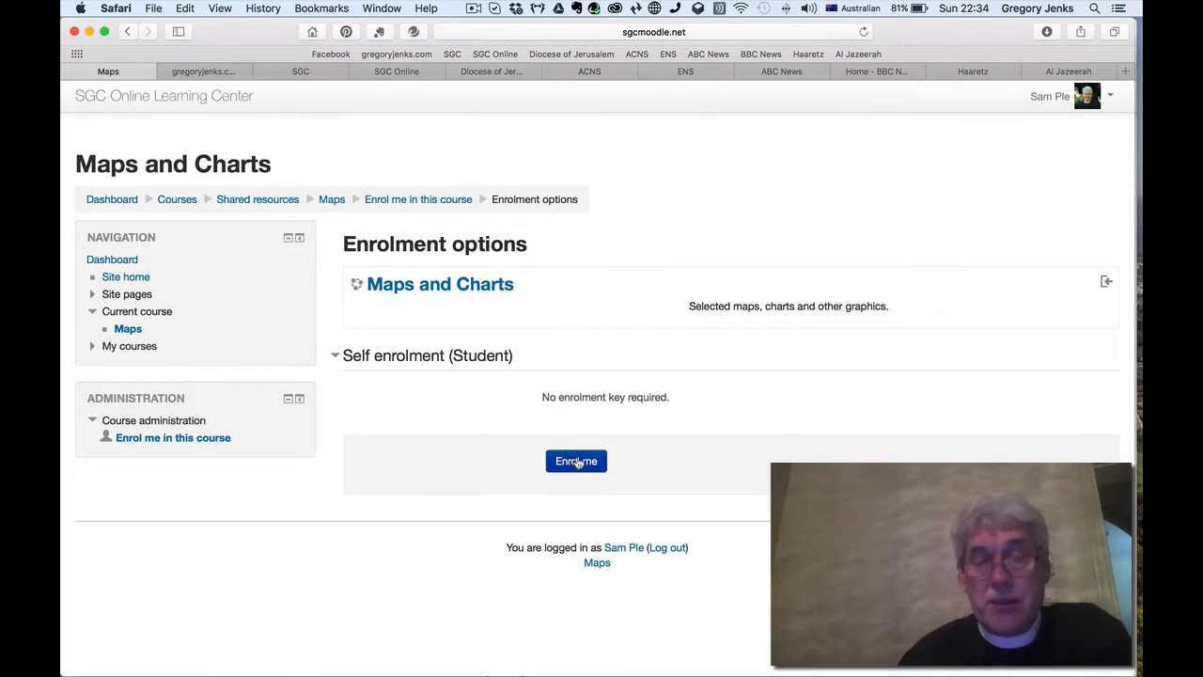
left_click(575, 460)
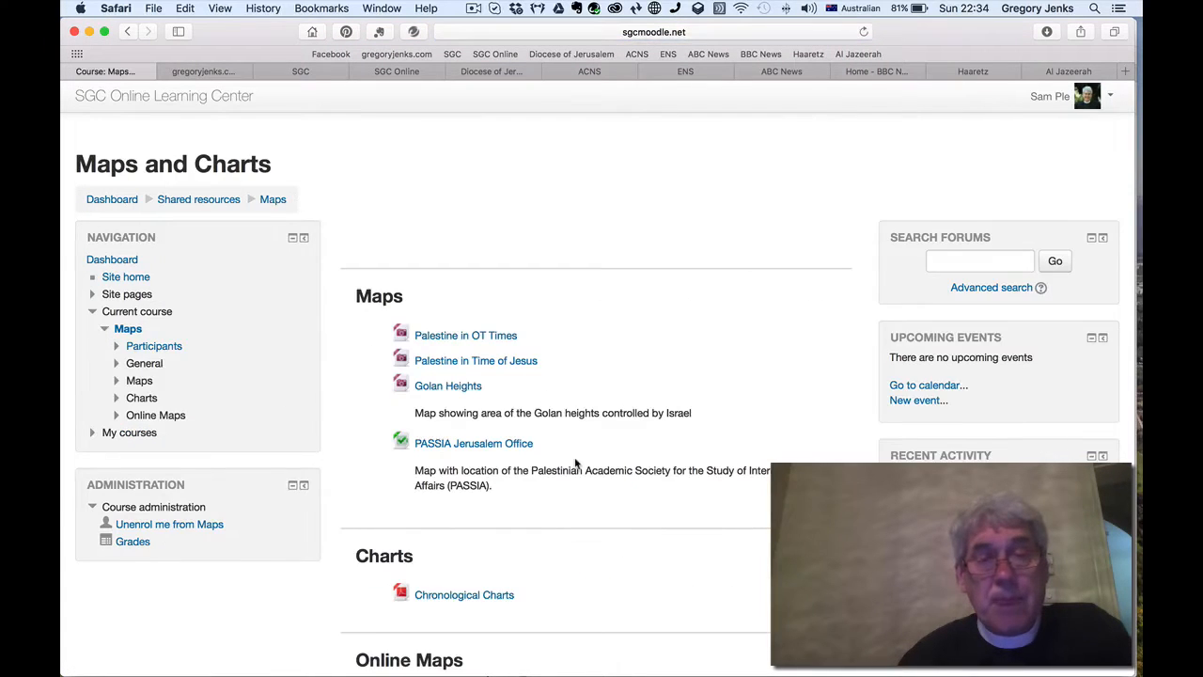
Step: Scroll the Maps and Charts course page down to the Online Maps section
scroll("down", 3)
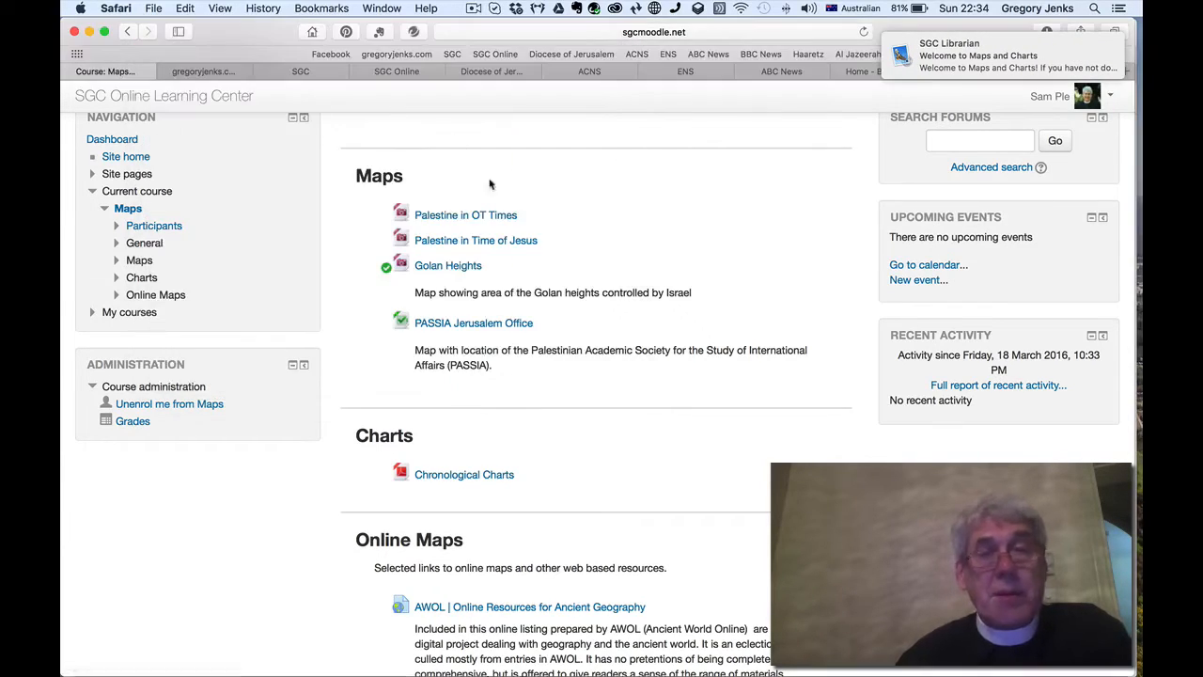
scroll("down", 3)
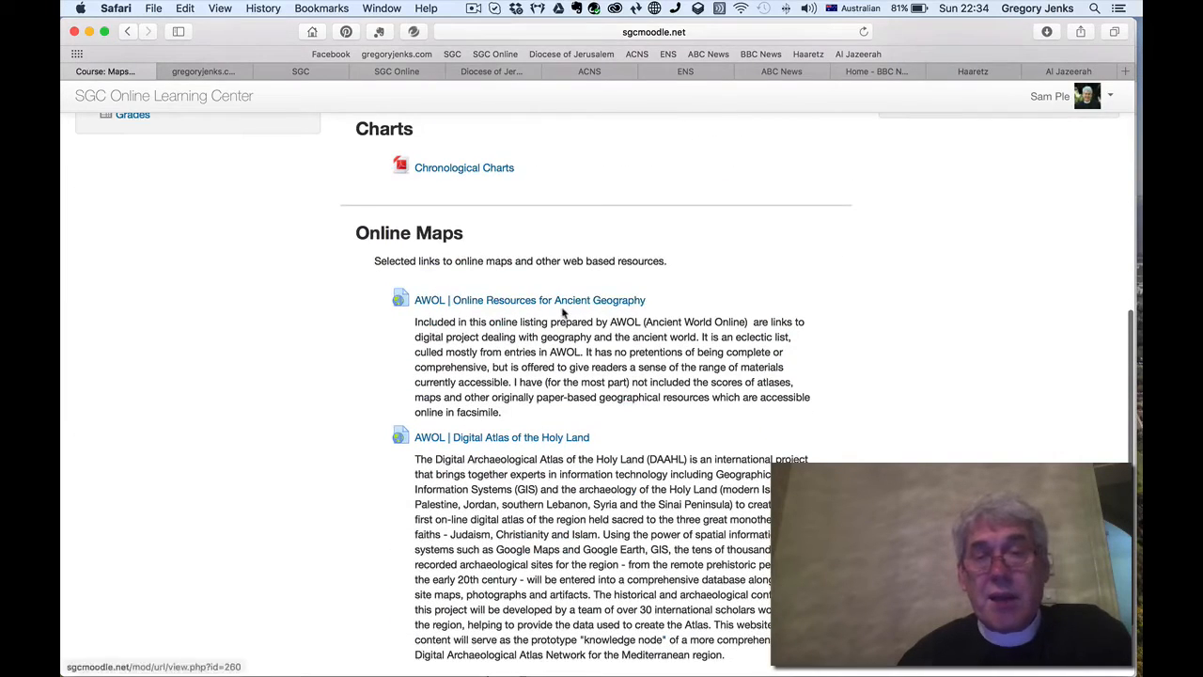
scroll("down", 3)
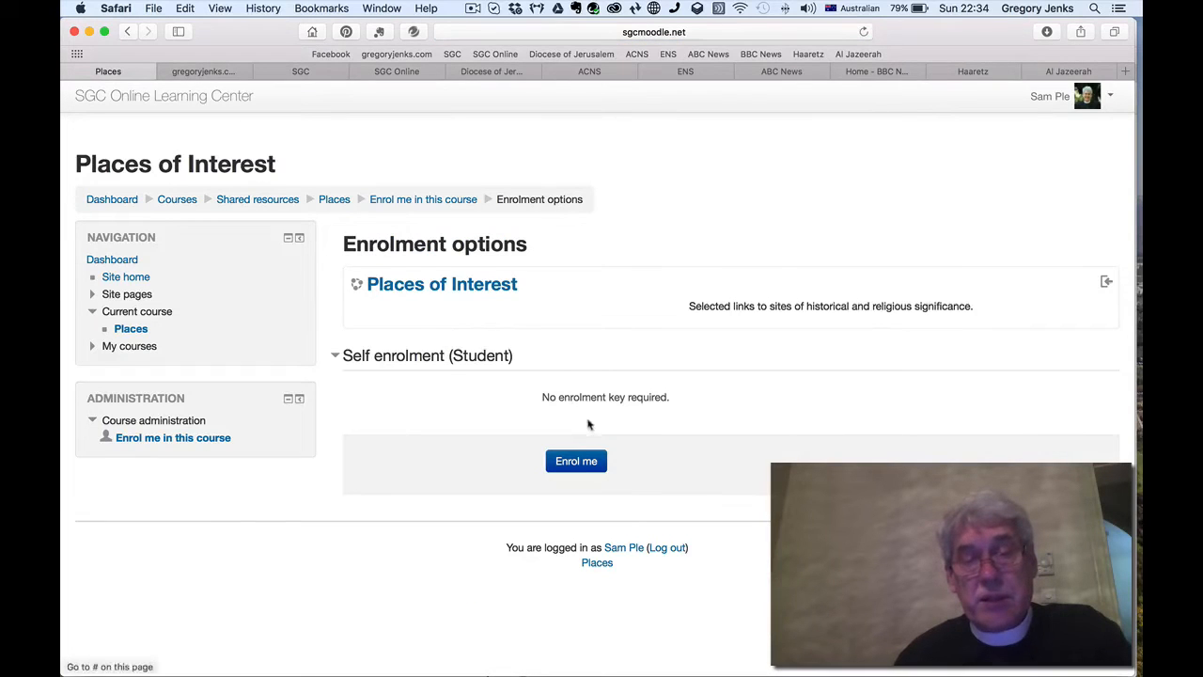
Step: Enrol in Places of Interest and scroll its region sections, Museums through North
left_click(575, 461)
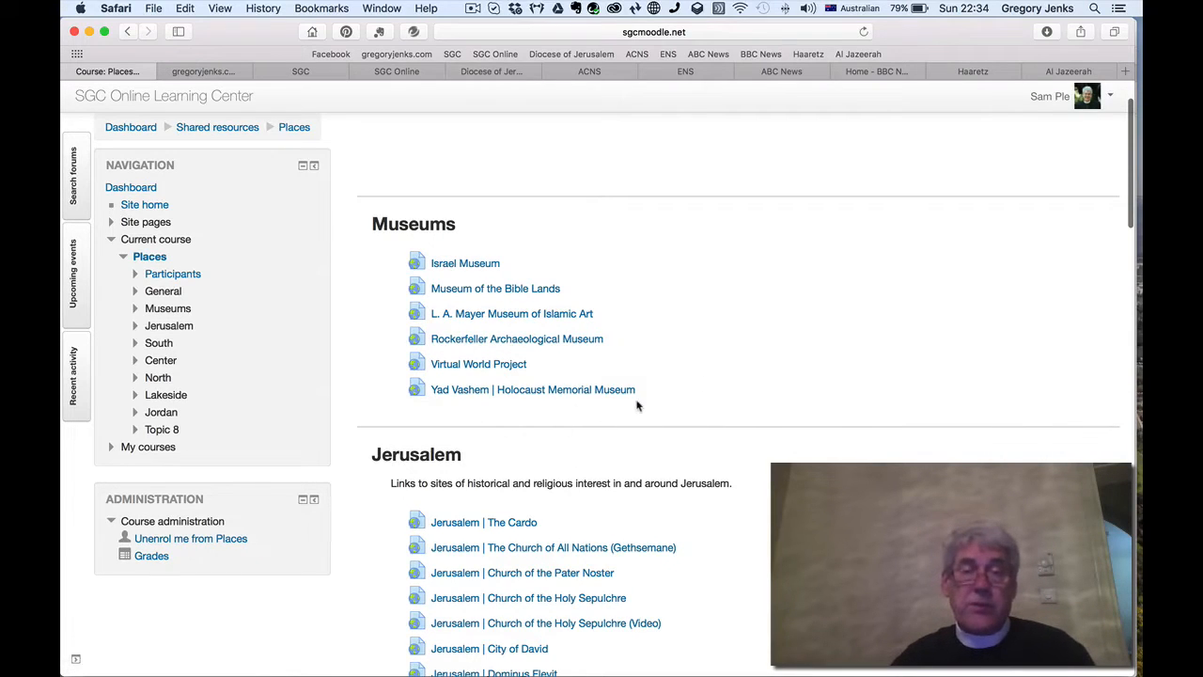
scroll("down", 3)
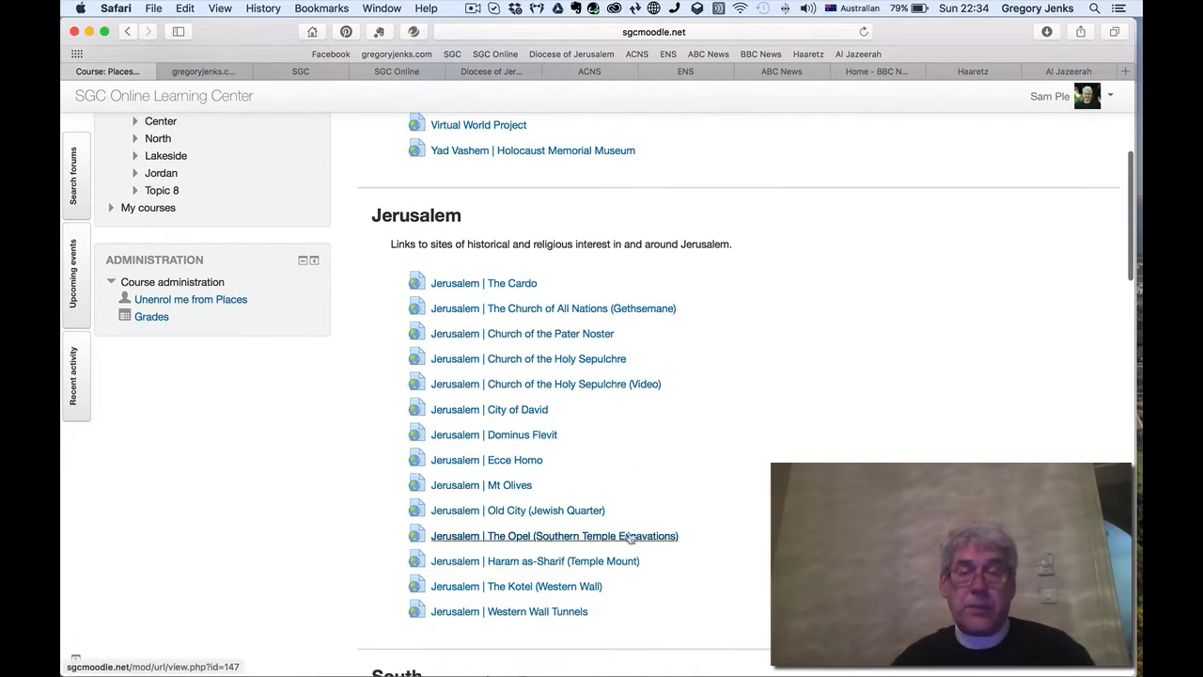
scroll("down", 3)
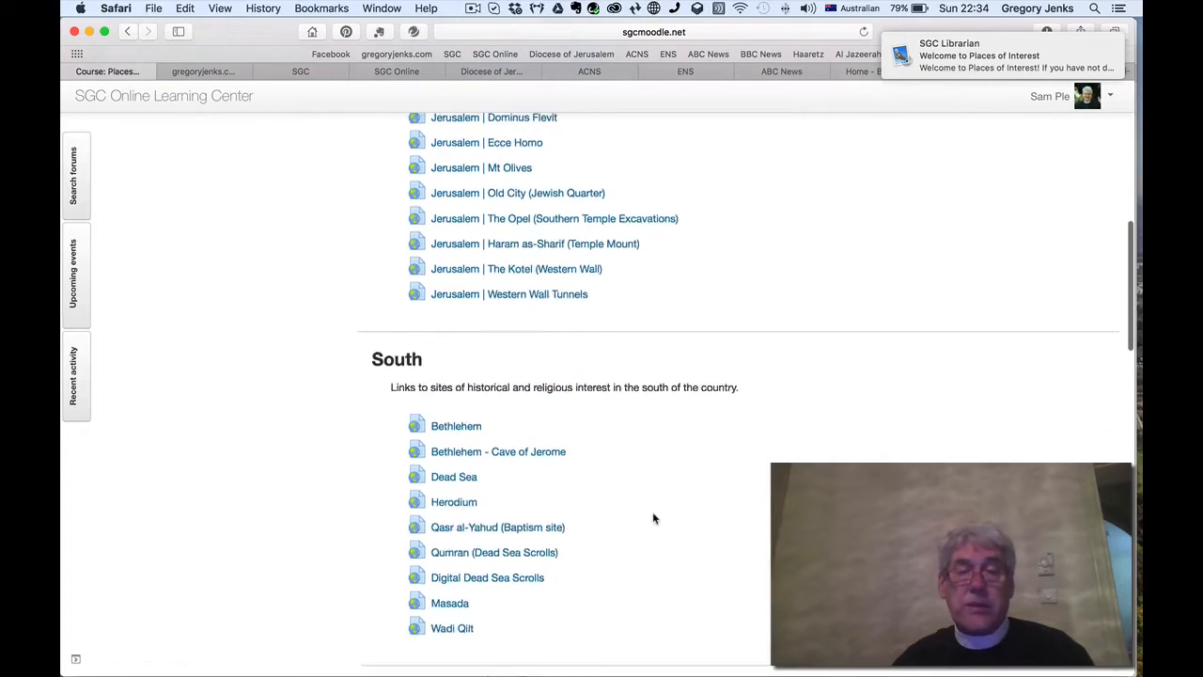
scroll("down", 3)
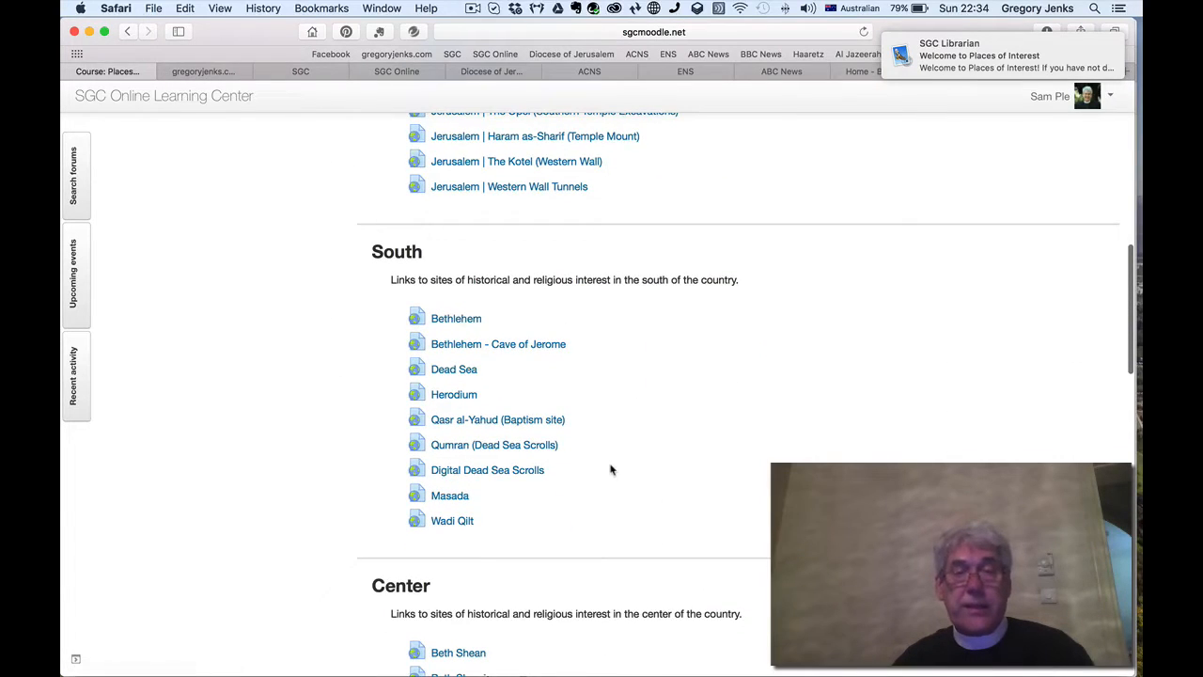
scroll("down", 3)
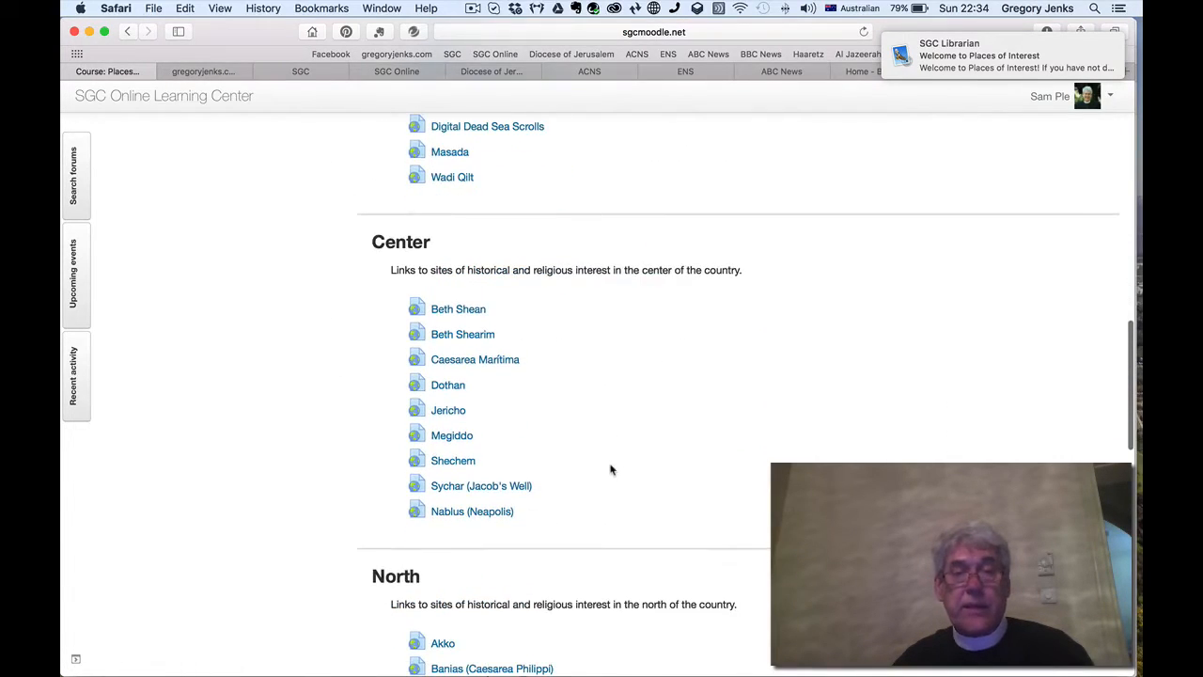
scroll("down", 3)
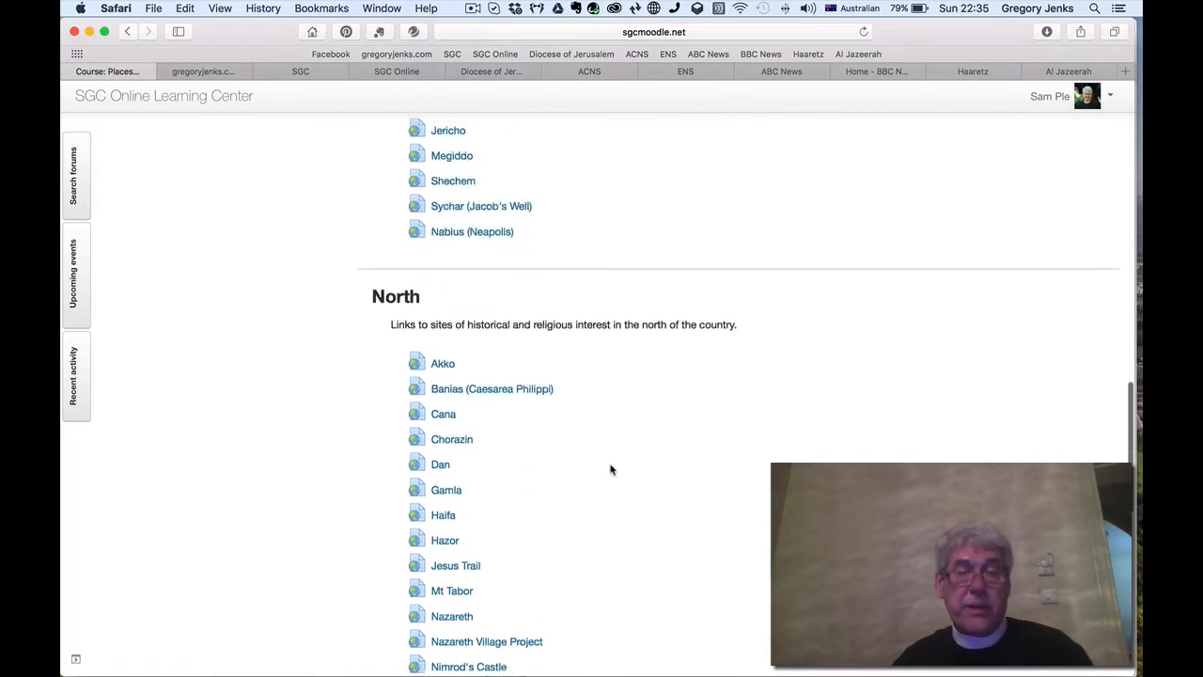
scroll("down", 3)
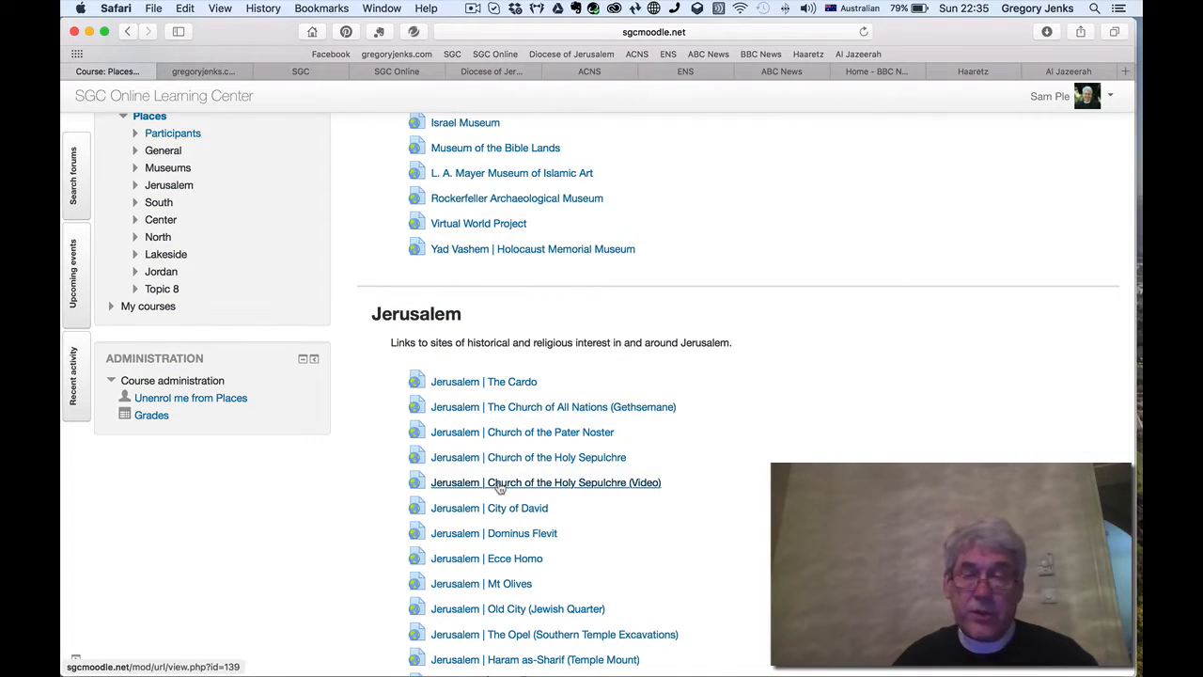
Step: Watch the Church of the Holy Sepulchre YouTube video and close its pop-up window
left_click(545, 481)
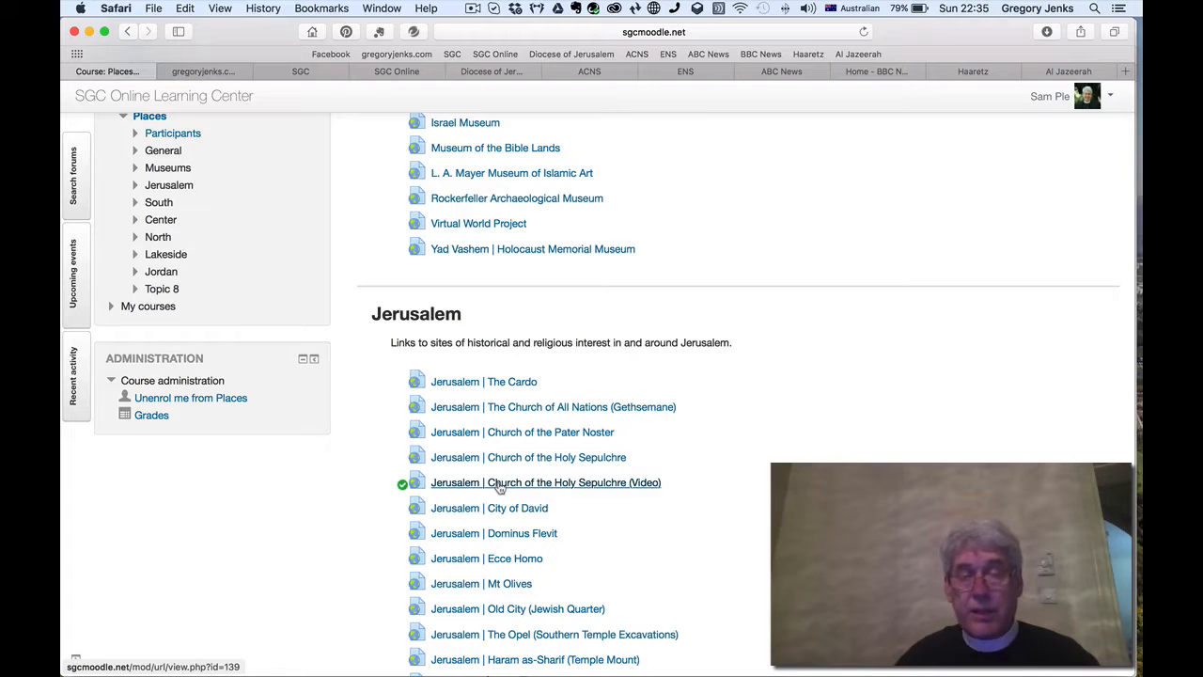
left_click(545, 481)
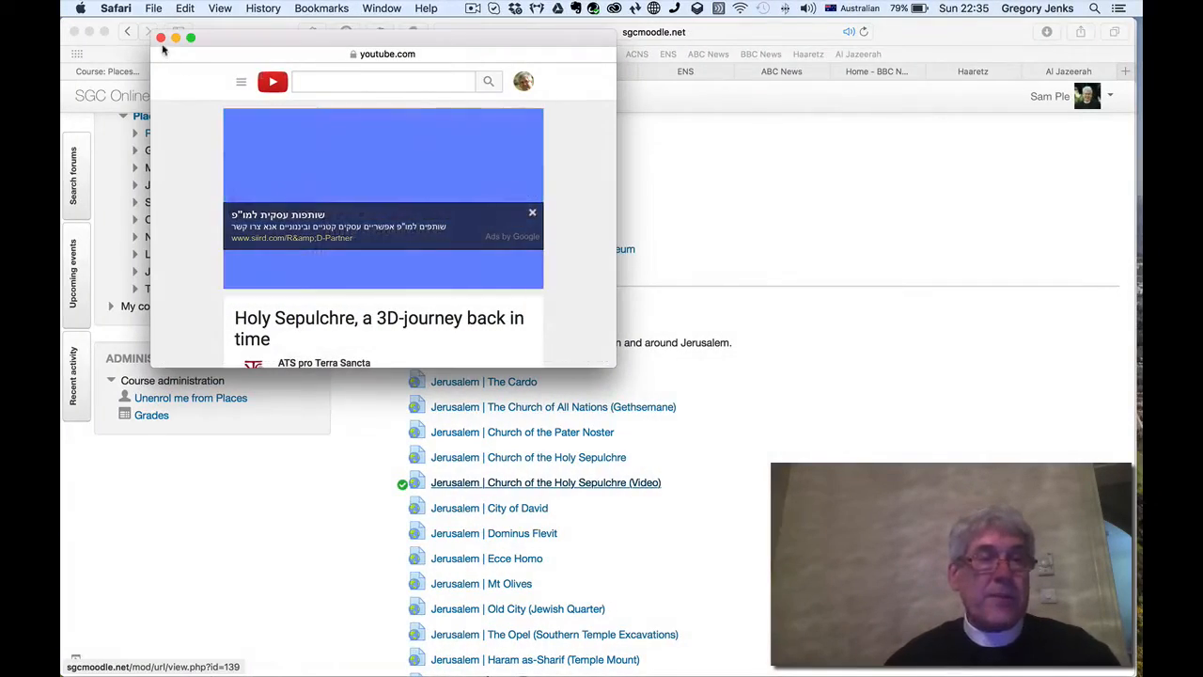
left_click(160, 37)
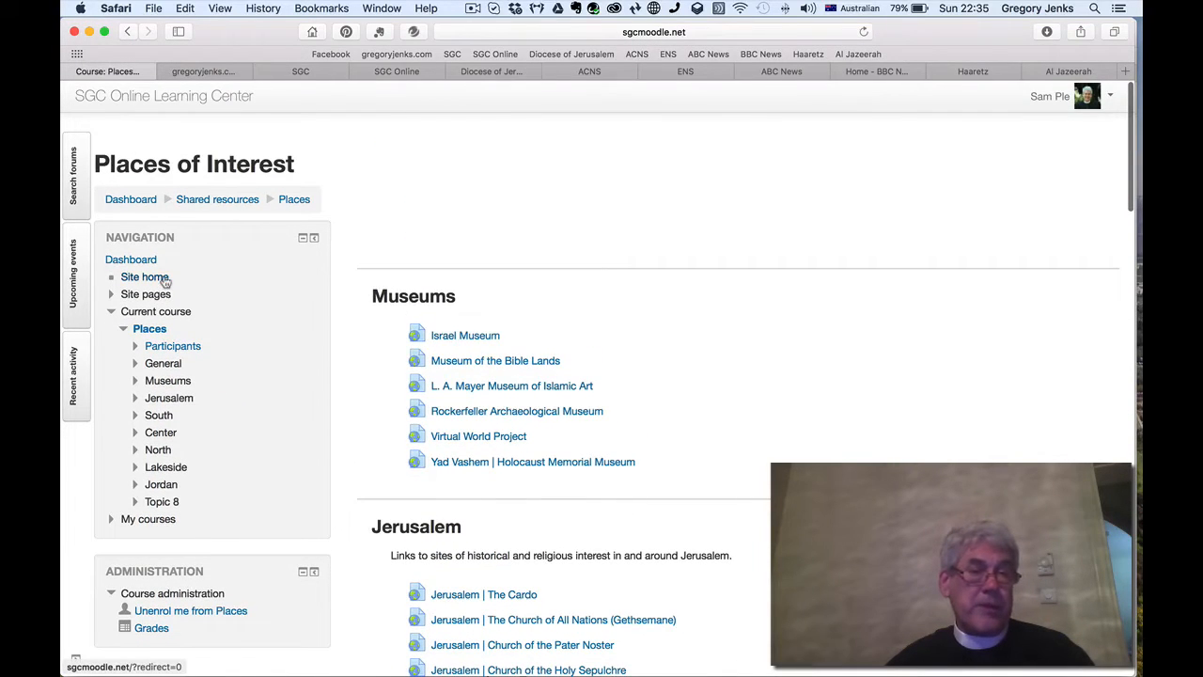
left_click(145, 277)
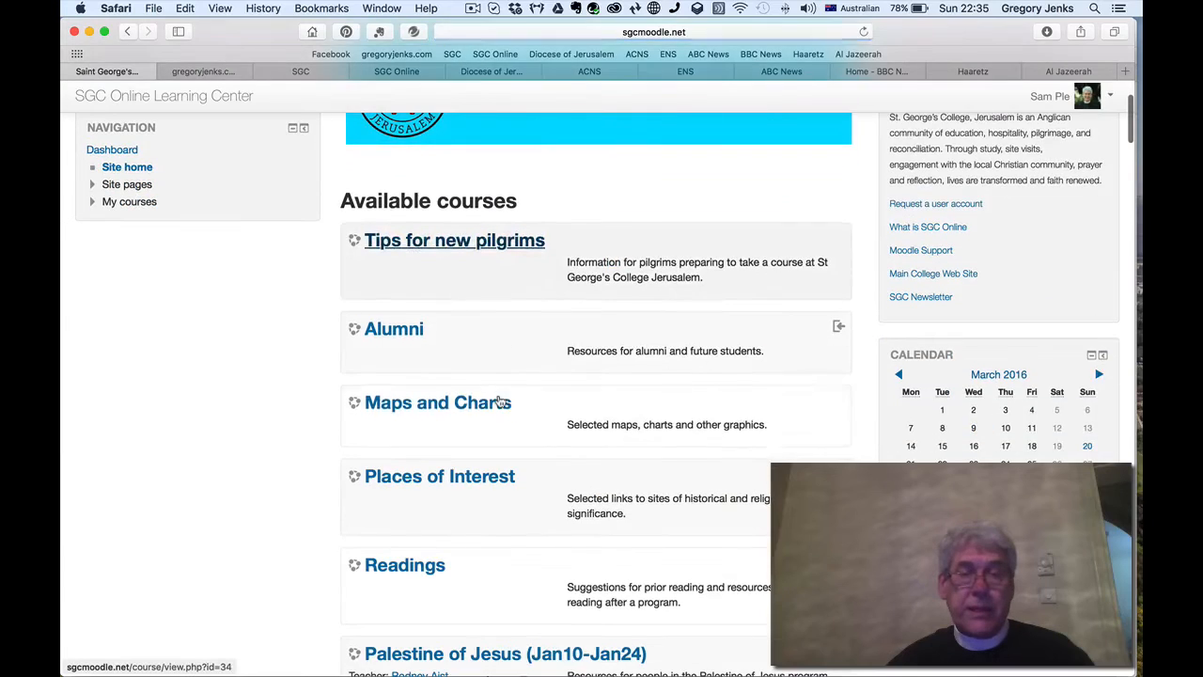
scroll("down", 3)
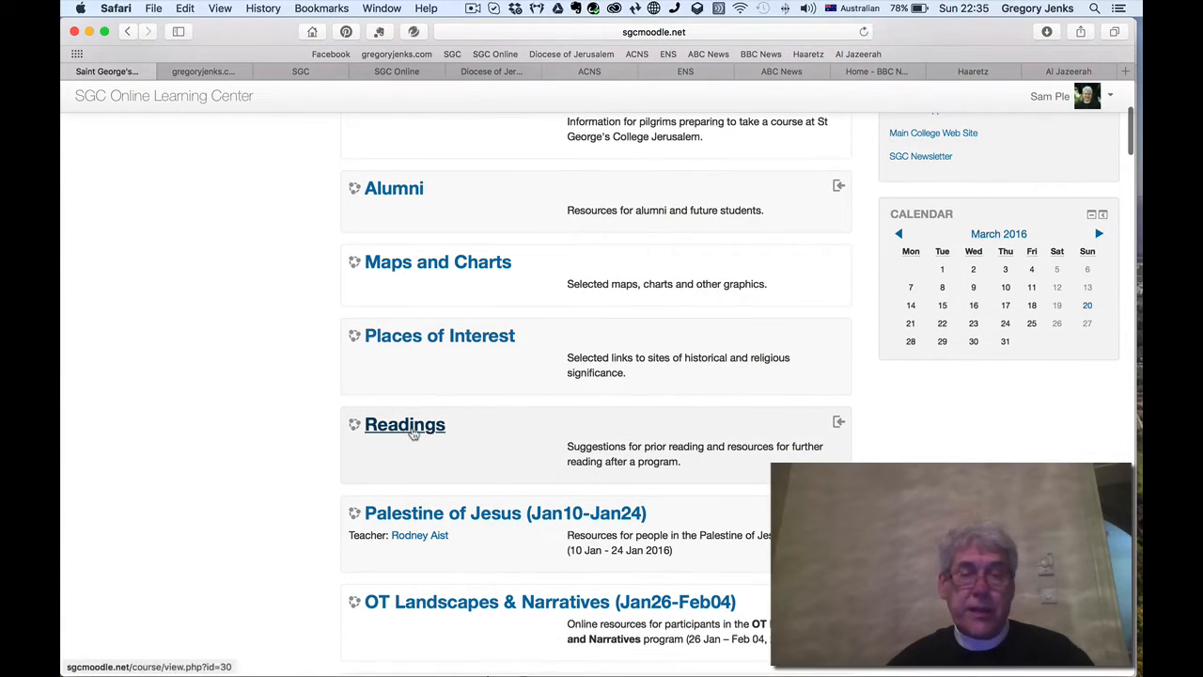
left_click(404, 424)
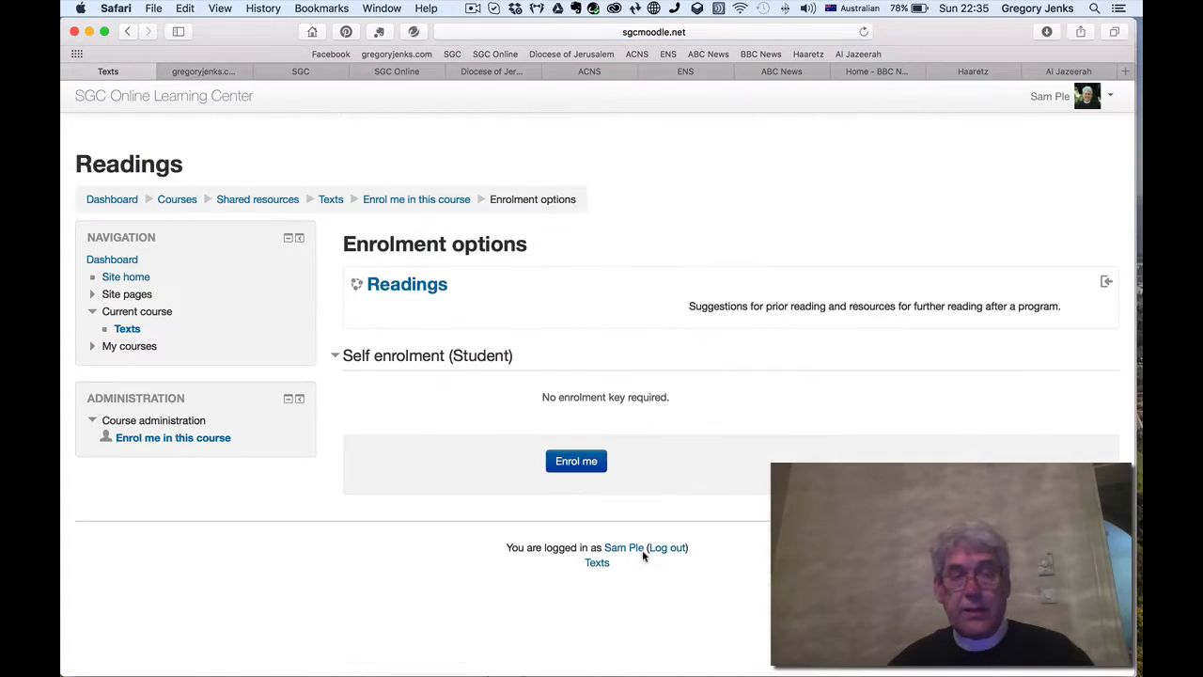
left_click(576, 461)
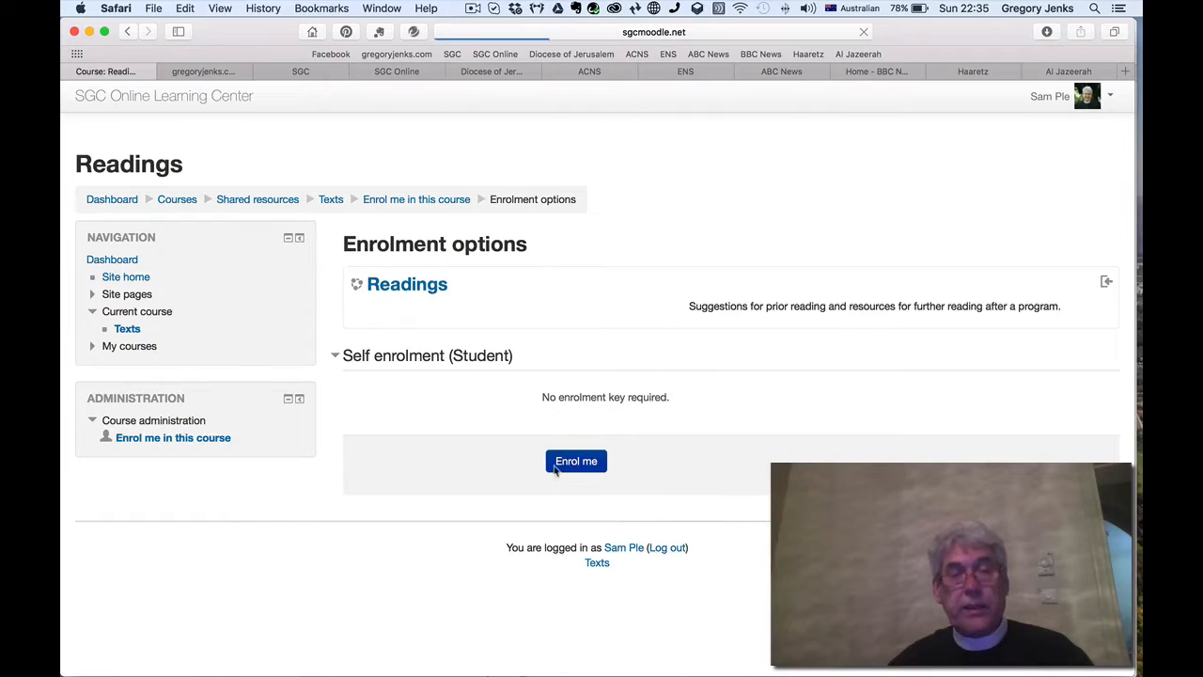
left_click(575, 460)
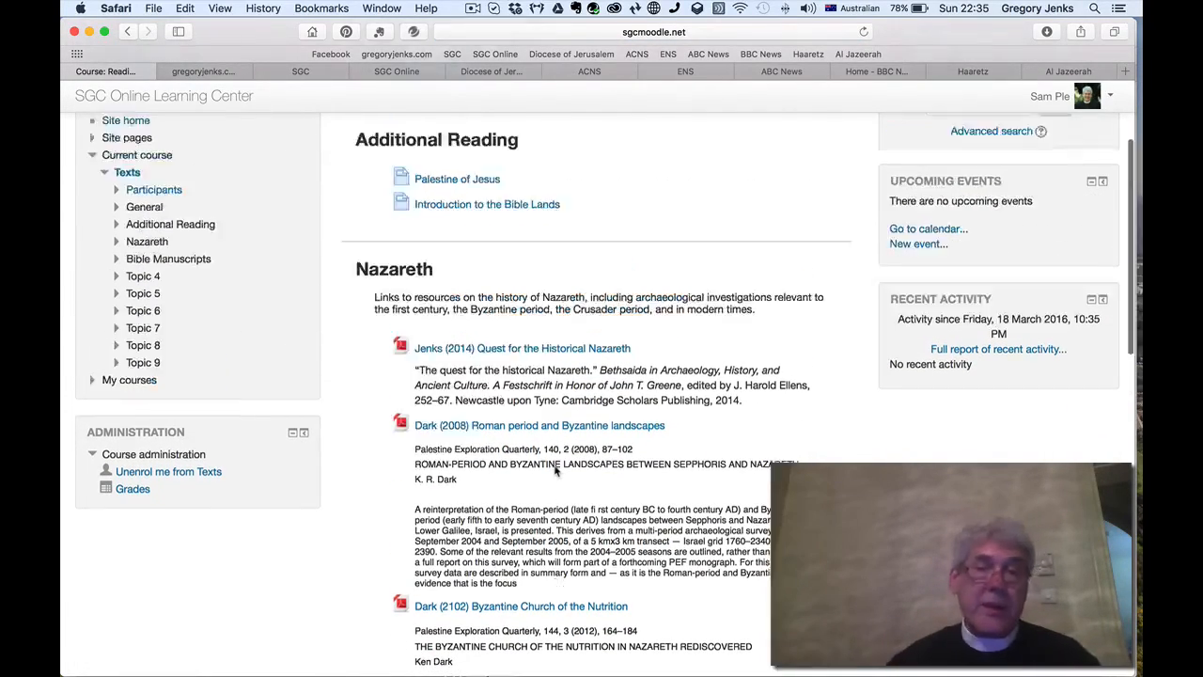
scroll("down", 3)
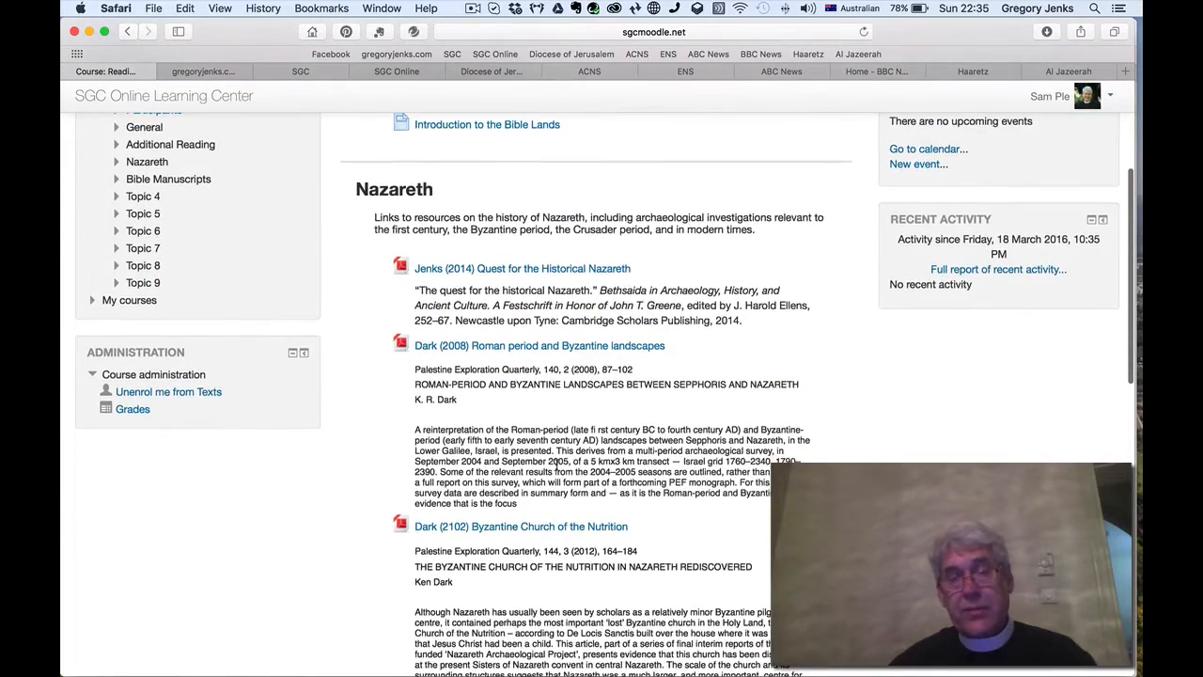
scroll("down", 3)
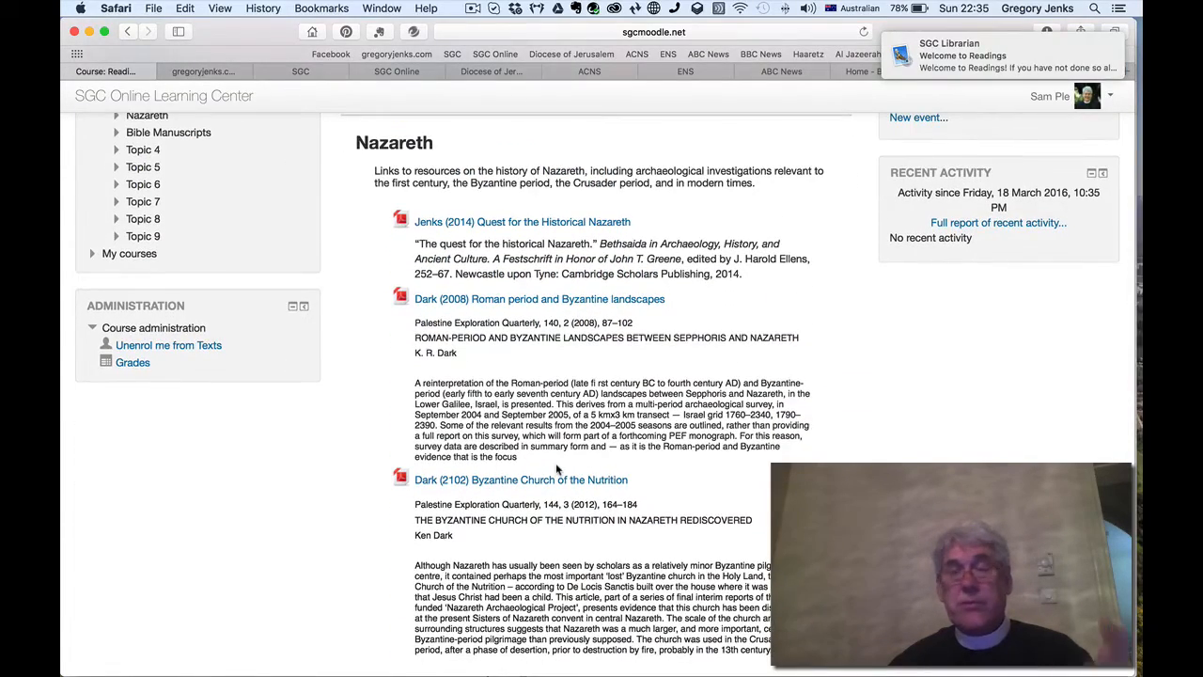
scroll("down", 3)
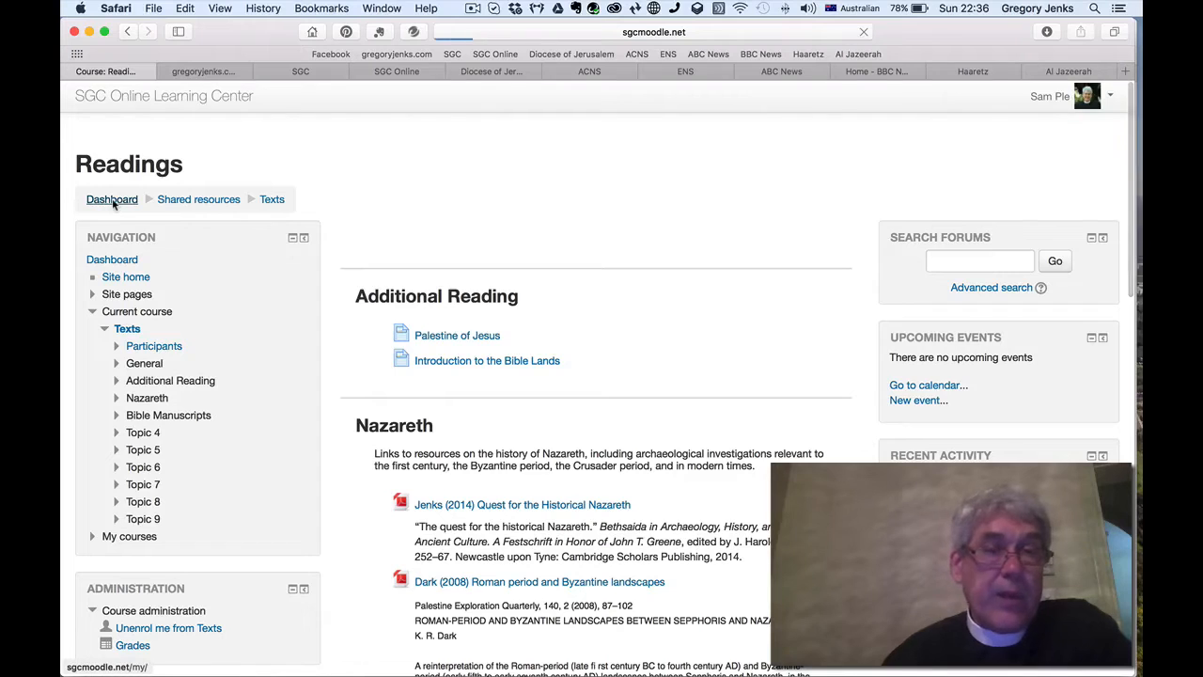
Step: Return to the Dashboard course overview listing the four newly joined courses
left_click(113, 199)
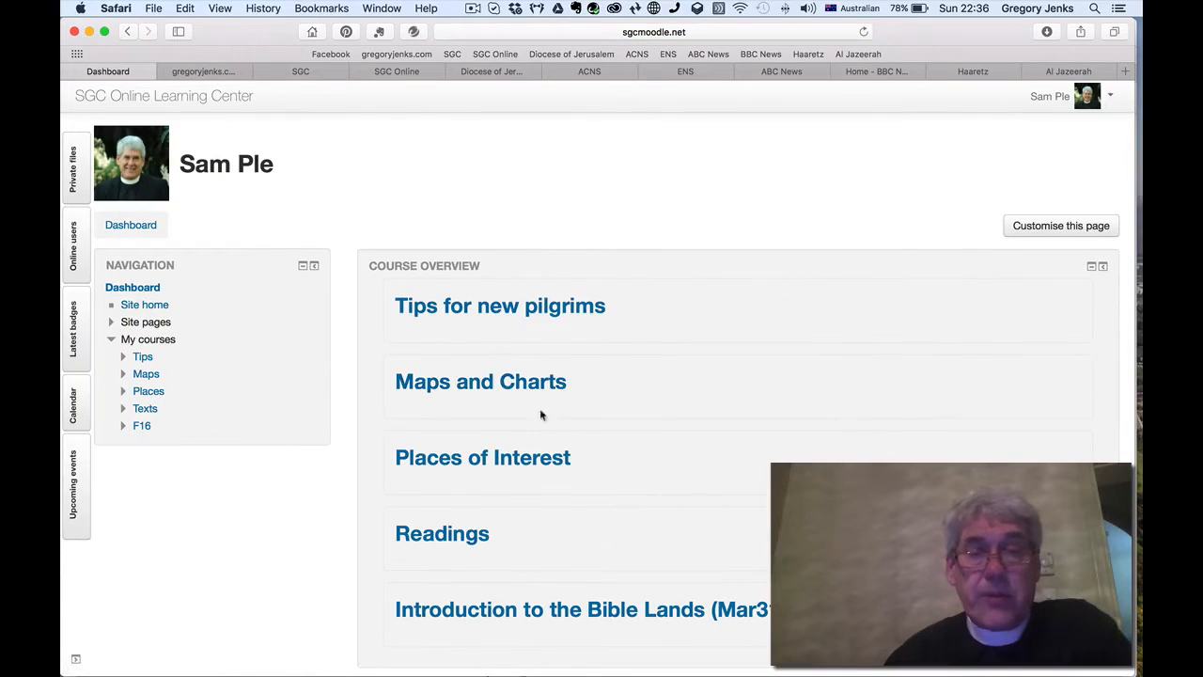
scroll("down", 3)
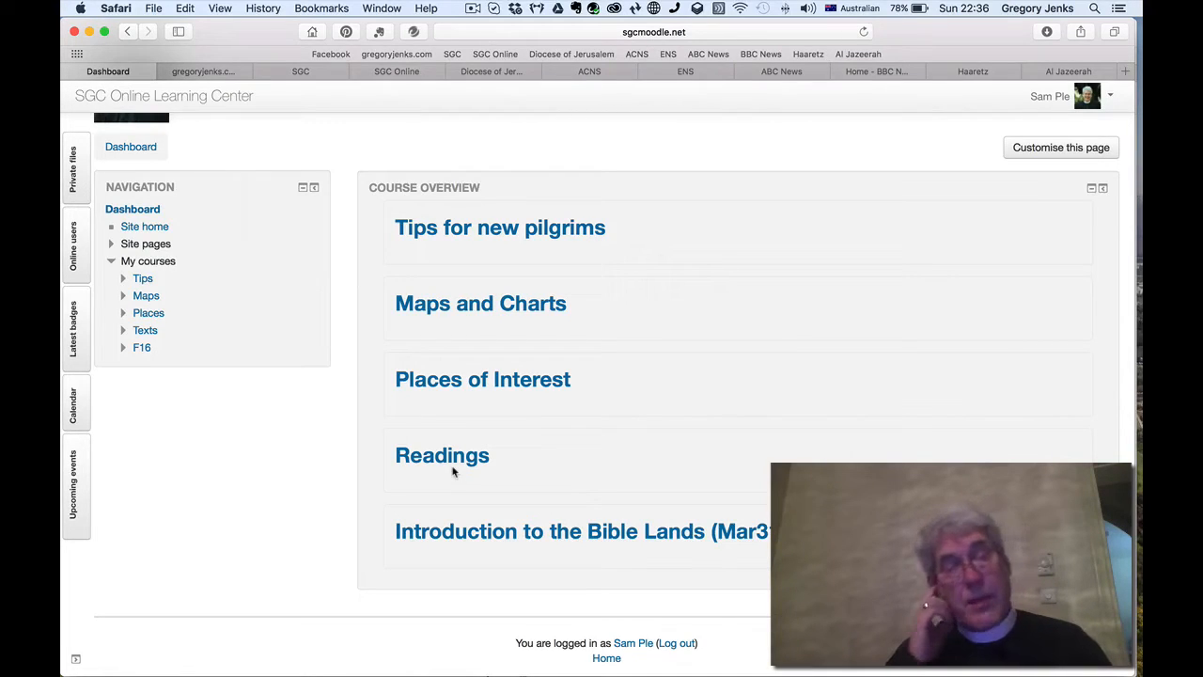
mouse_move(320, 87)
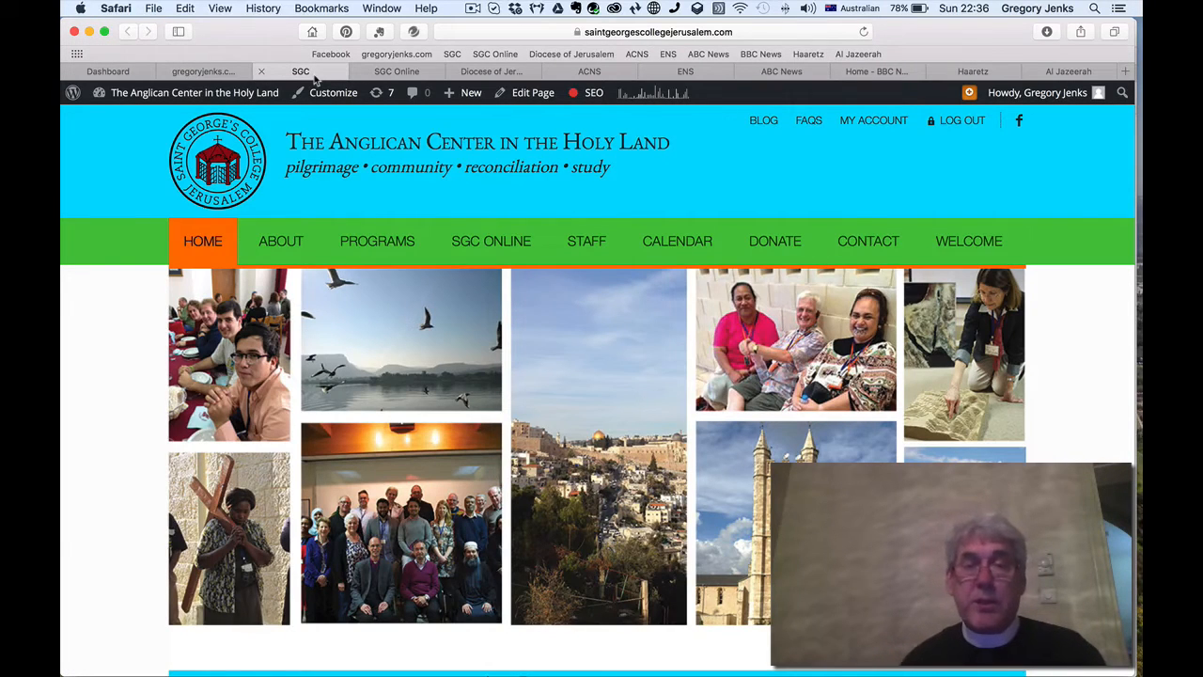
Step: Go to the college's SGC Online page and its Support page
left_click(490, 240)
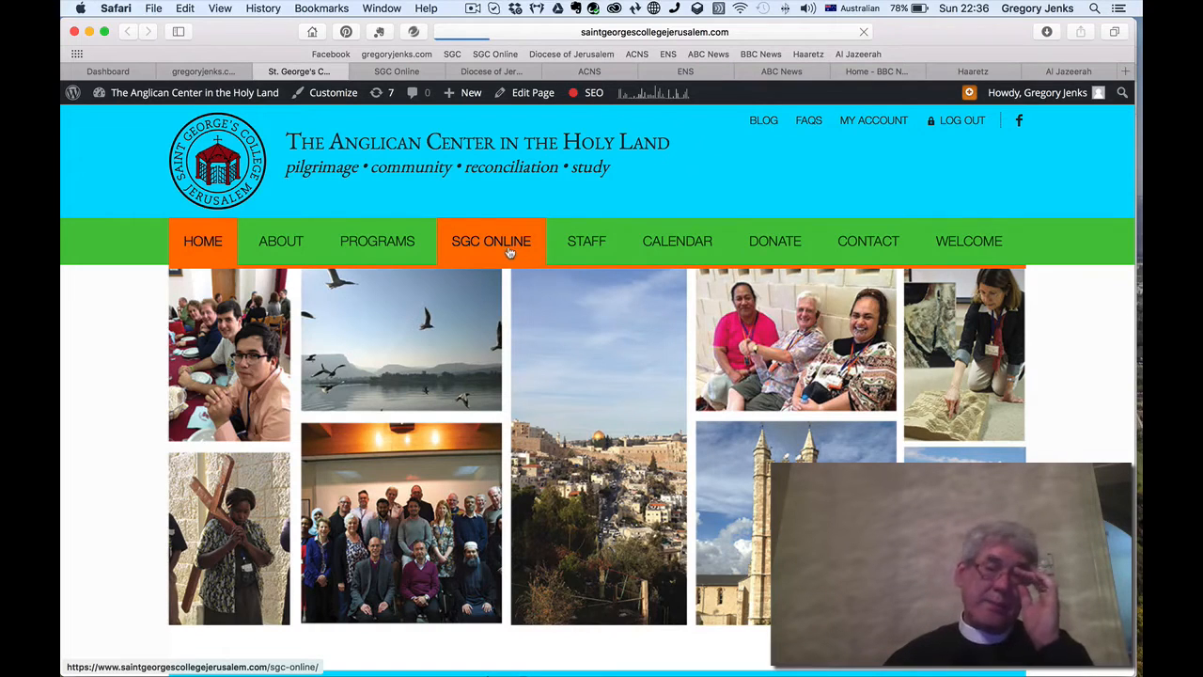
left_click(491, 241)
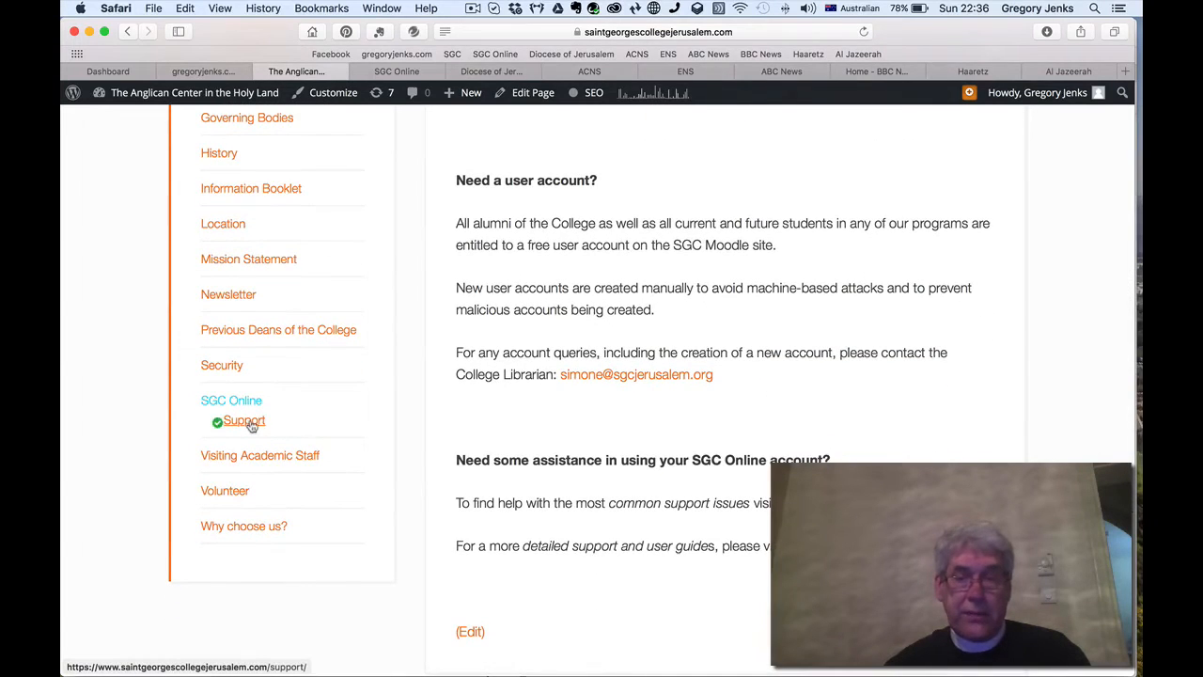
left_click(244, 421)
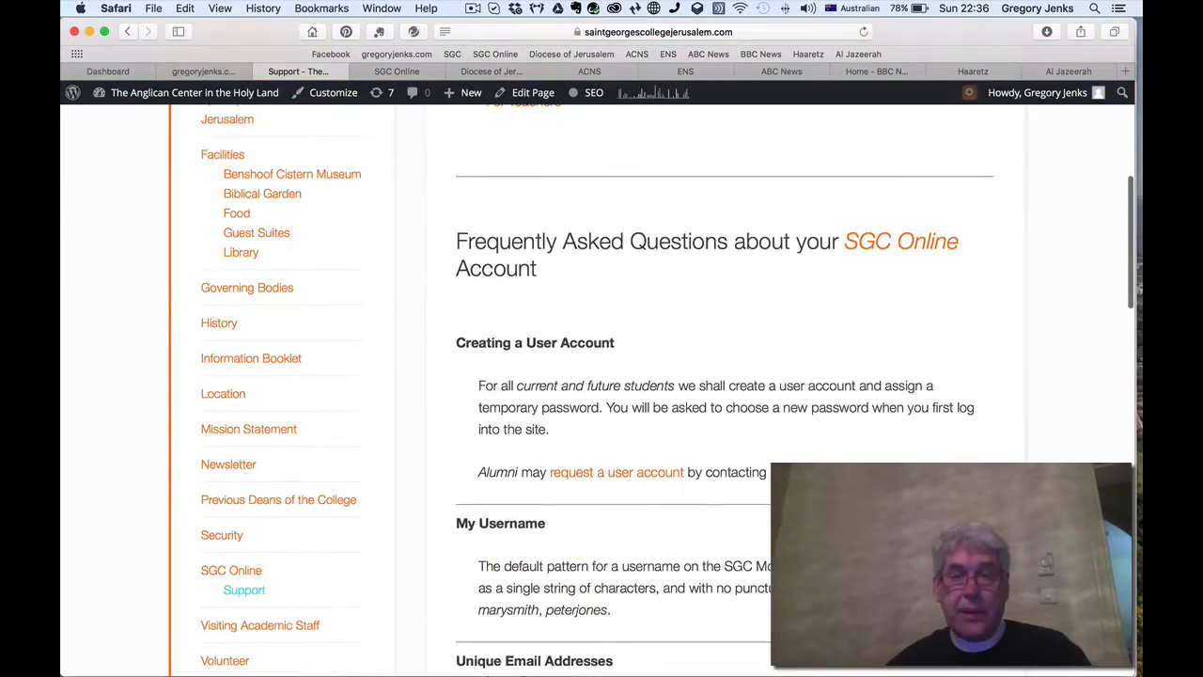
Step: Scroll through the Support page's Moodle assistance links and account FAQs
scroll("down", 3)
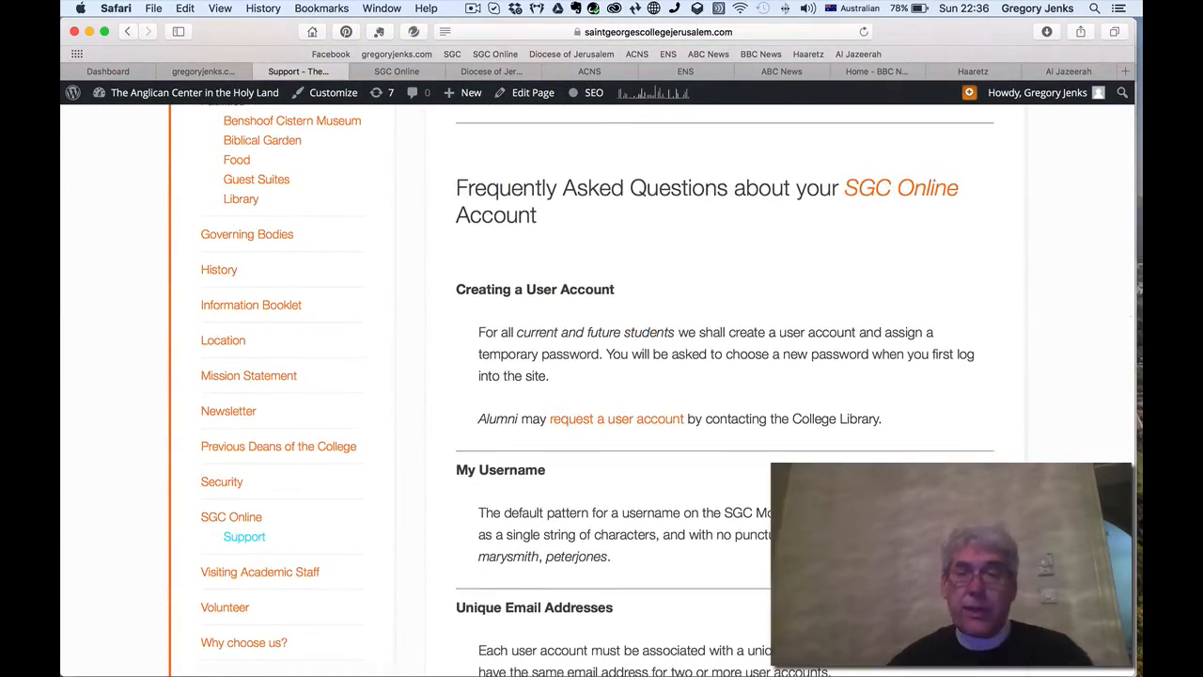
scroll("down", 3)
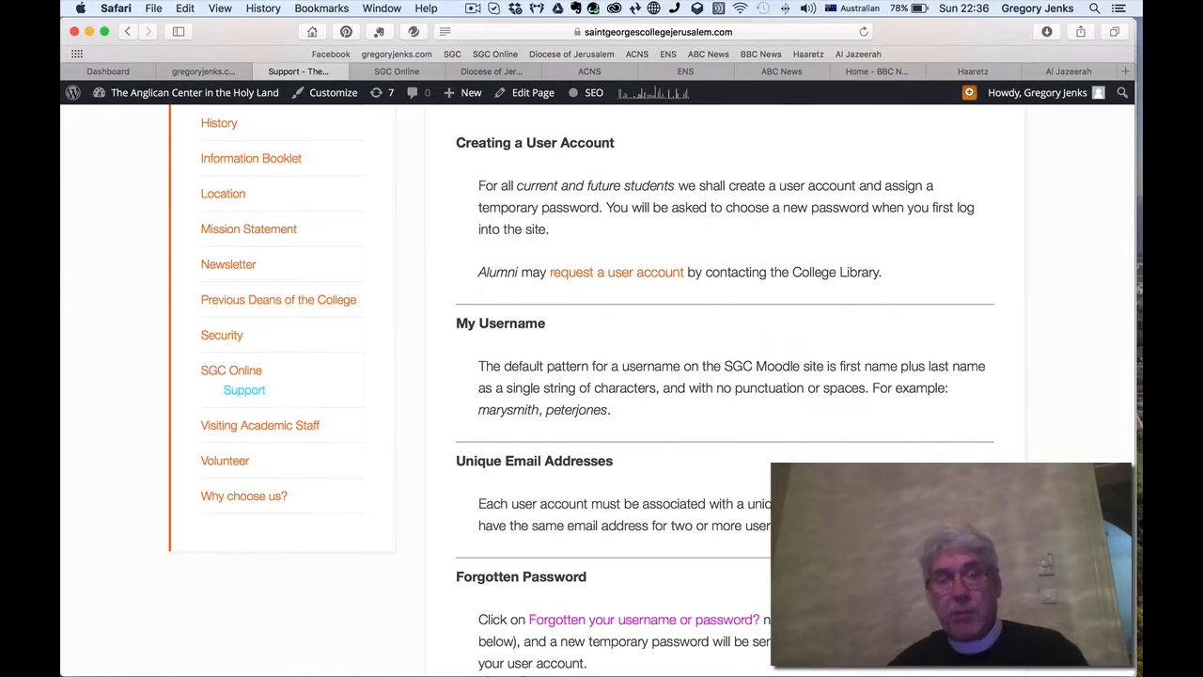
scroll("down", 3)
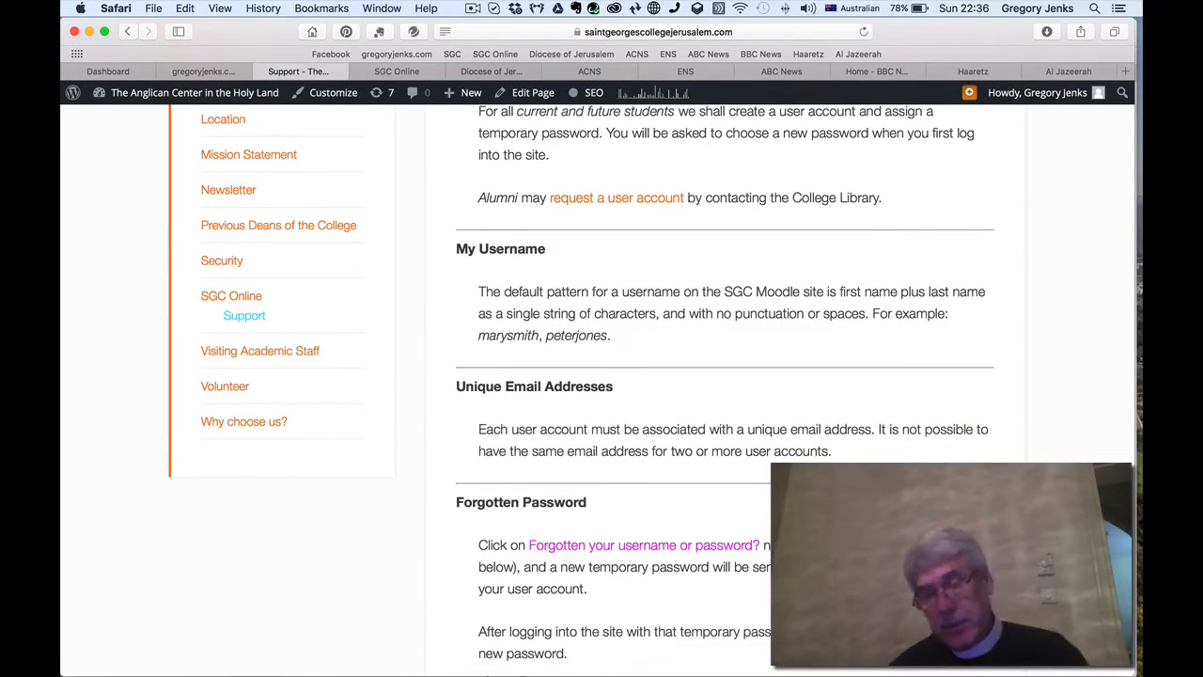
scroll("down", 3)
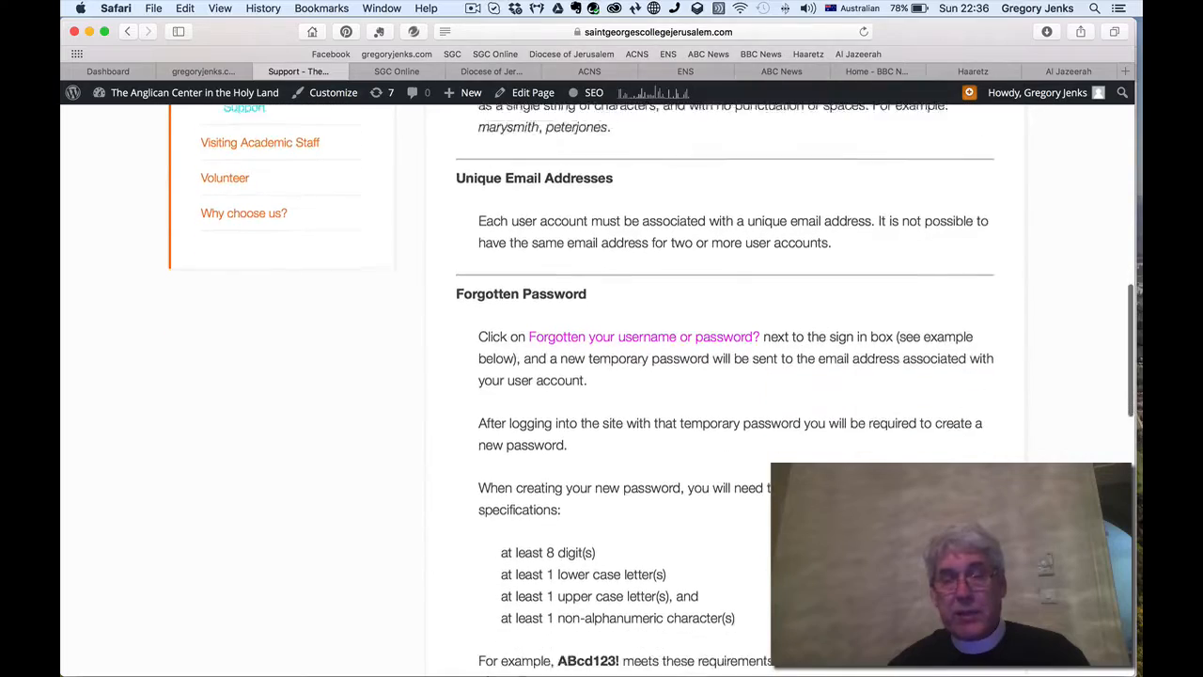
scroll("down", 3)
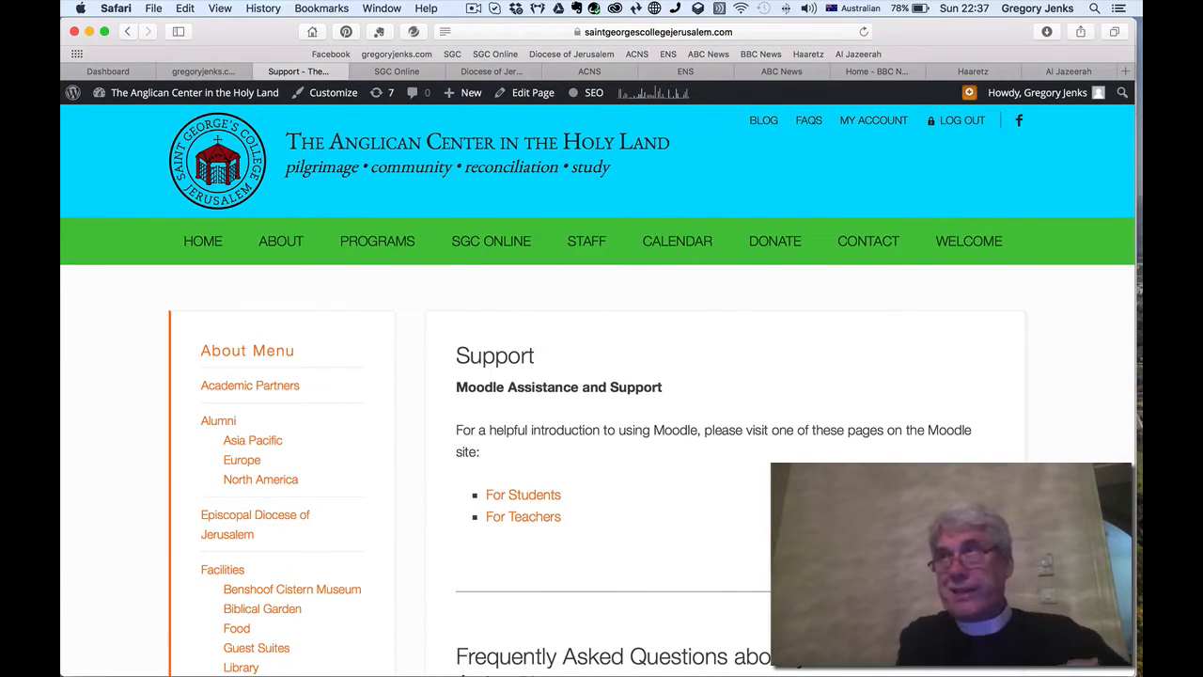
mouse_move(643, 515)
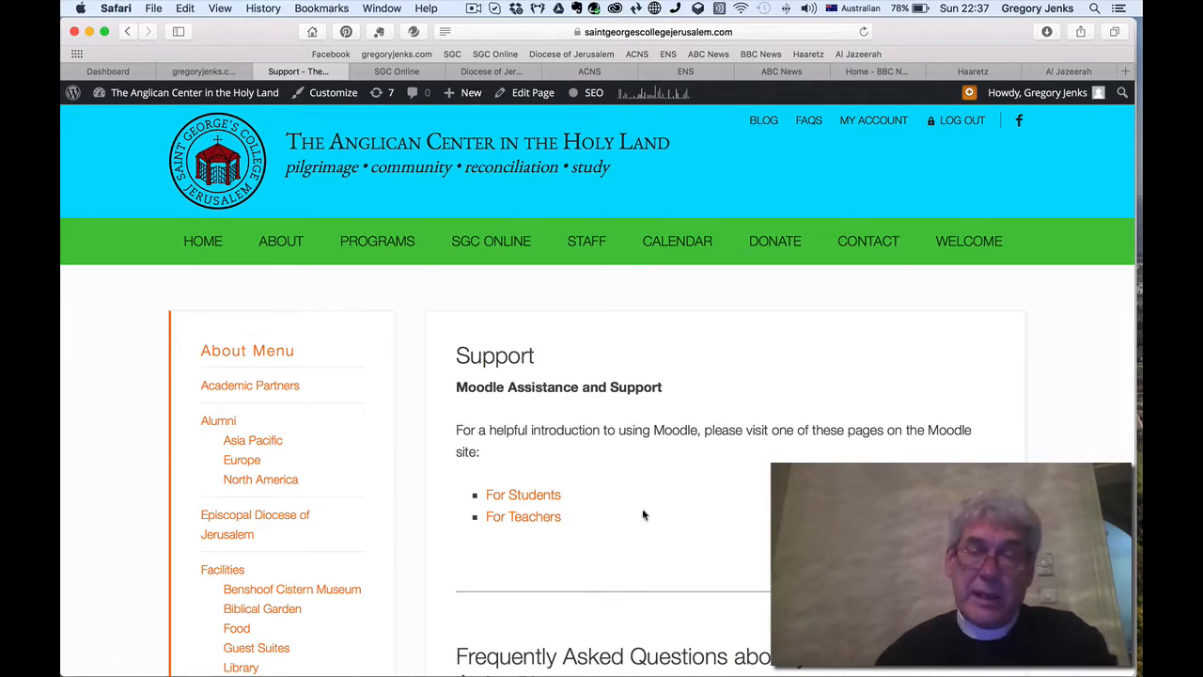
Step: Read through the Moodle Docs Student FAQ, then return to the SGC Online tab
left_click(522, 495)
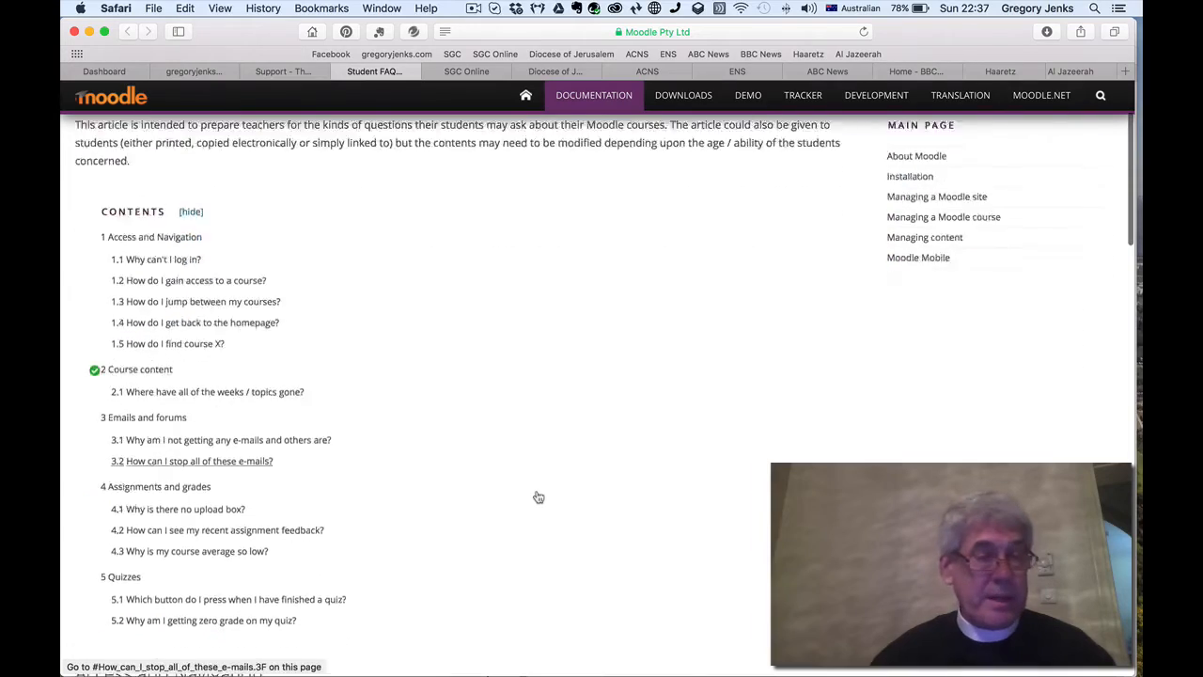
scroll("down", 3)
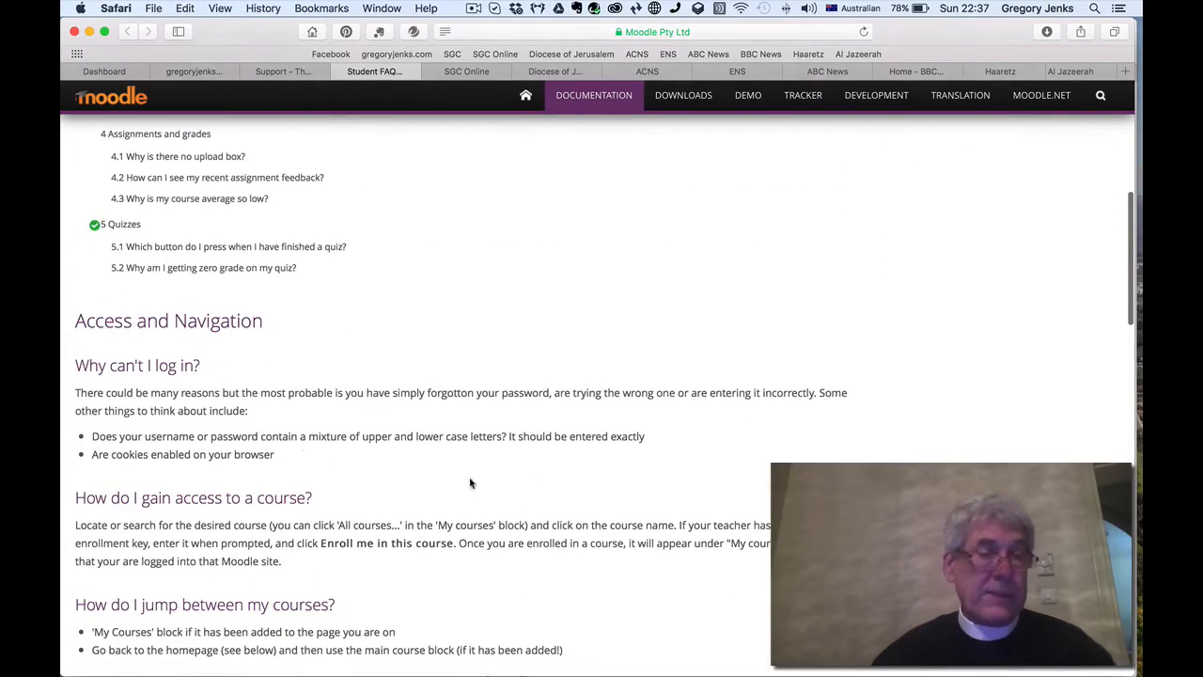
scroll("down", 3)
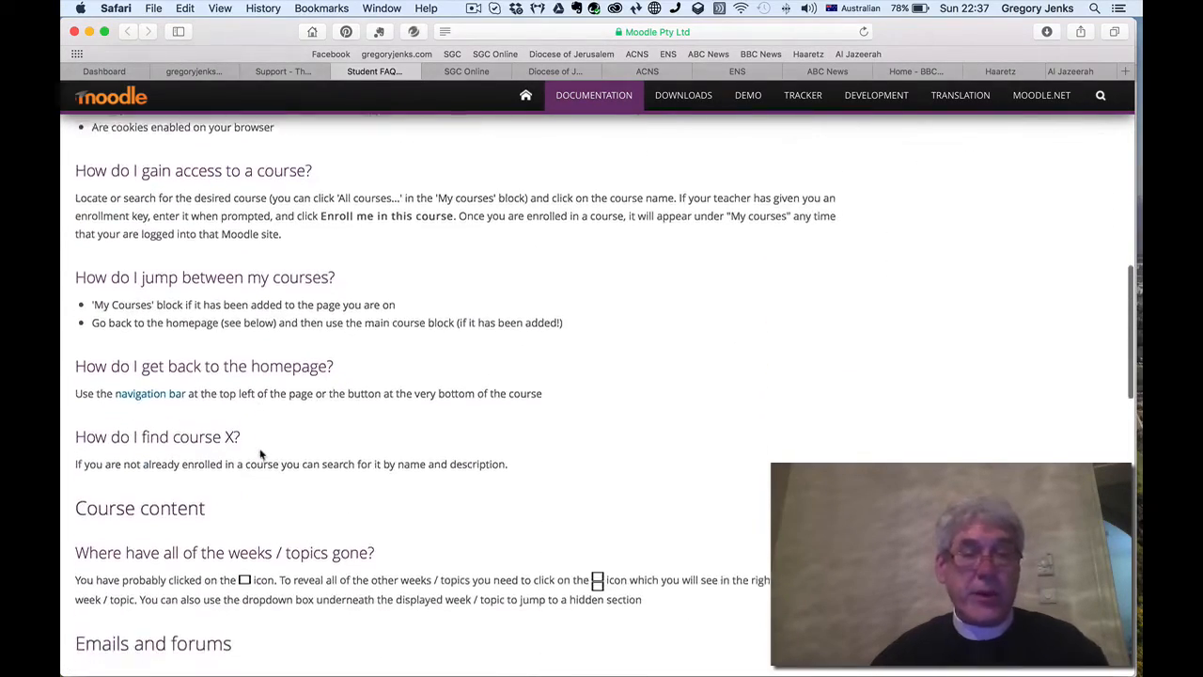
scroll("down", 3)
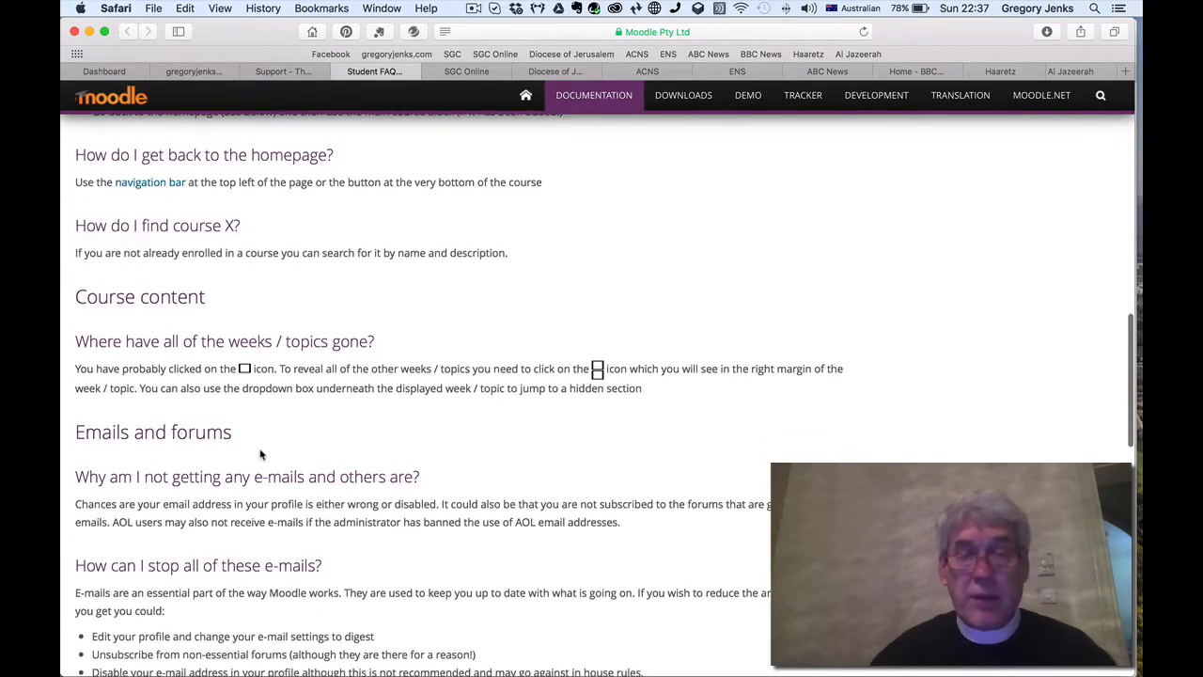
scroll("down", 3)
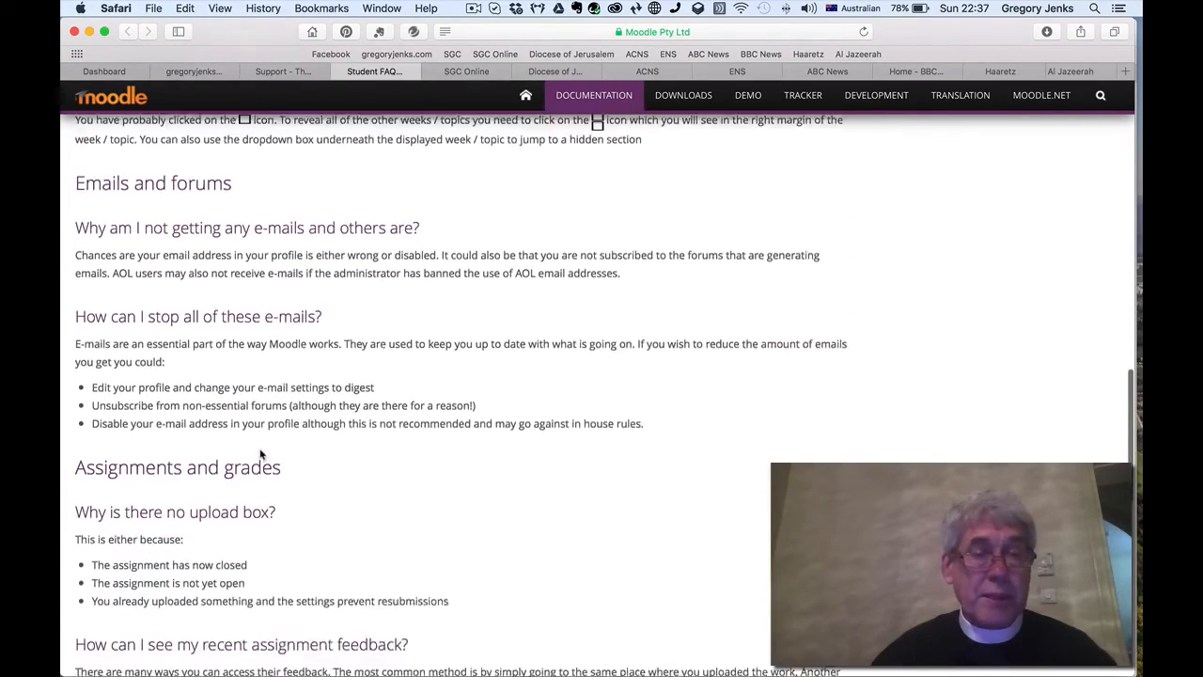
scroll("down", 3)
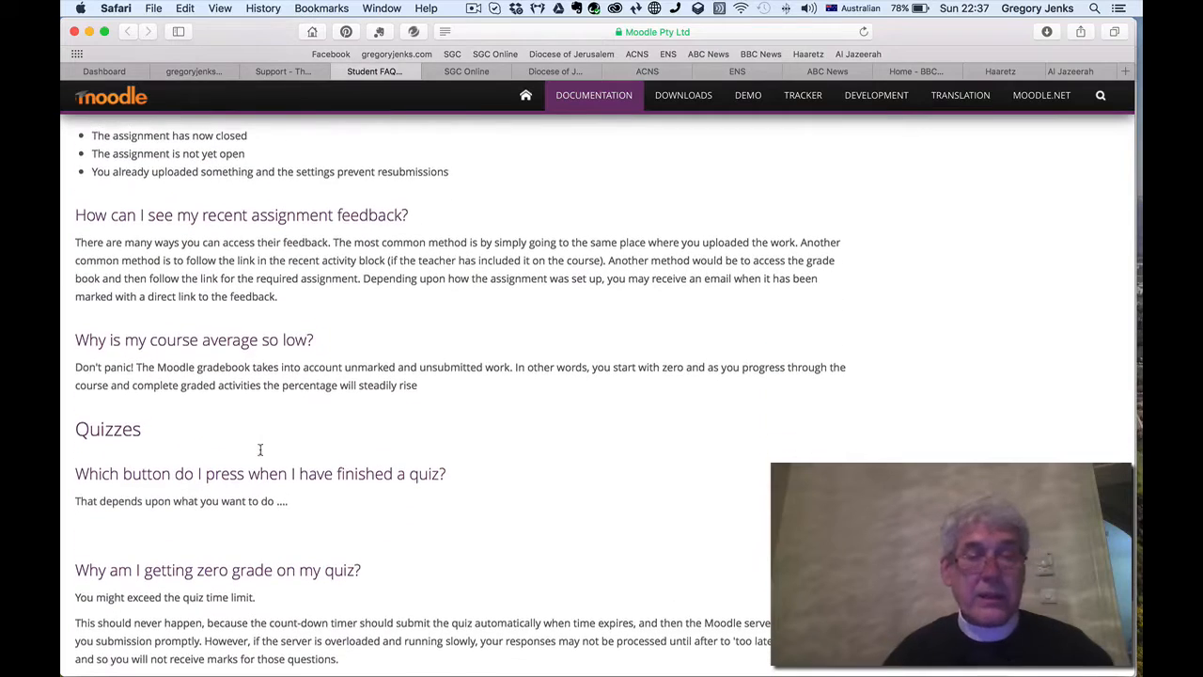
scroll("down", 3)
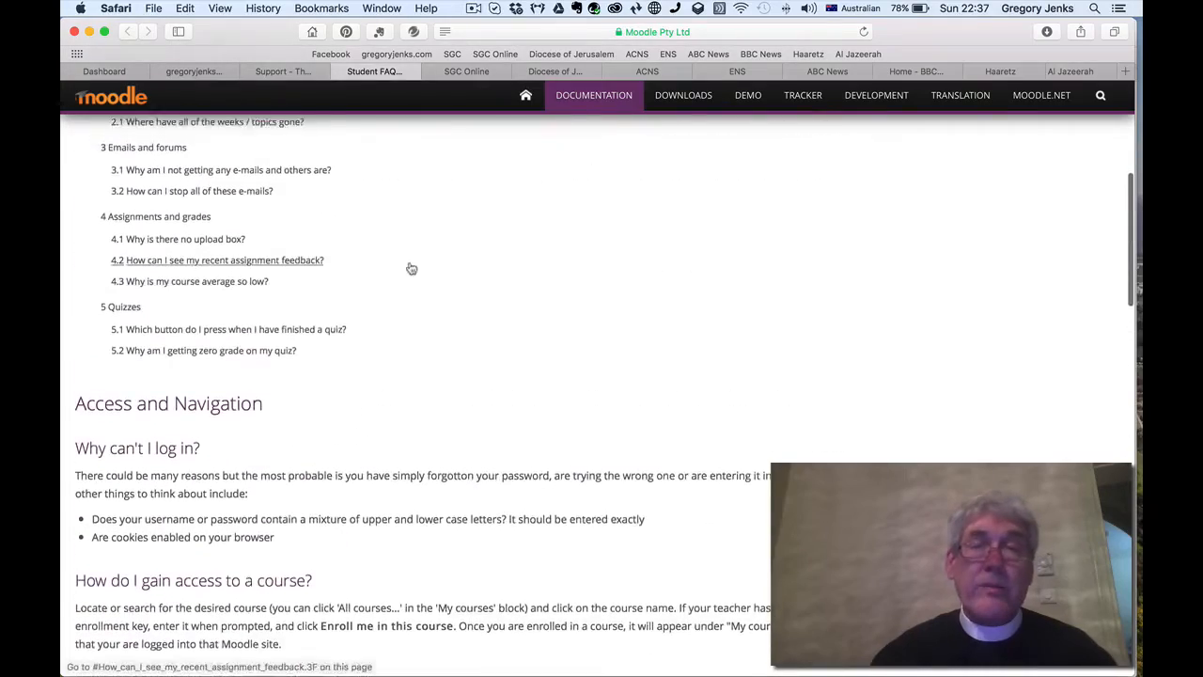
left_click(466, 71)
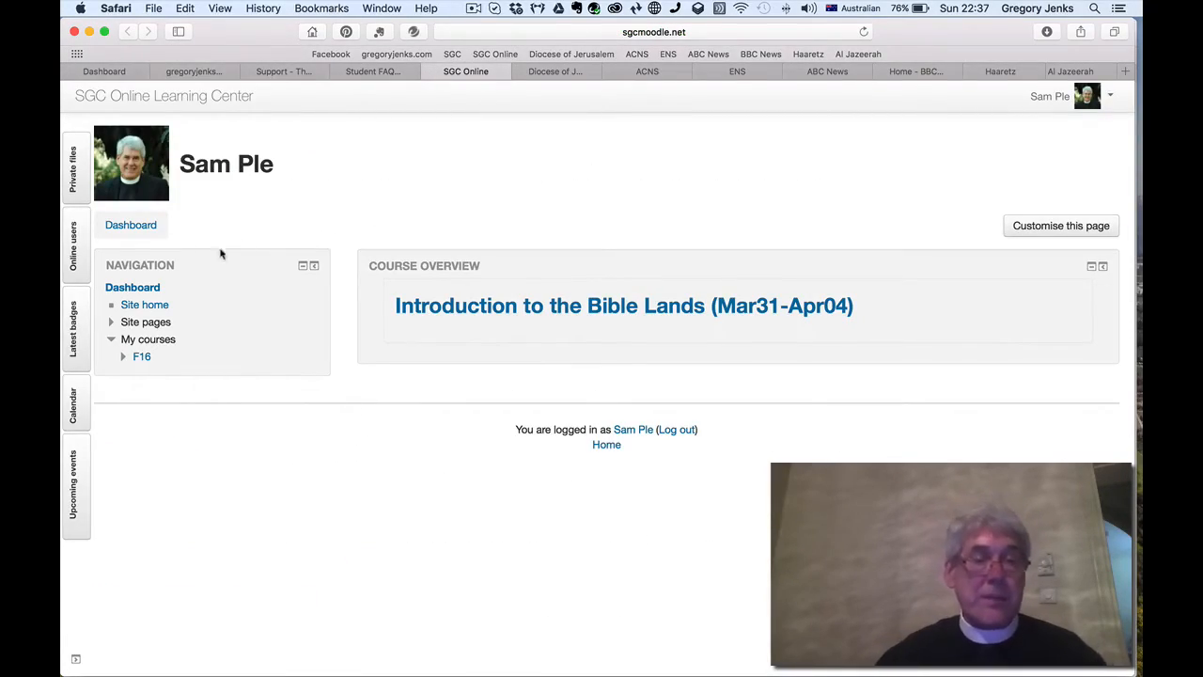
Step: From the Dashboard, log out of Moodle via the user menu
left_click(132, 285)
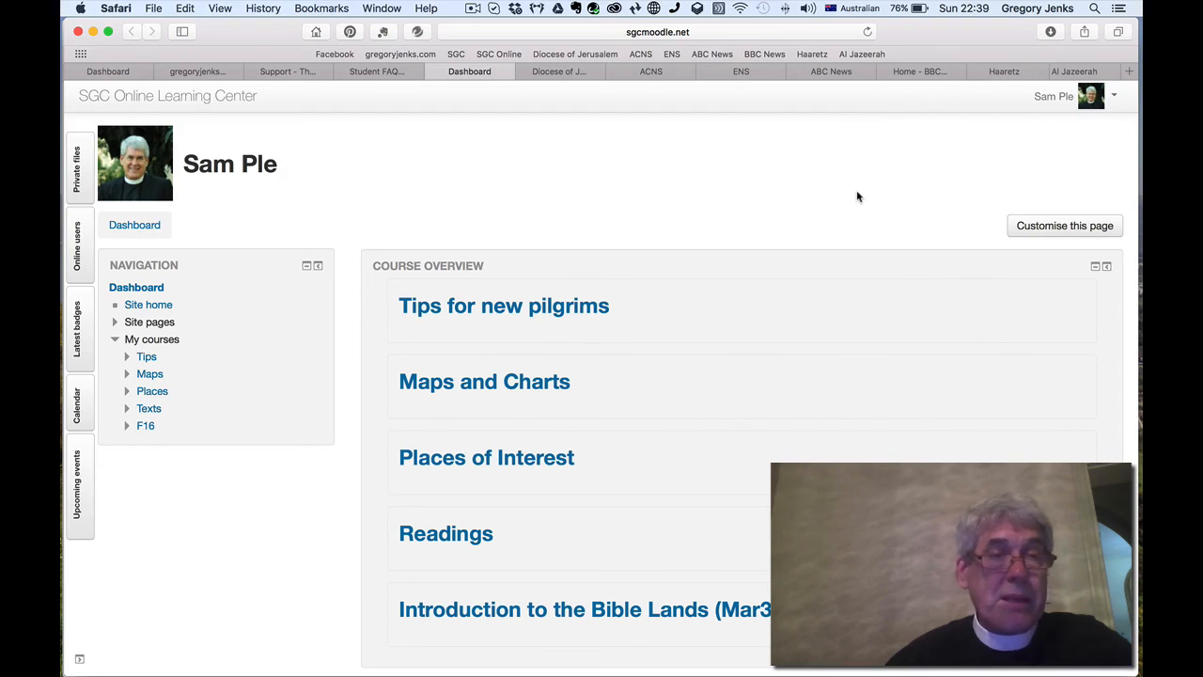
mouse_move(1062, 98)
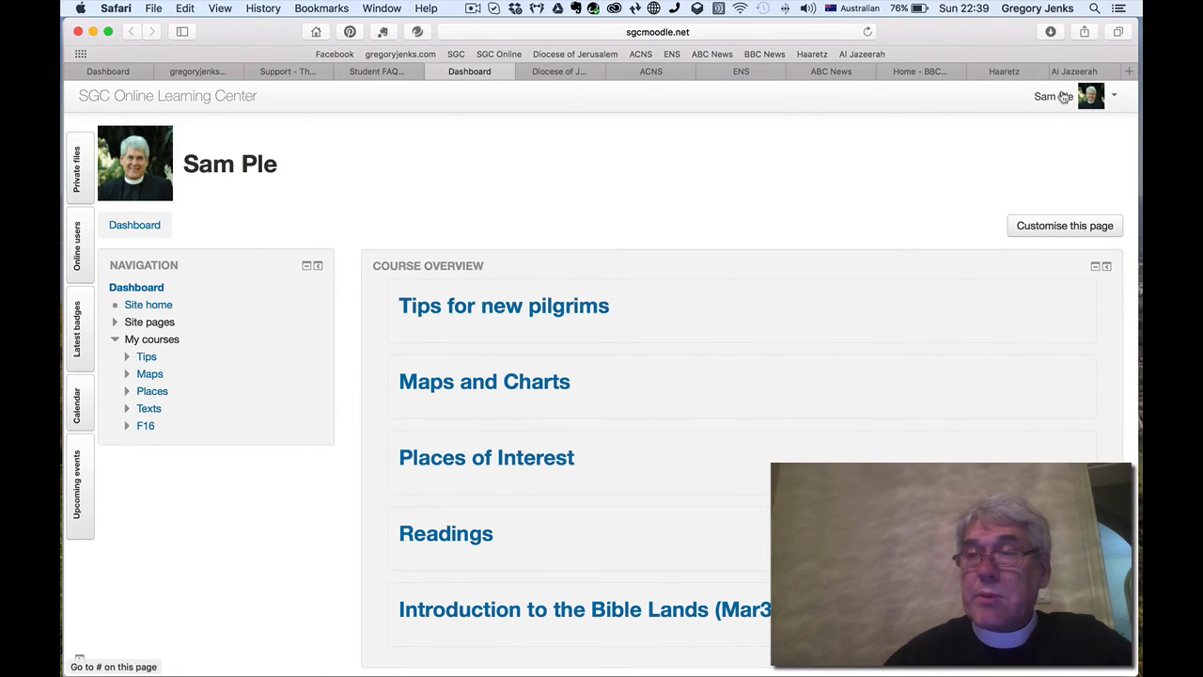
left_click(1062, 96)
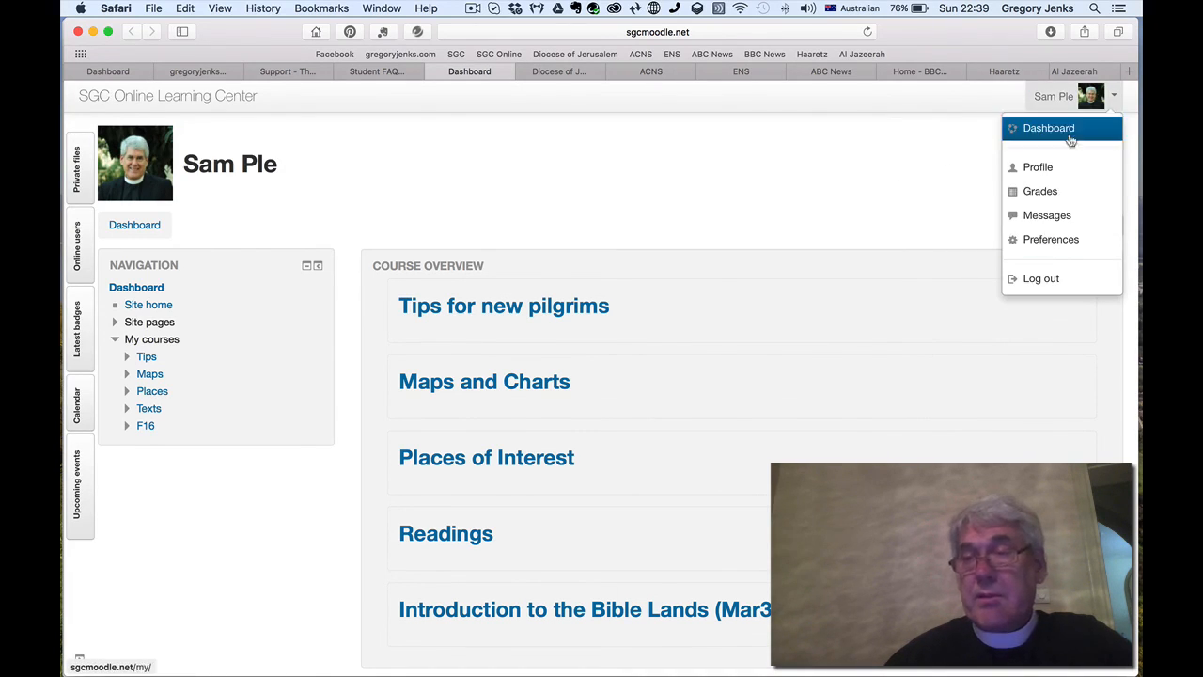
mouse_move(1041, 278)
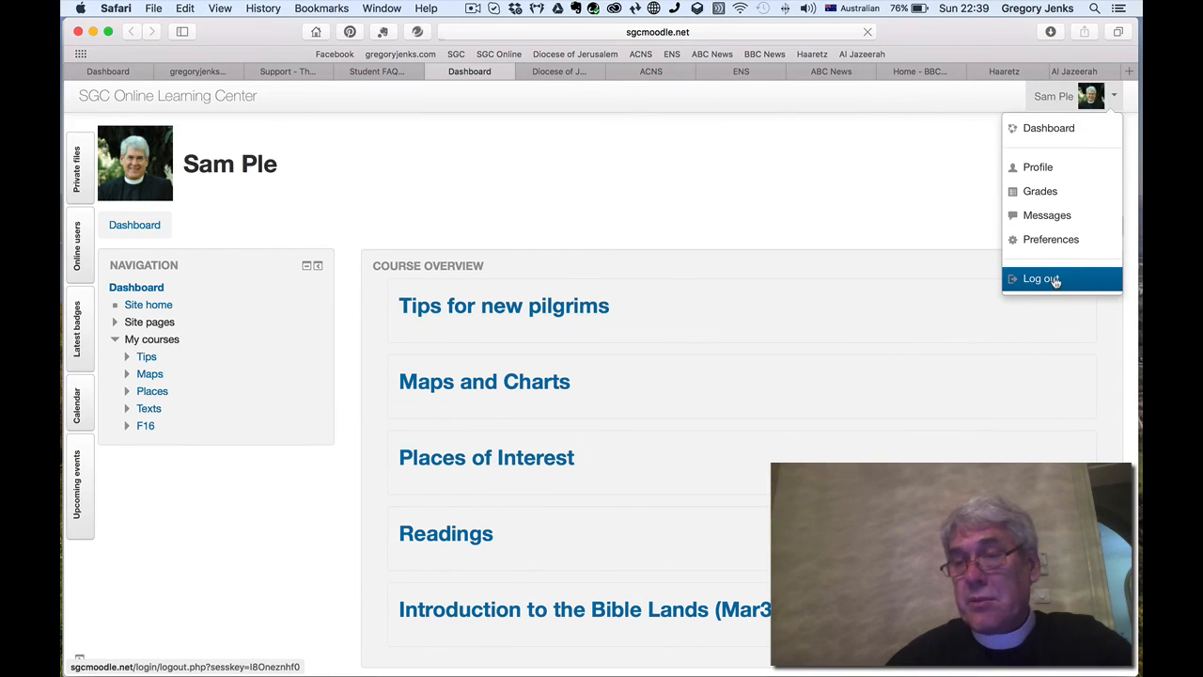
left_click(1041, 278)
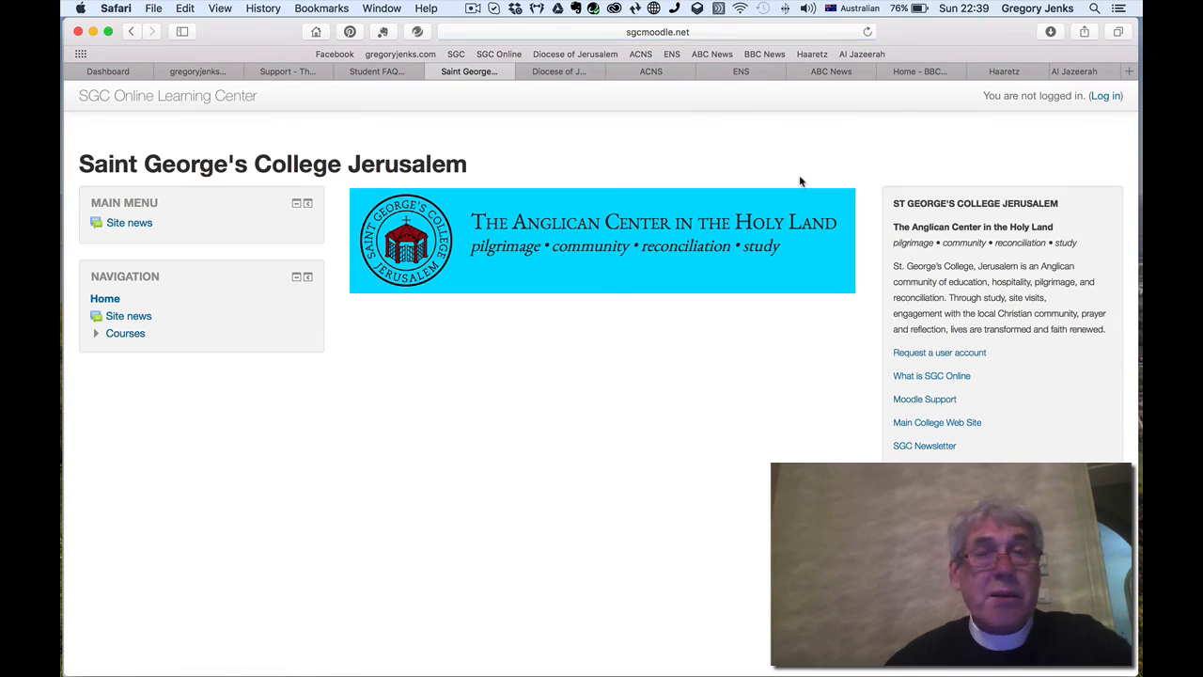